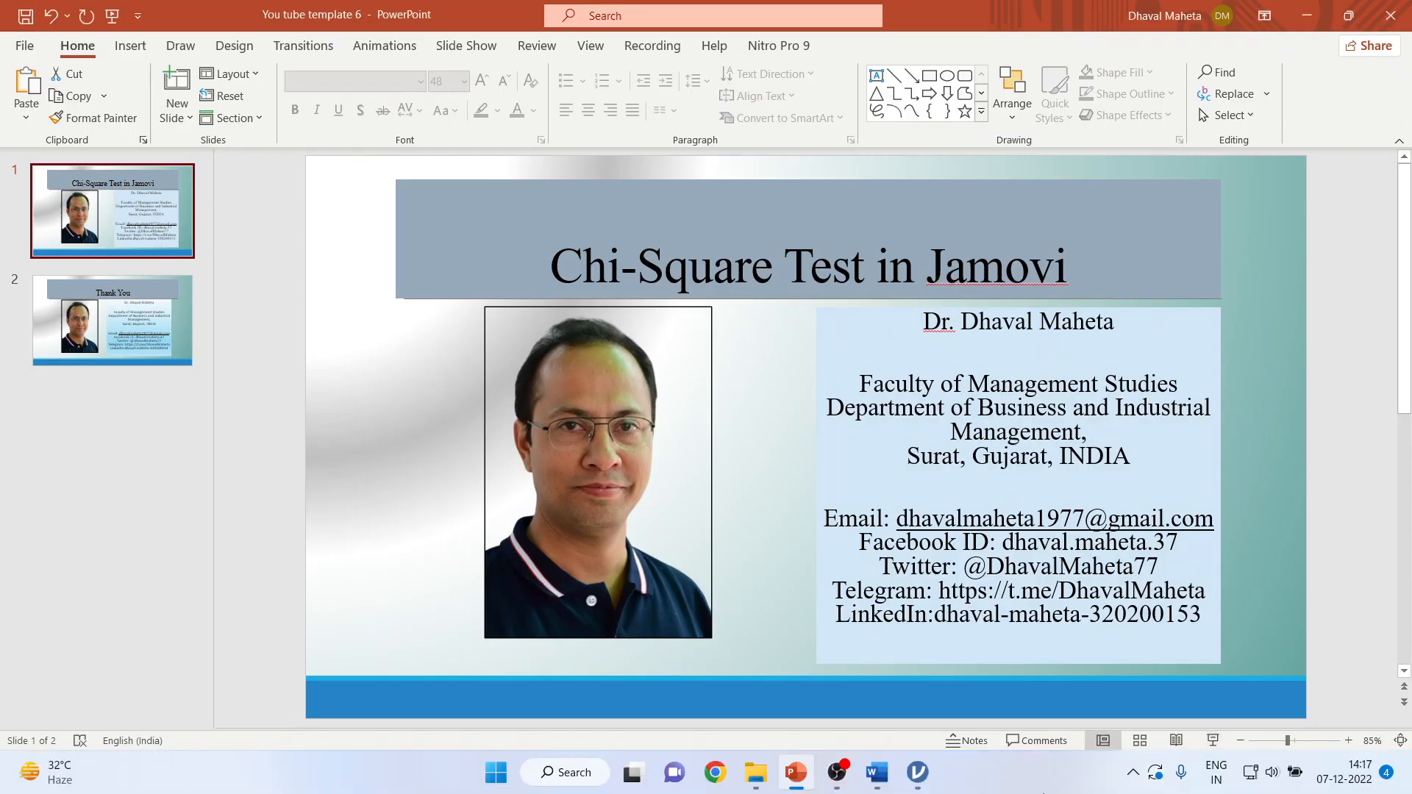
Switch from the PowerPoint title slide to the poll_cs_sample dataset in jamovi
{"action": "left_click", "coordinate": [916, 773]}
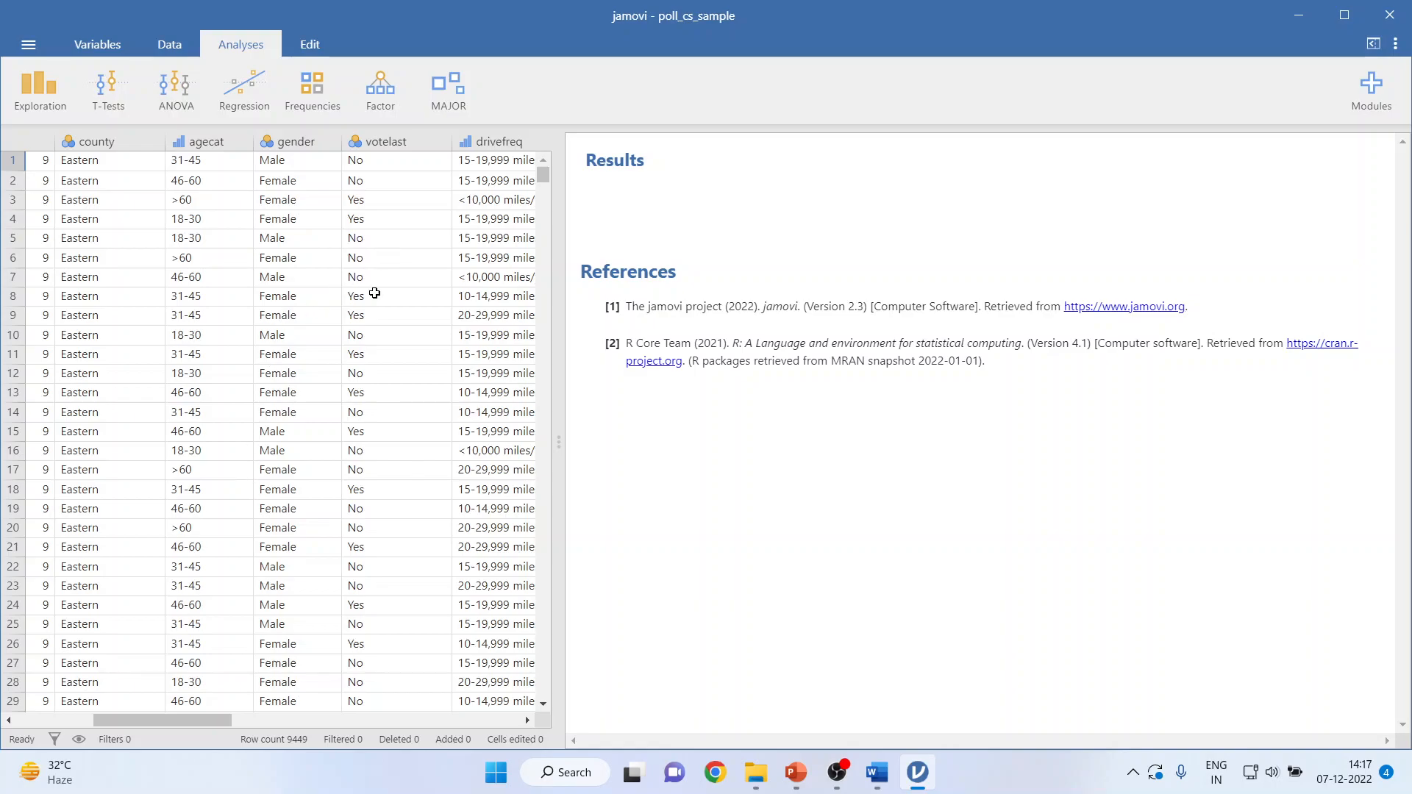
{"action": "scroll", "scroll_direction": "left", "scroll_amount": 3}
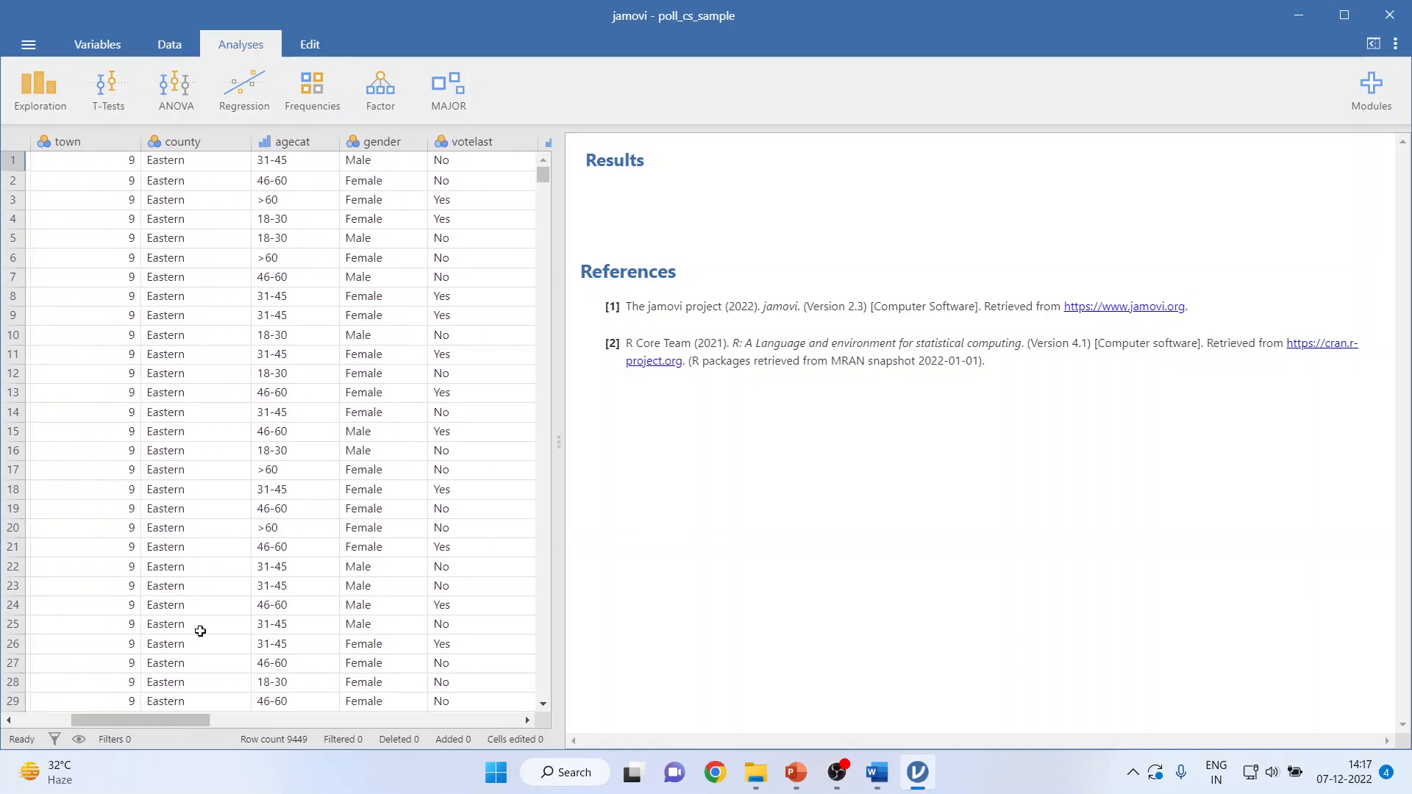
{"action": "left_click", "coordinate": [293, 141]}
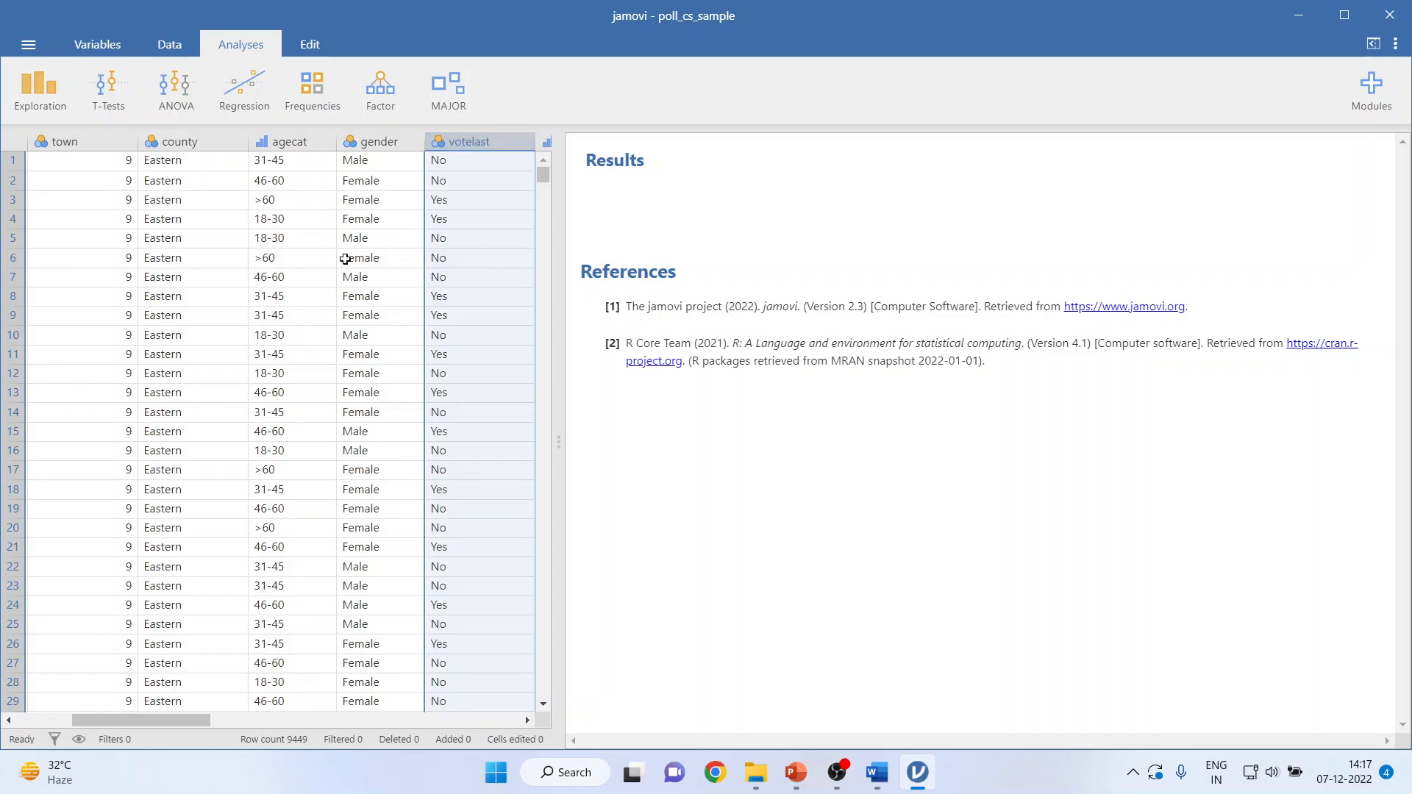
{"action": "mouse_move", "coordinate": [284, 156]}
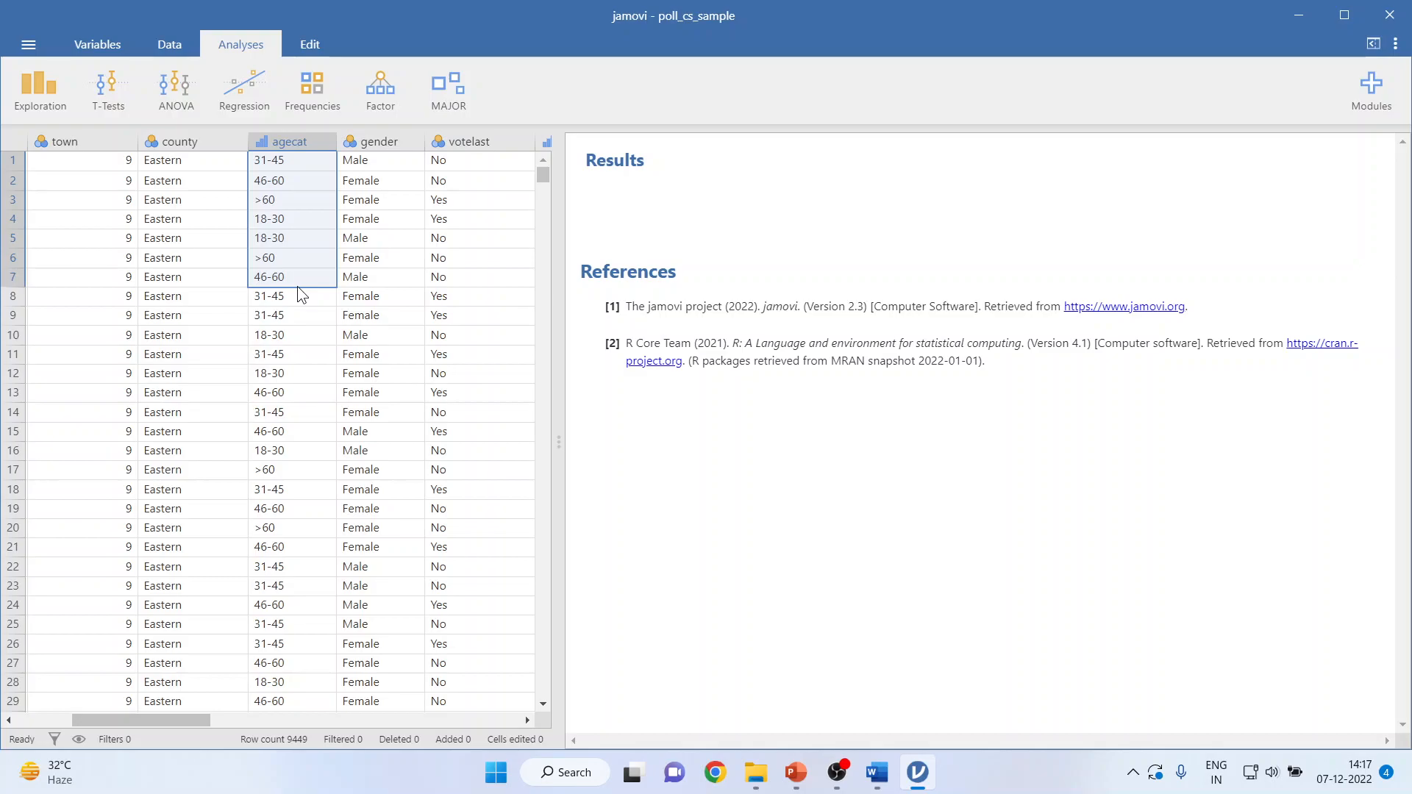
{"action": "mouse_move", "coordinate": [859, 558]}
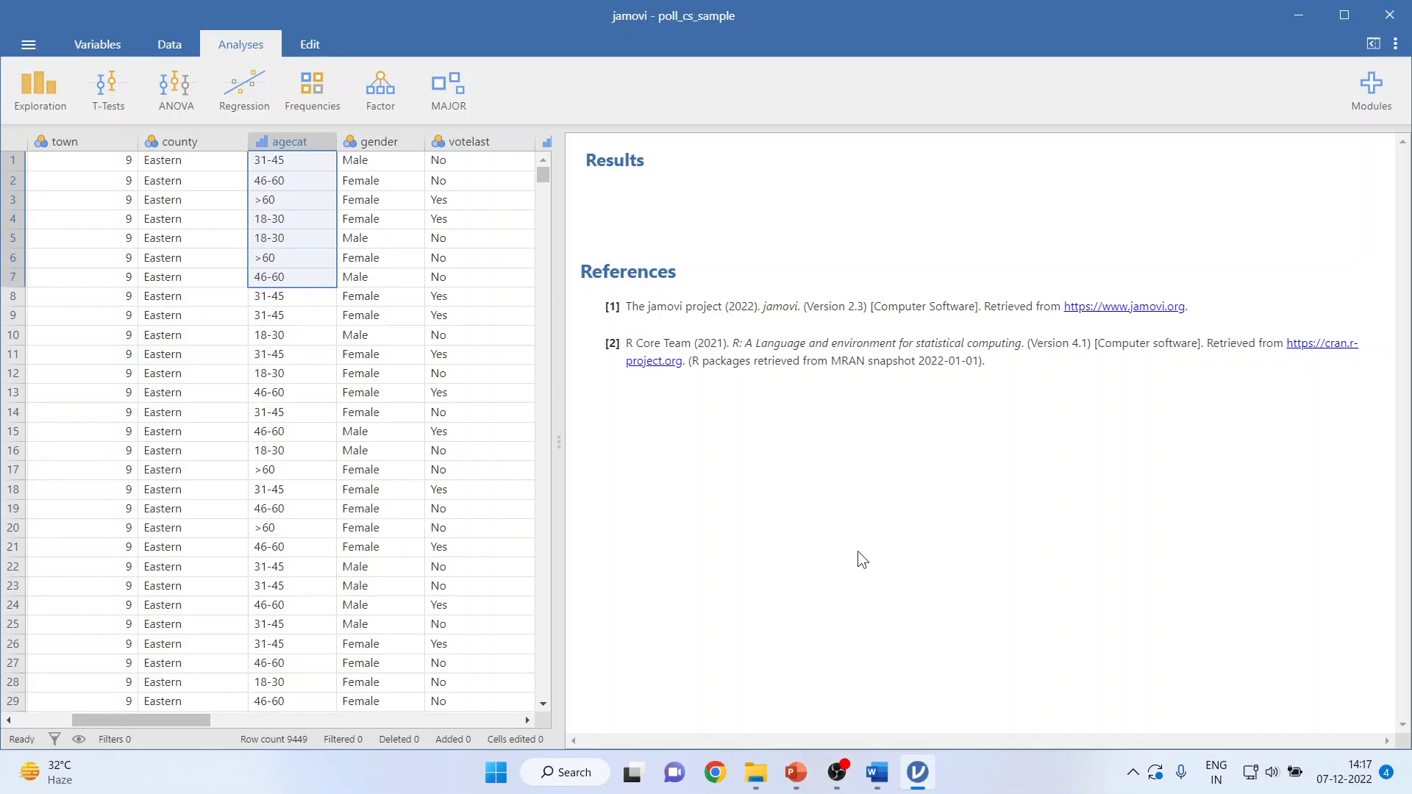
{"action": "mouse_move", "coordinate": [873, 772]}
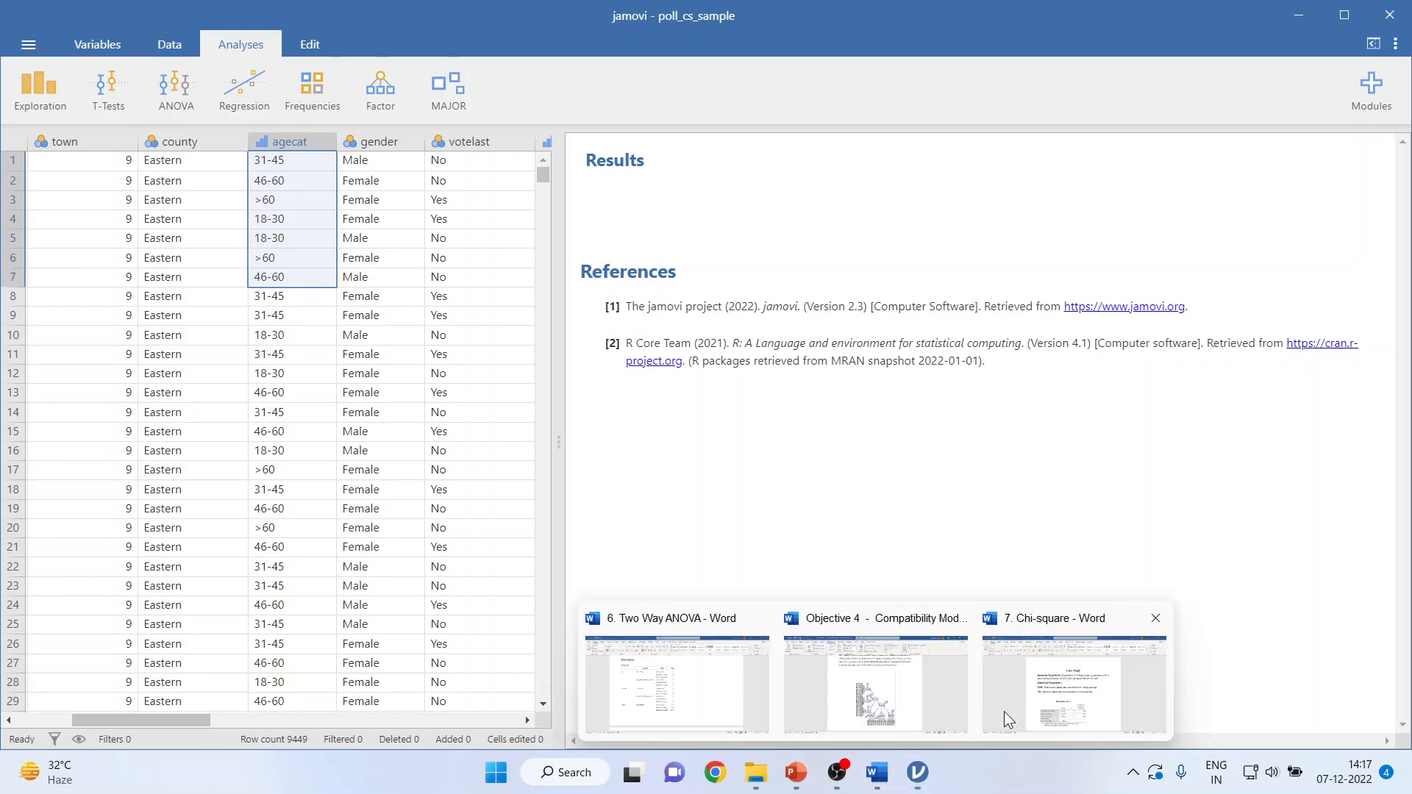
Bring up the Chi-square case study in Word and read the research and null hypotheses
{"action": "left_click", "coordinate": [1072, 683]}
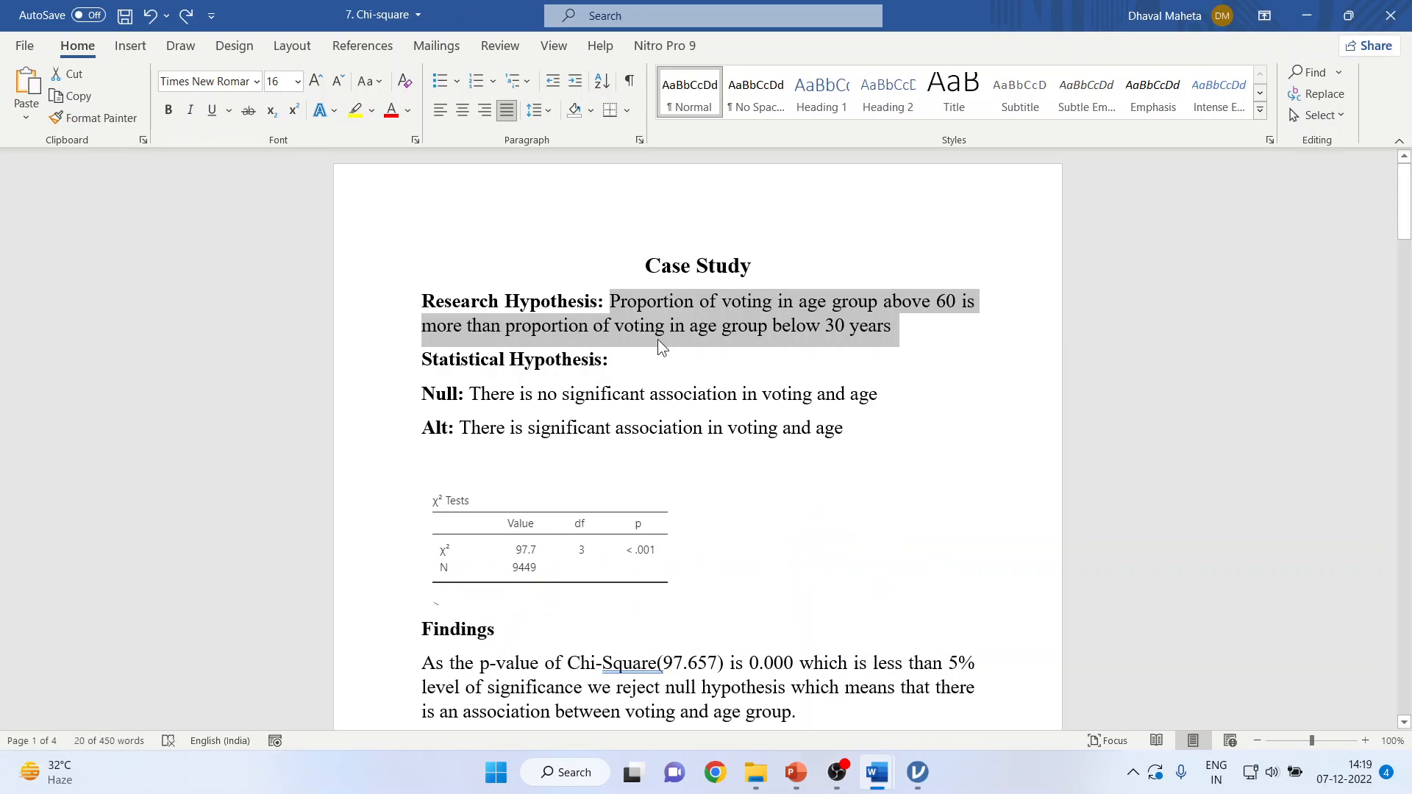
{"action": "left_click", "coordinate": [609, 359]}
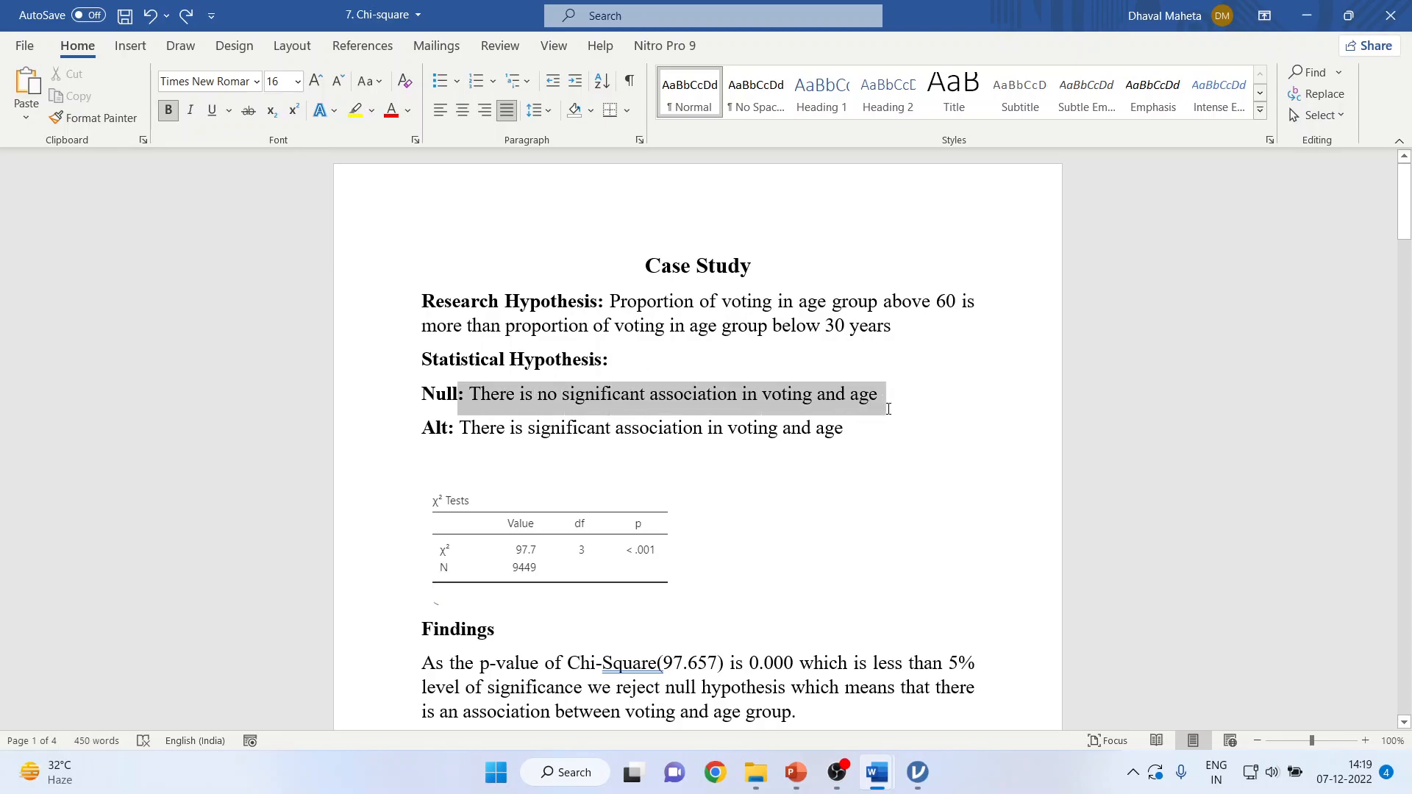
{"action": "left_click", "coordinate": [843, 428]}
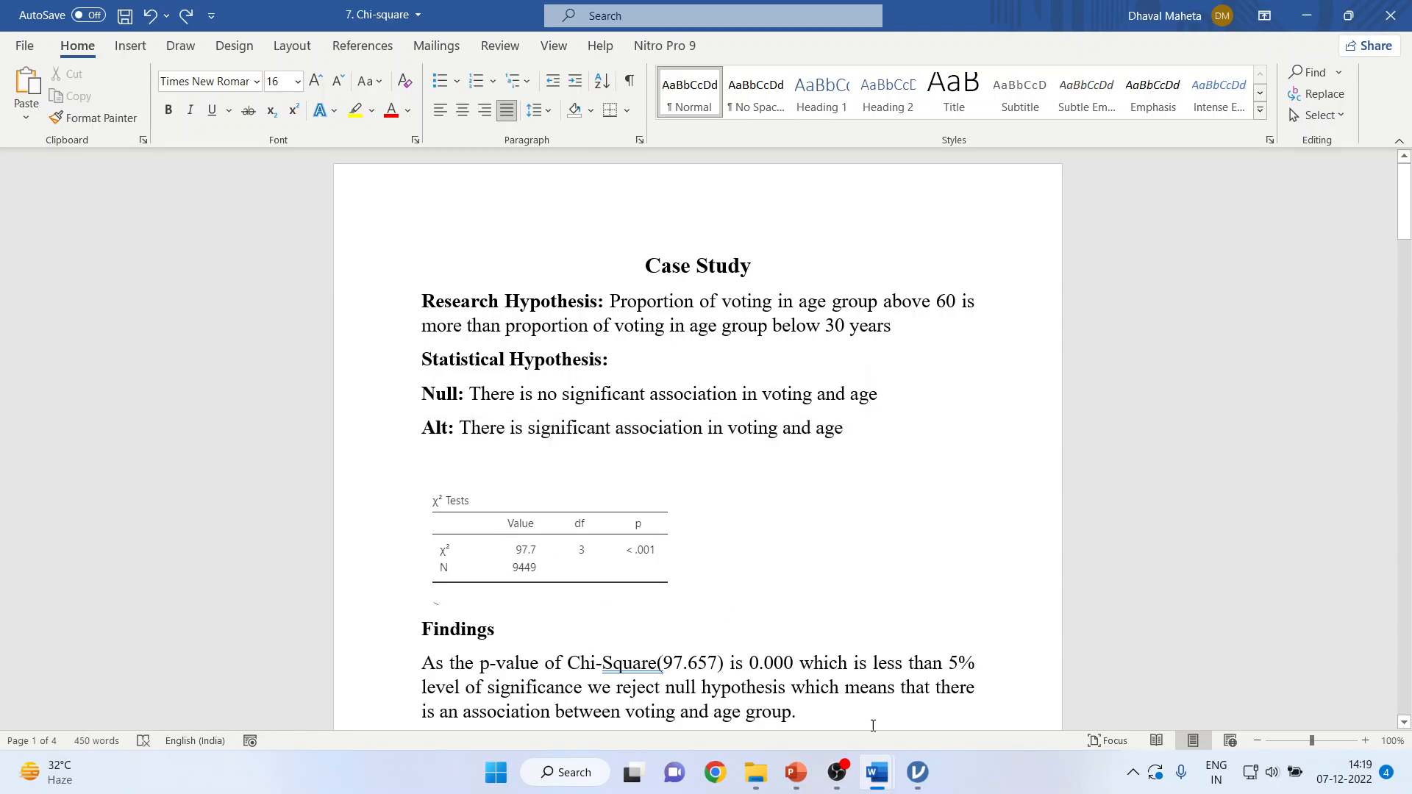
{"action": "left_click", "coordinate": [917, 772]}
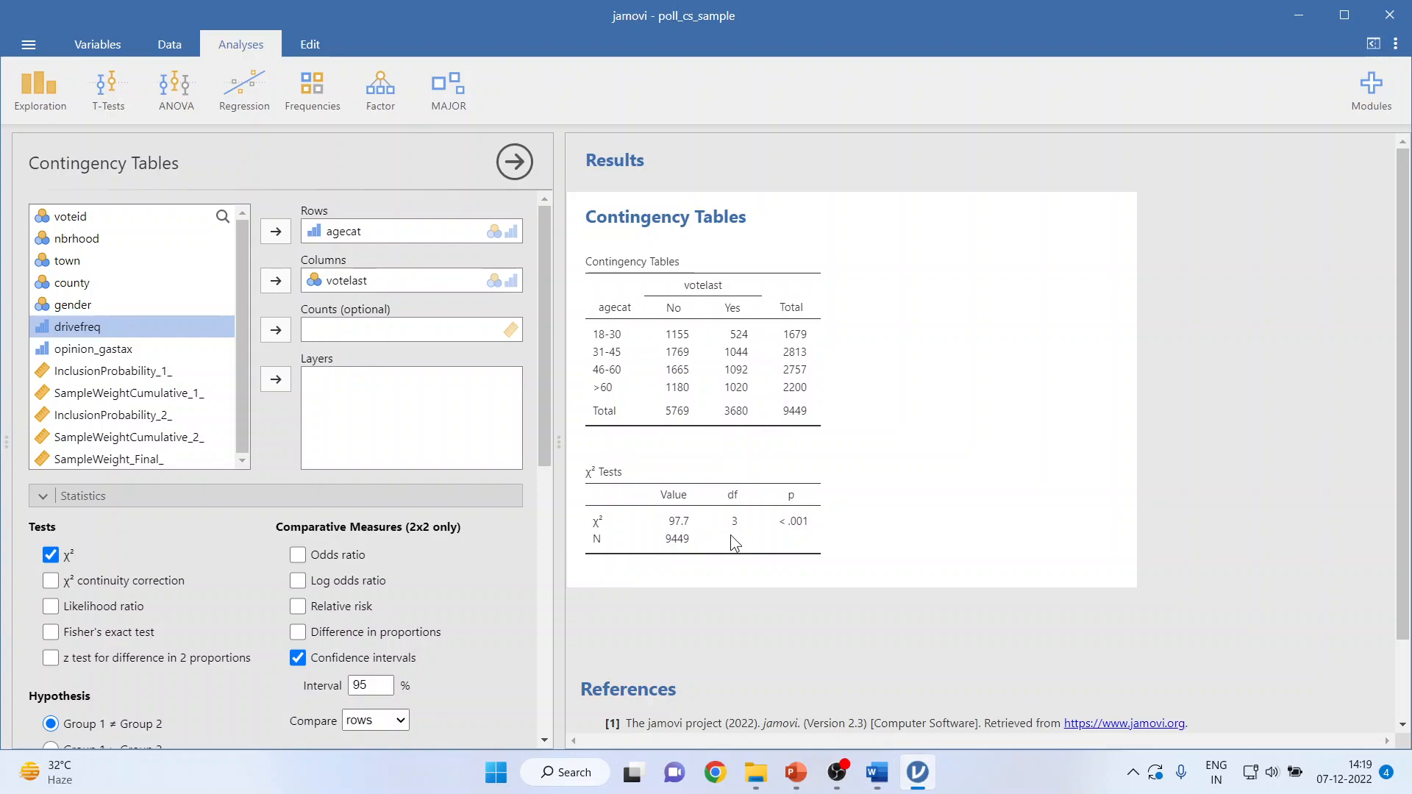
{"action": "mouse_move", "coordinate": [693, 523]}
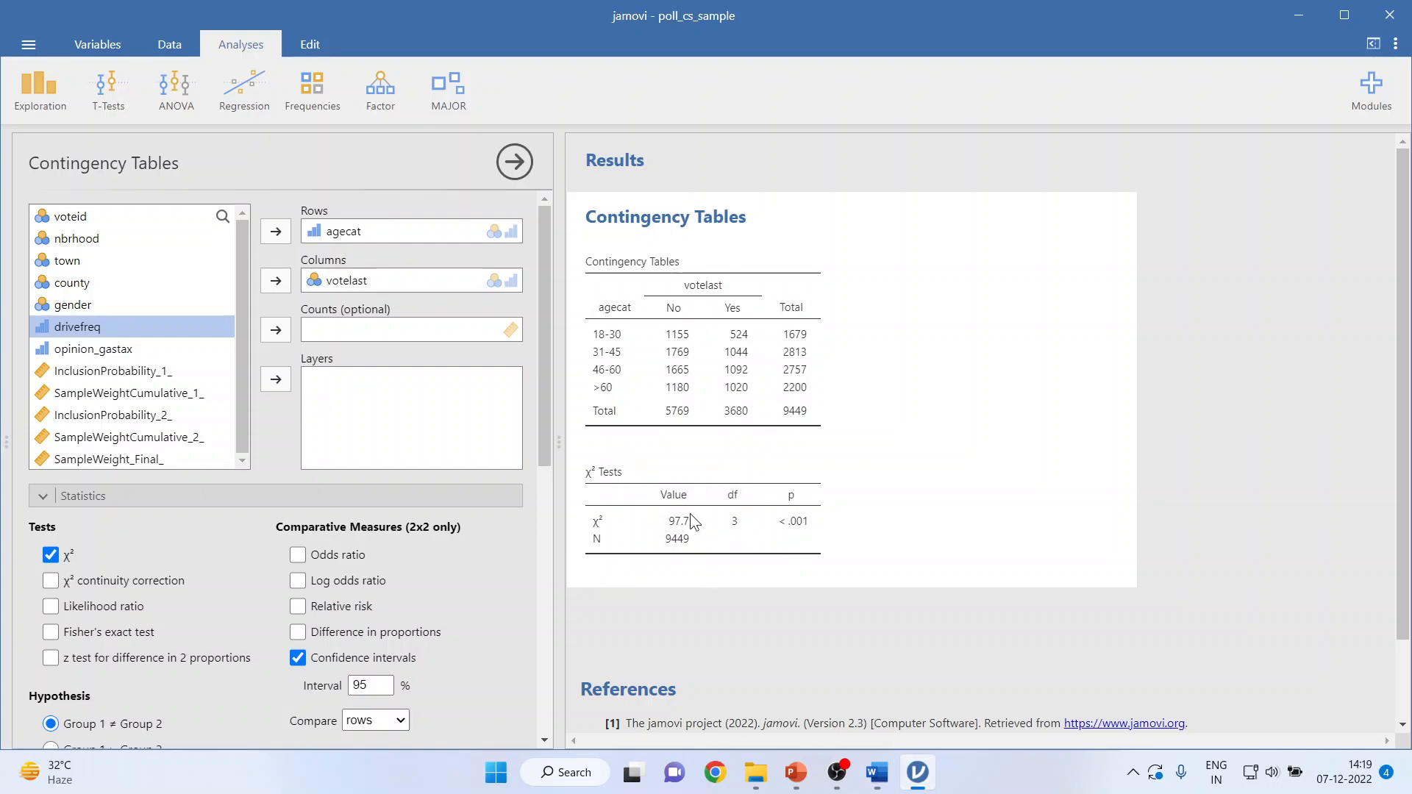
{"action": "right_click", "coordinate": [693, 522]}
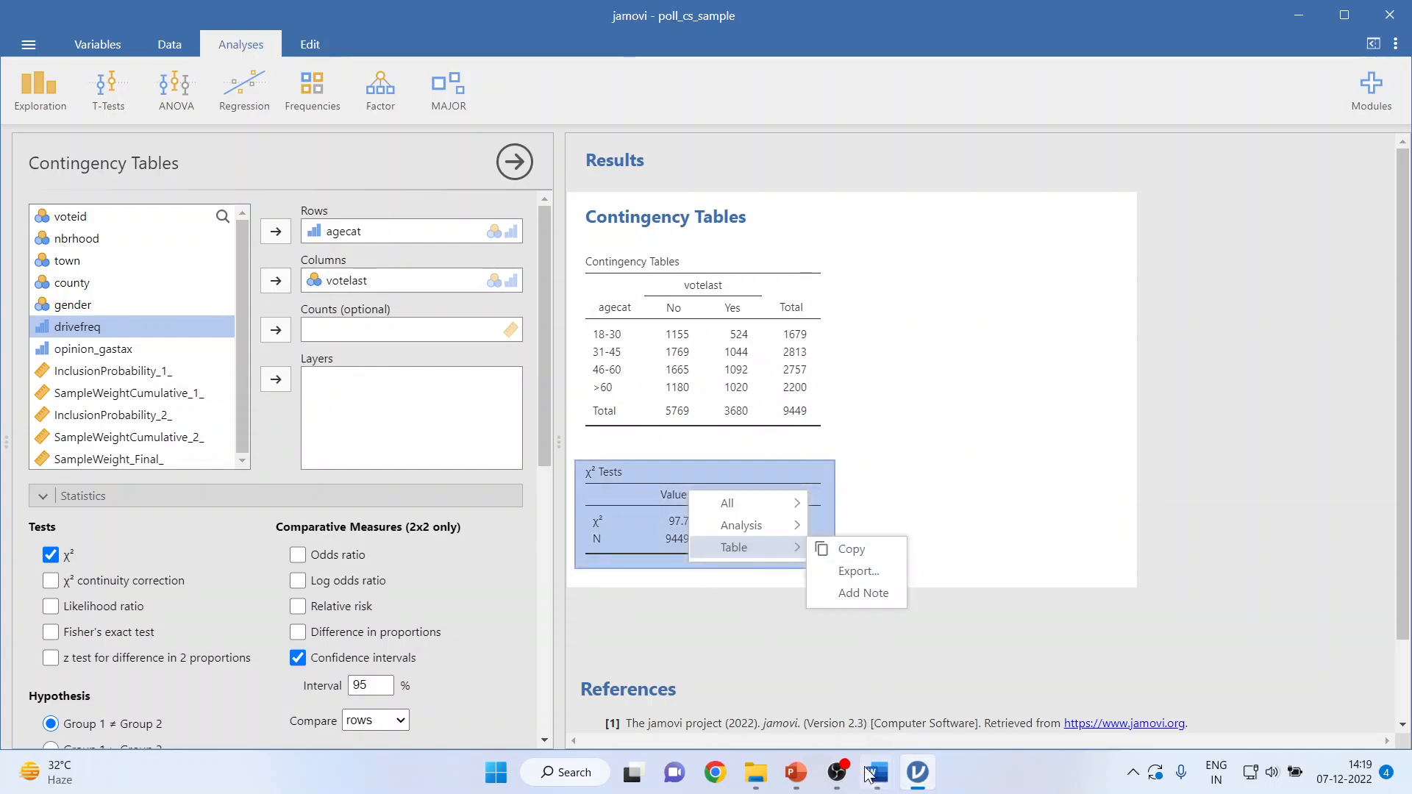
{"action": "left_click", "coordinate": [873, 772]}
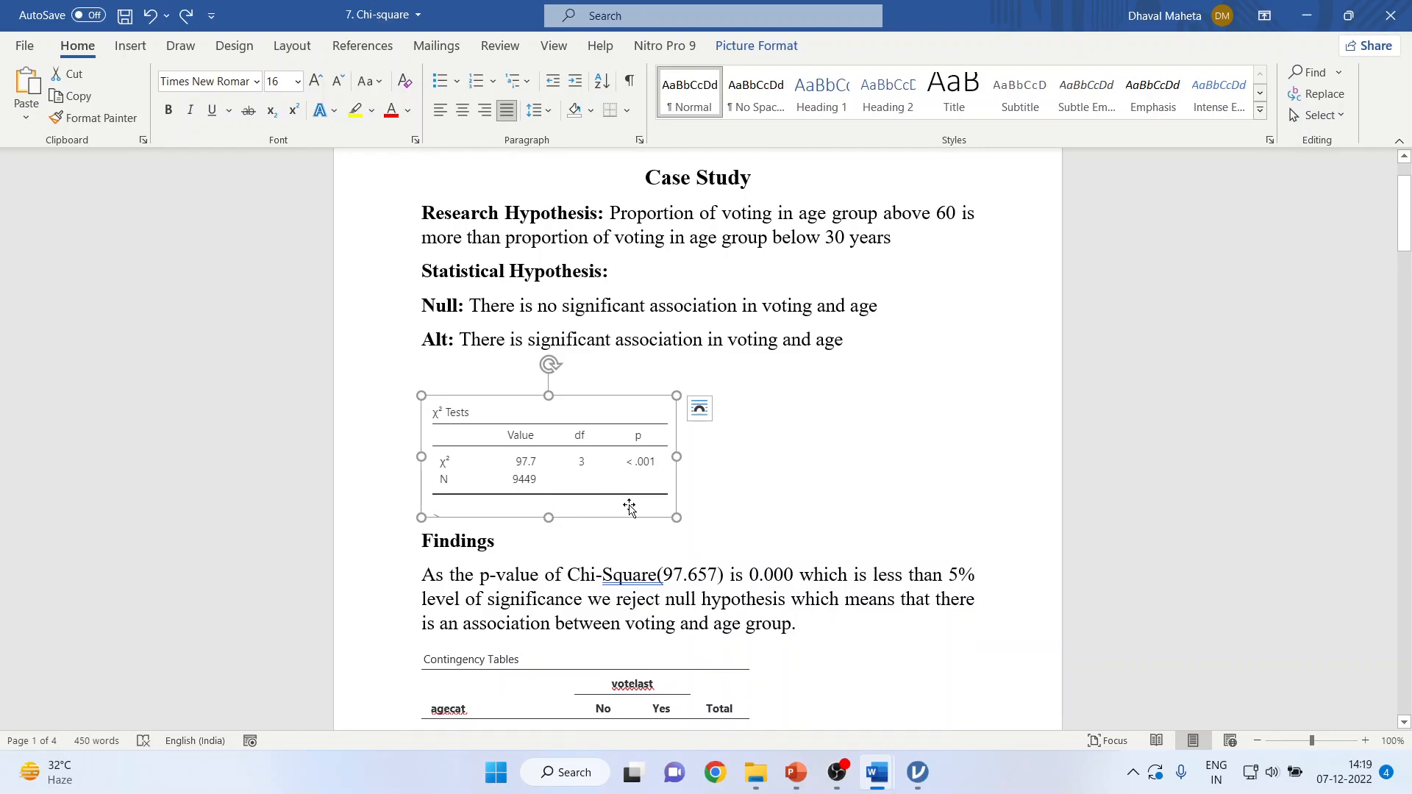
{"action": "mouse_move", "coordinate": [523, 466]}
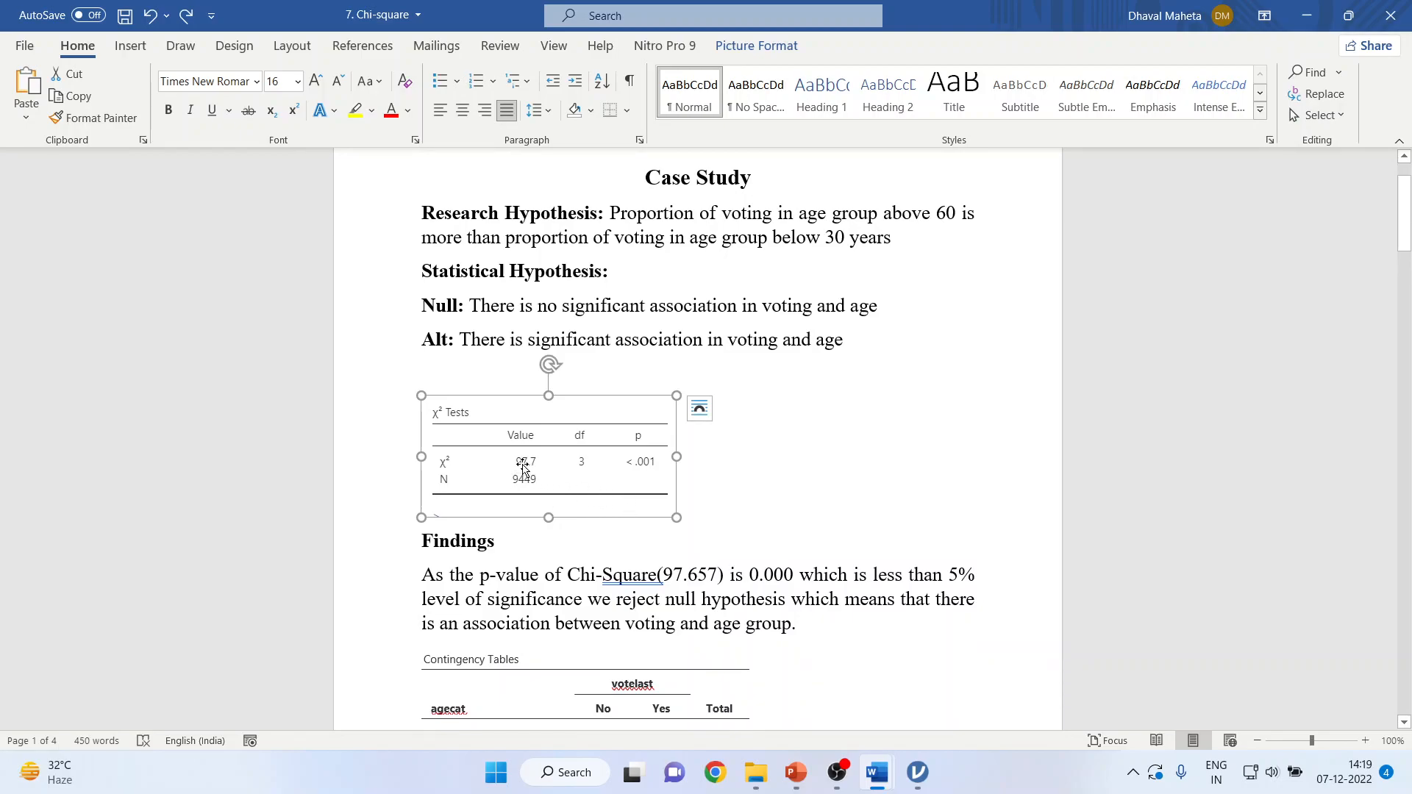
{"action": "mouse_move", "coordinate": [518, 466]}
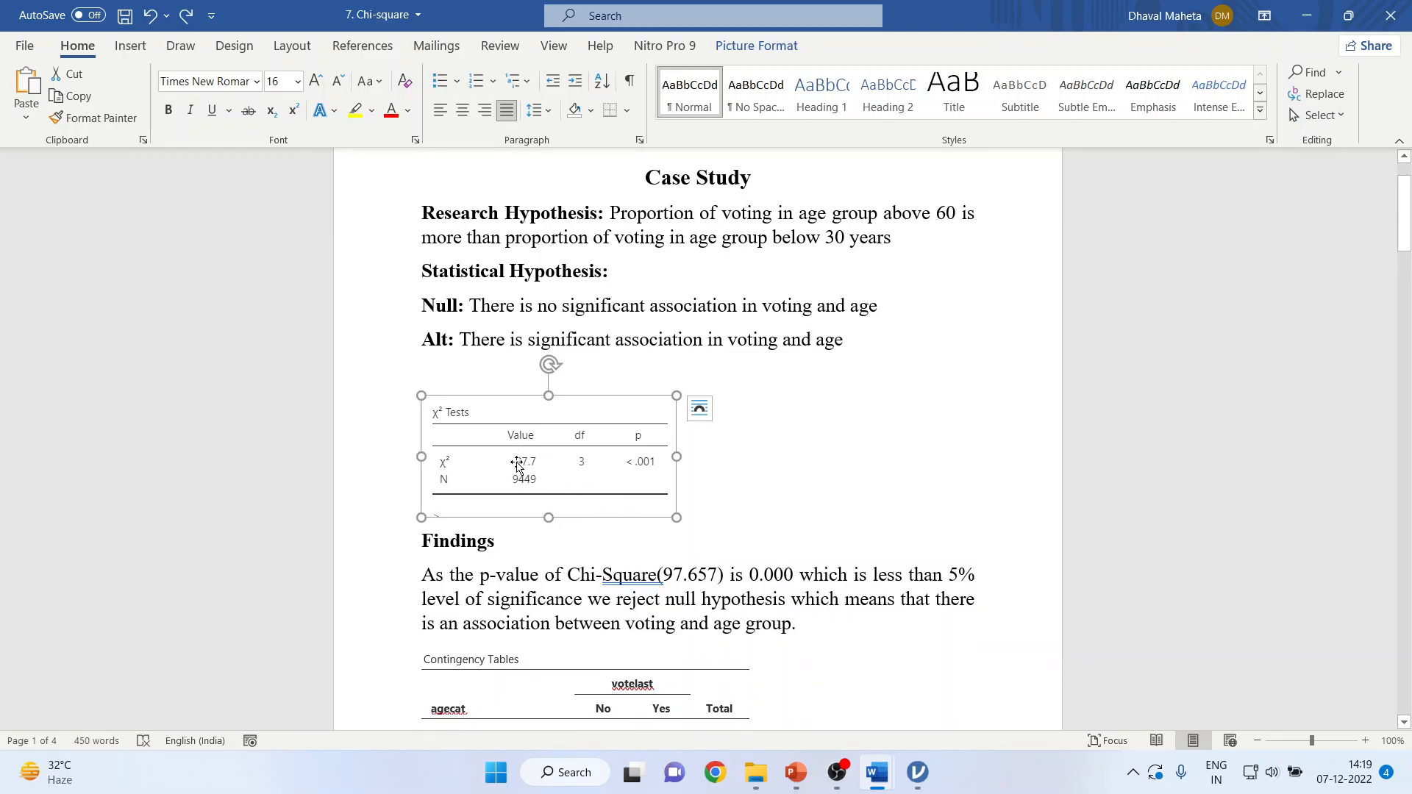
{"action": "mouse_move", "coordinate": [647, 464]}
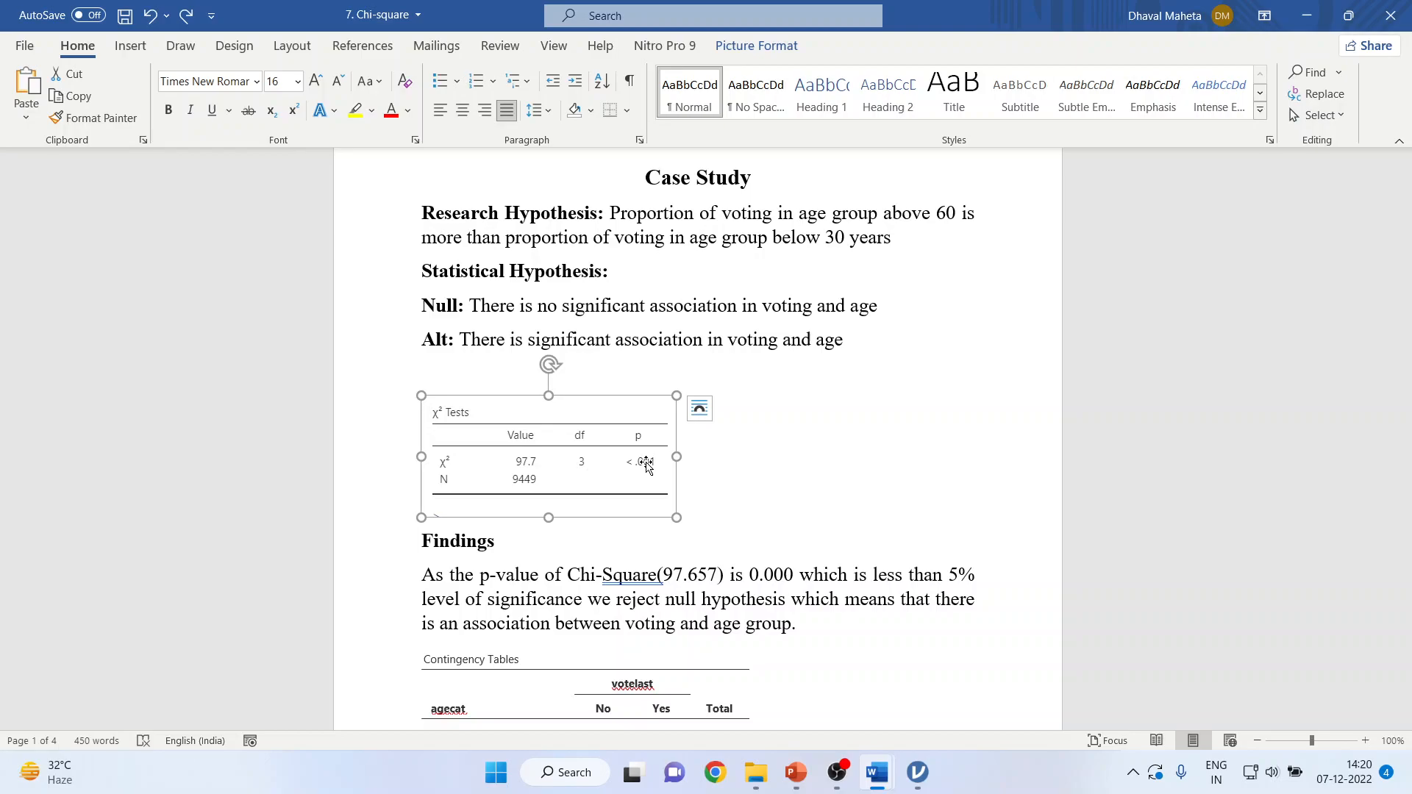
{"action": "mouse_move", "coordinate": [918, 773]}
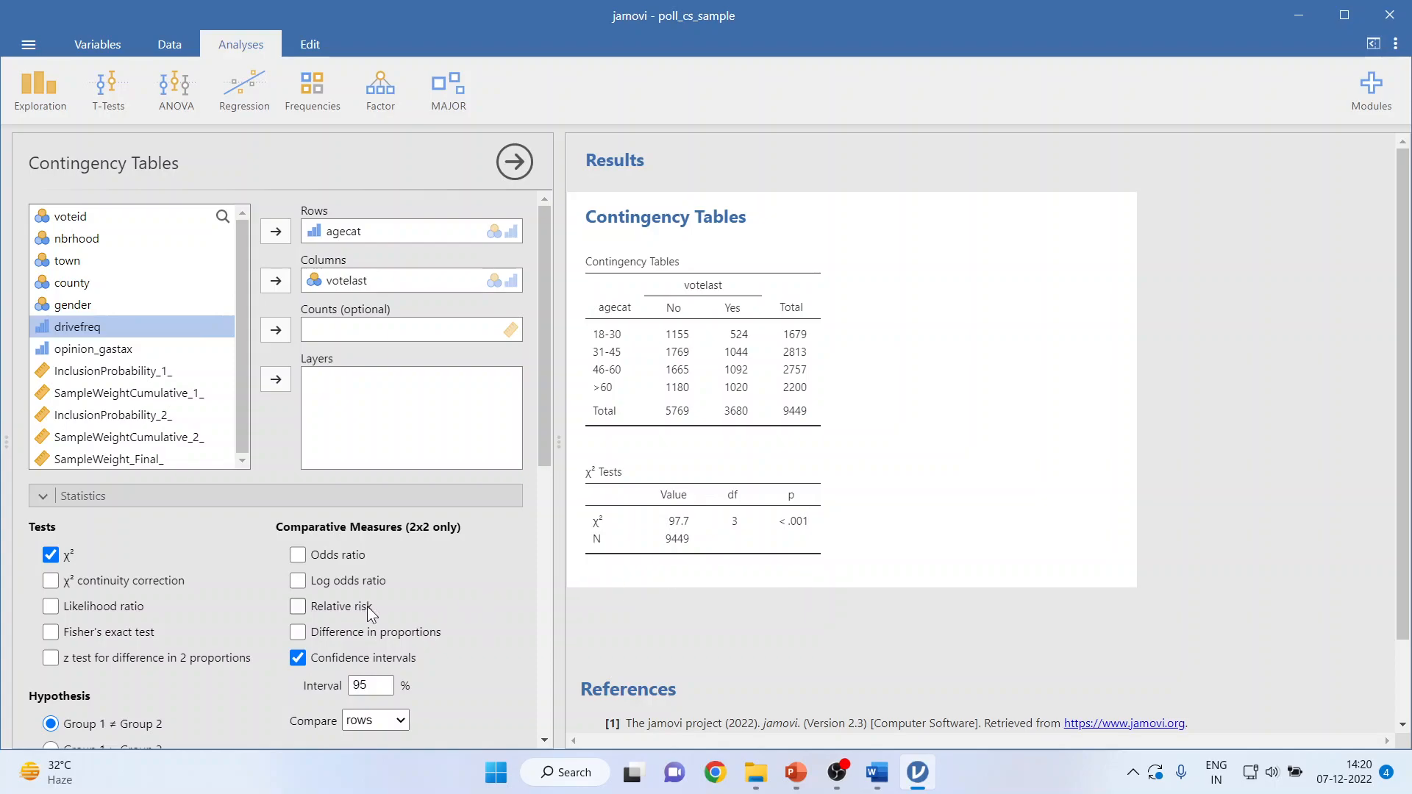
Add Row and Column percentages to the agecat by votelast table, then return to Word
{"action": "scroll", "scroll_direction": "down", "scroll_amount": 3}
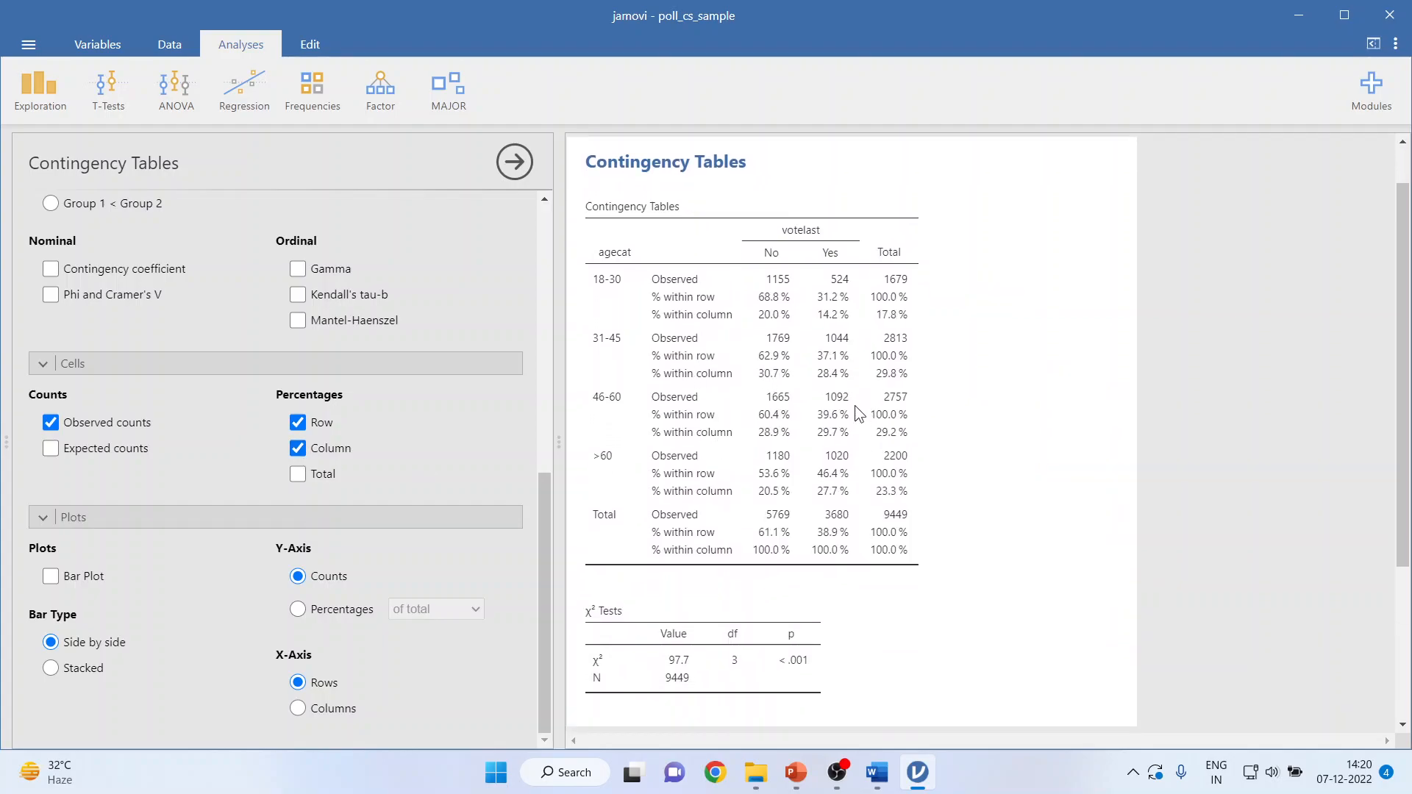
{"action": "right_click", "coordinate": [855, 413]}
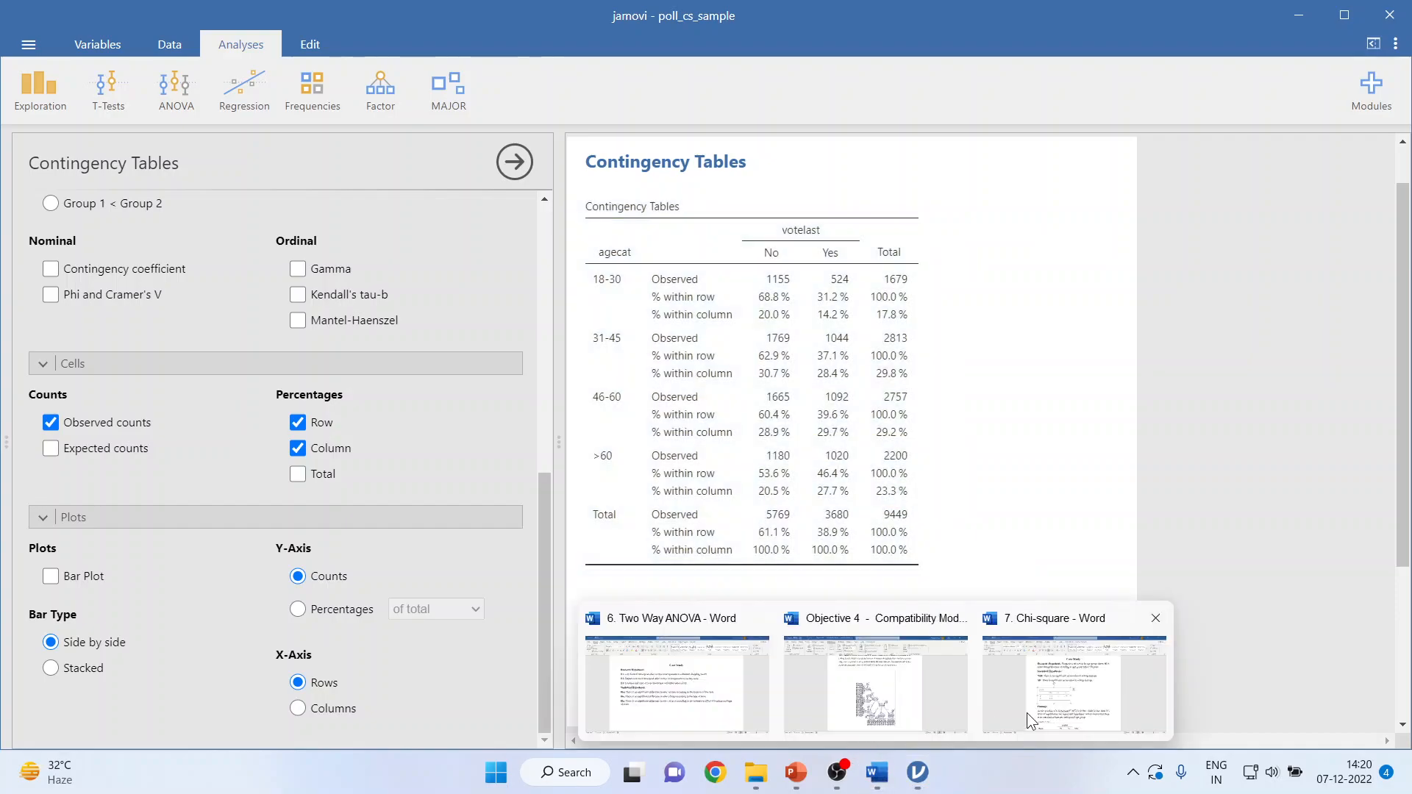
{"action": "left_click", "coordinate": [1072, 685]}
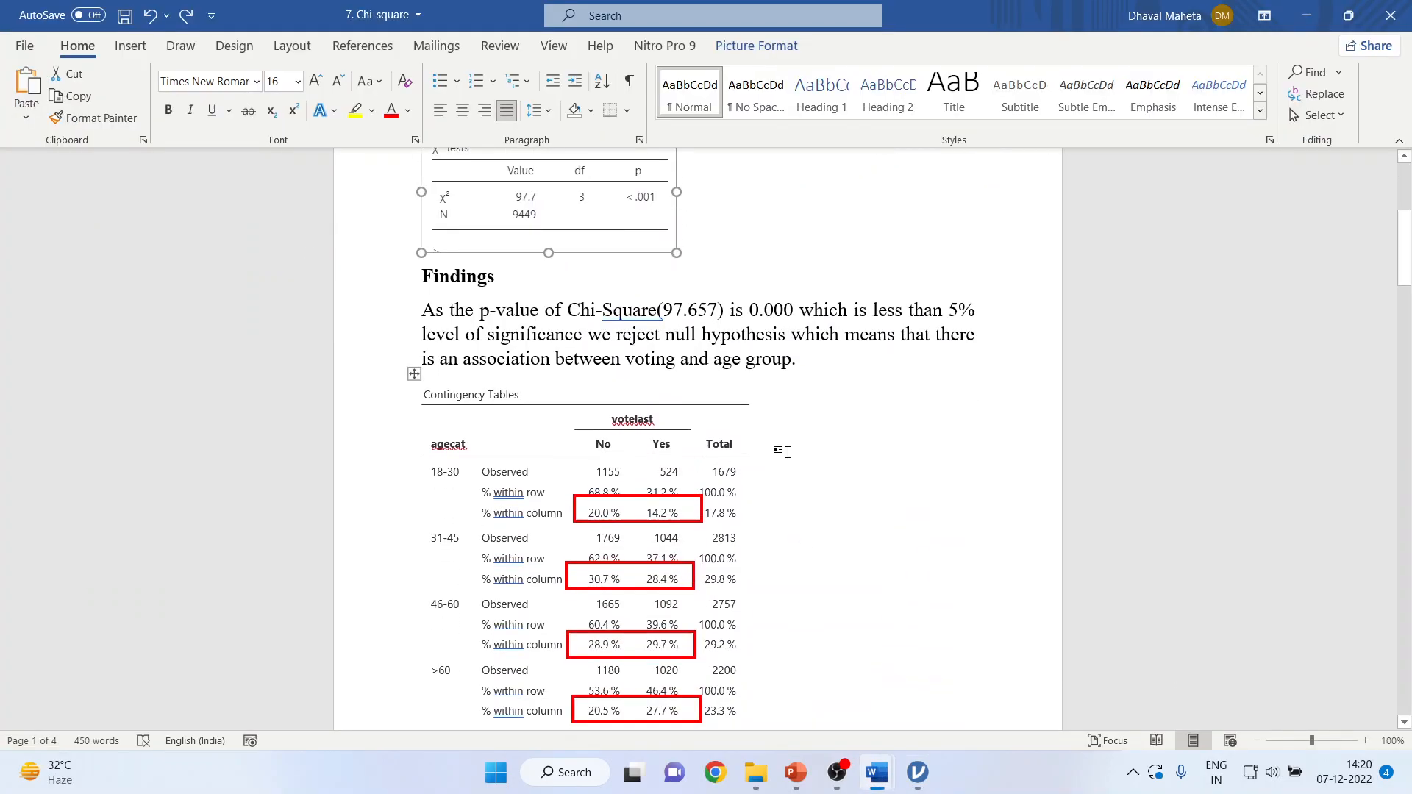
Scroll to the contingency table with red-boxed % within column rows
{"action": "left_click", "coordinate": [794, 358]}
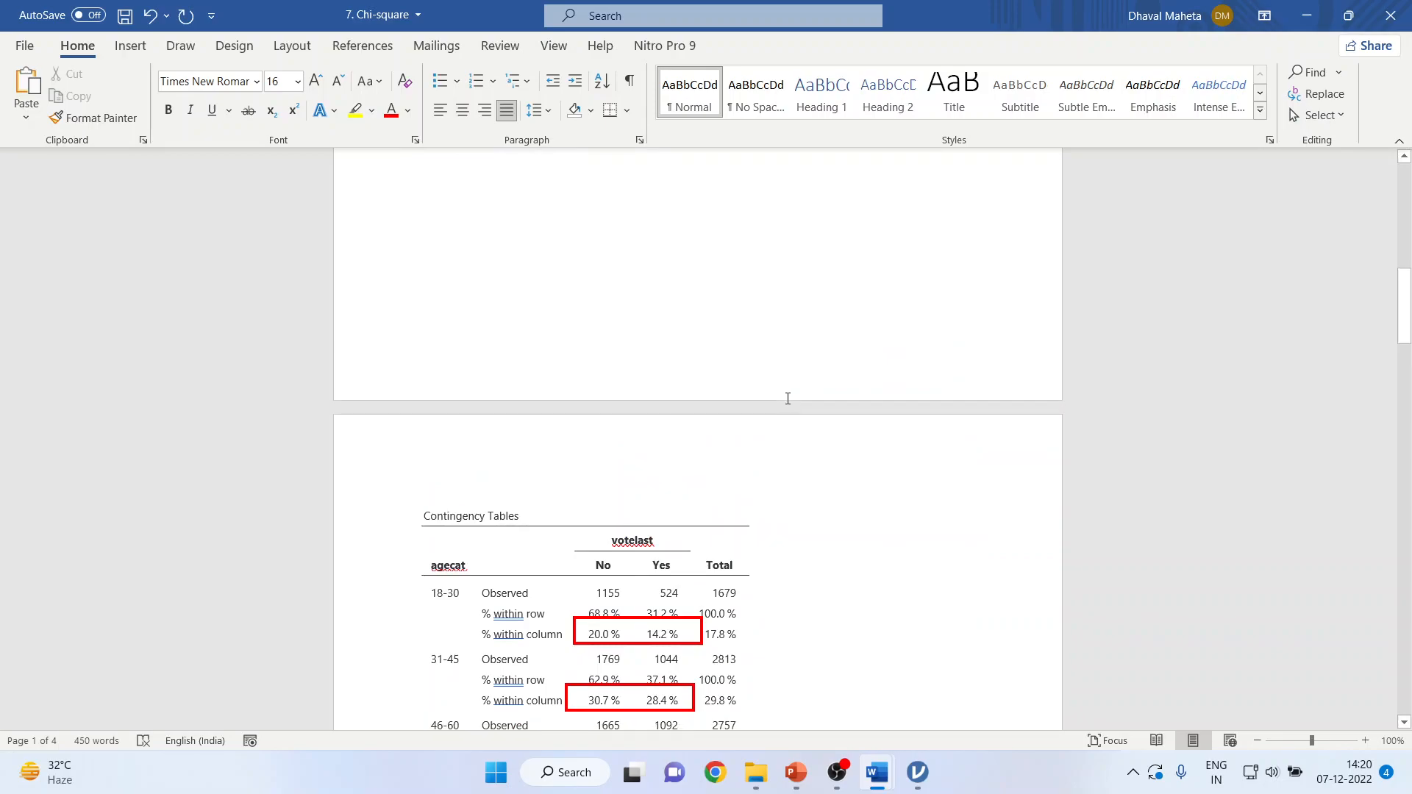
{"action": "scroll", "scroll_direction": "down", "scroll_amount": 3}
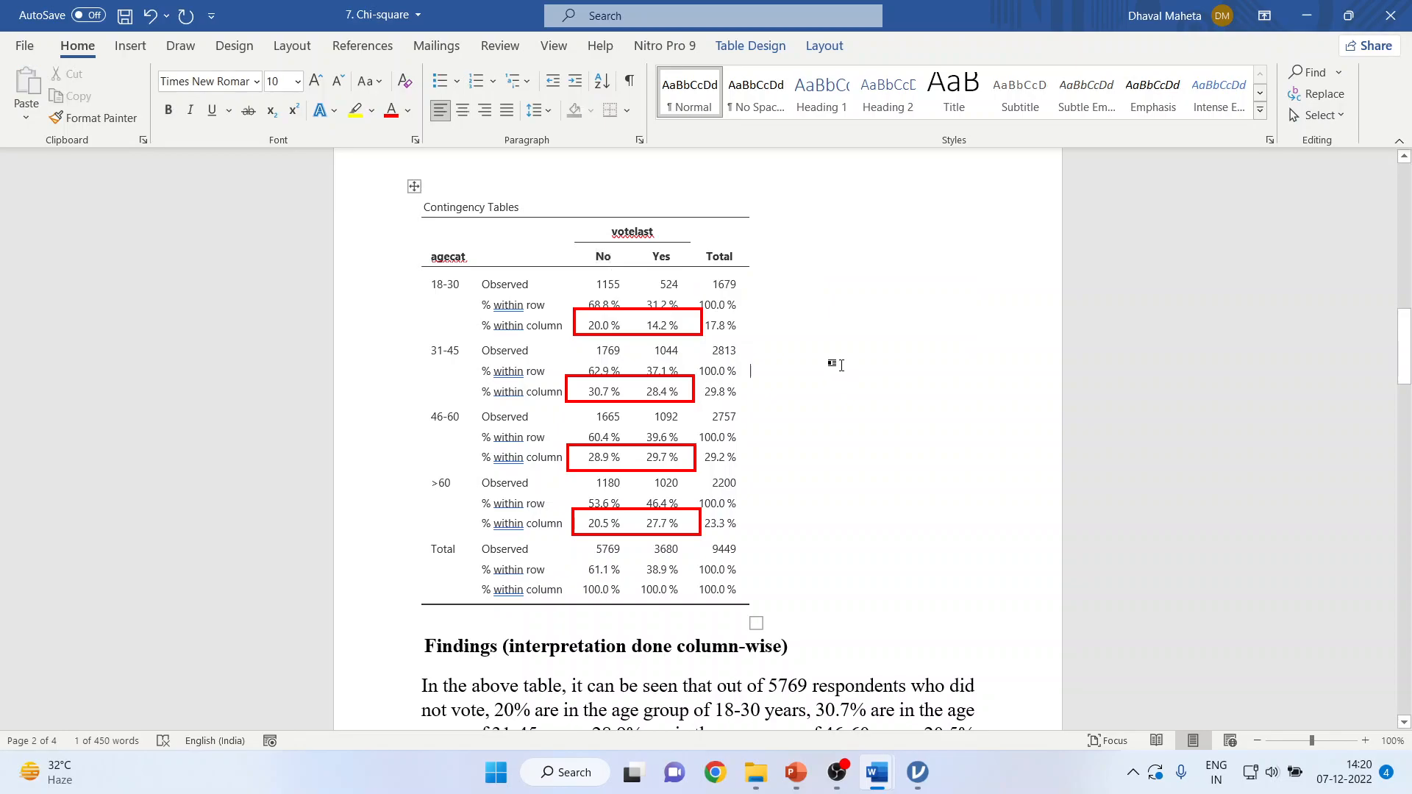
{"action": "left_click", "coordinate": [669, 284]}
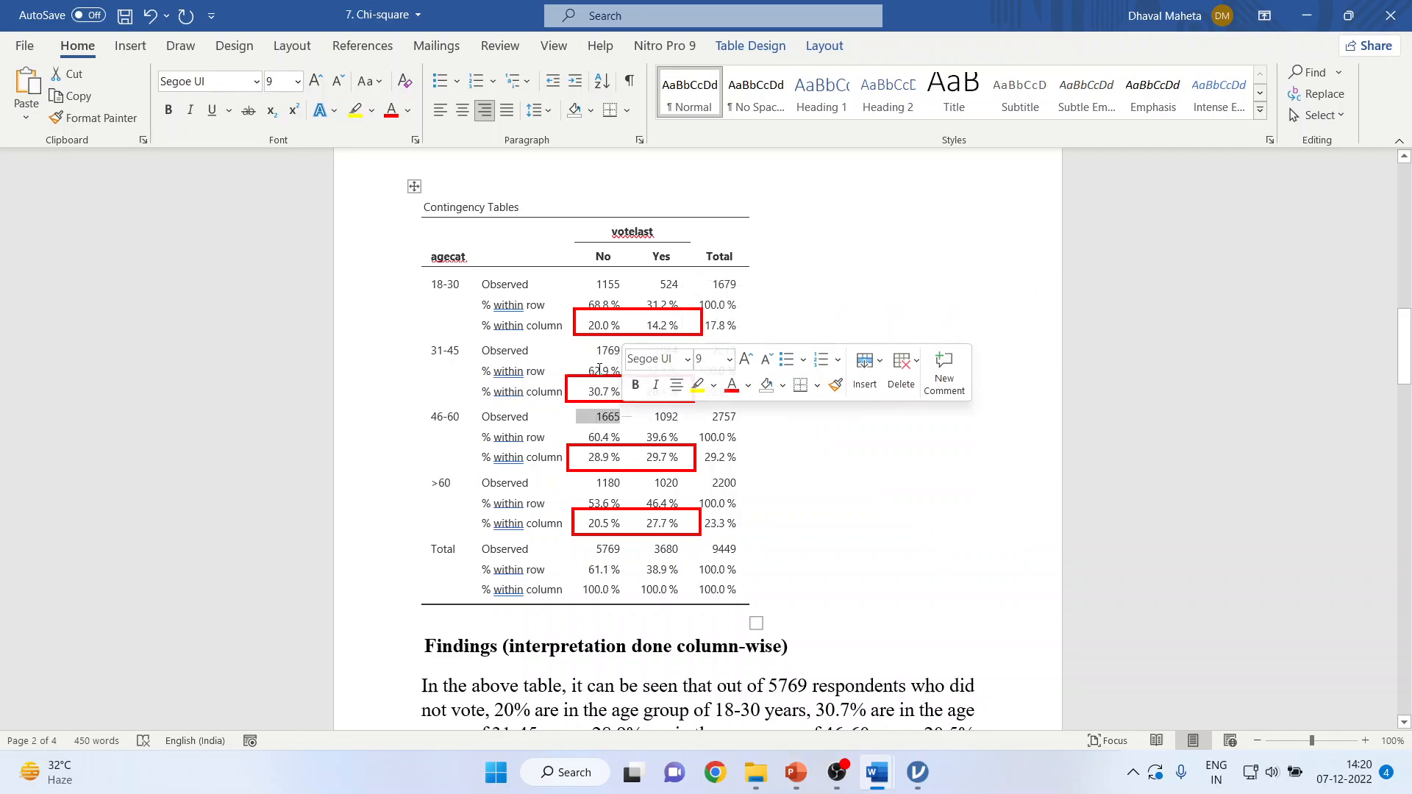
{"action": "mouse_move", "coordinate": [655, 416]}
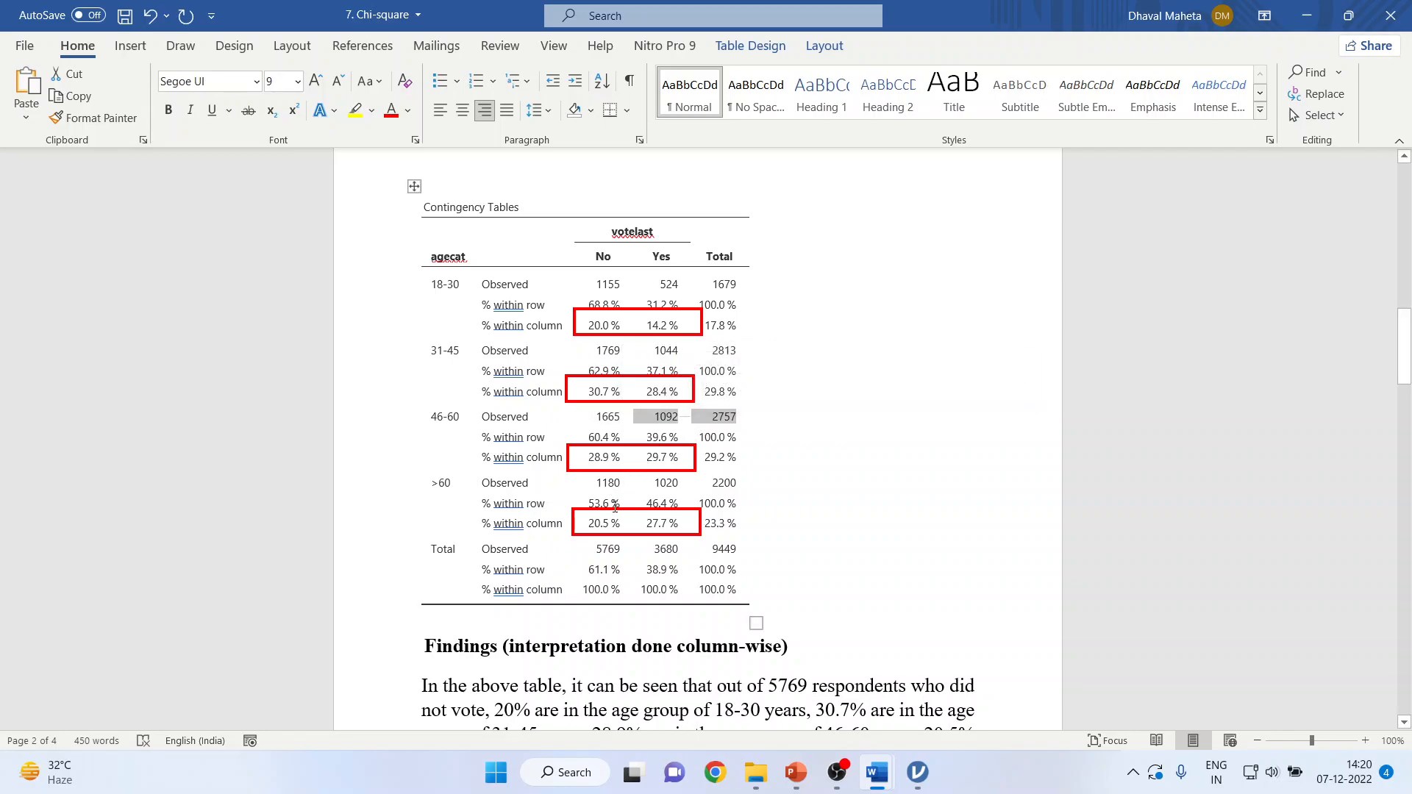
{"action": "left_click", "coordinate": [607, 483]}
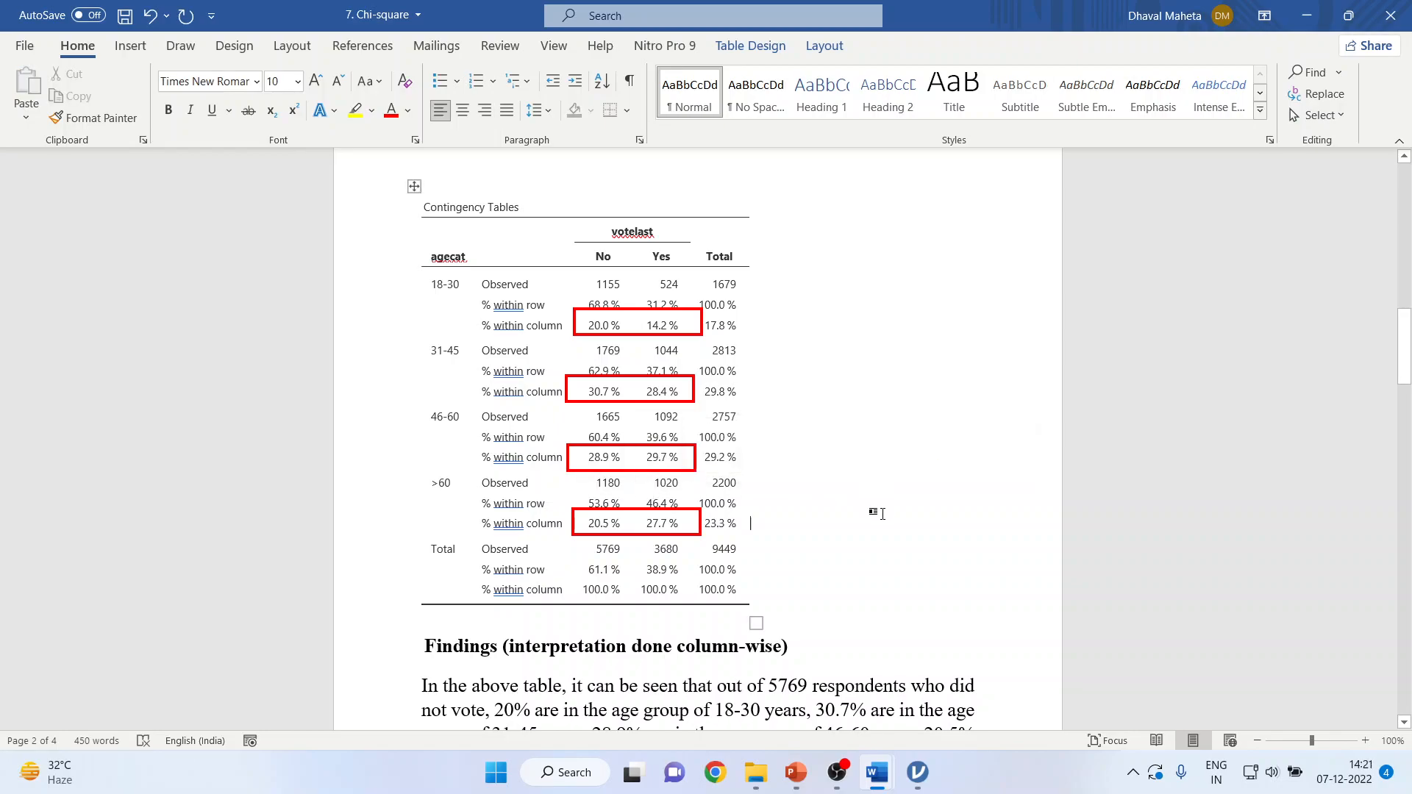
{"action": "mouse_move", "coordinate": [763, 448]}
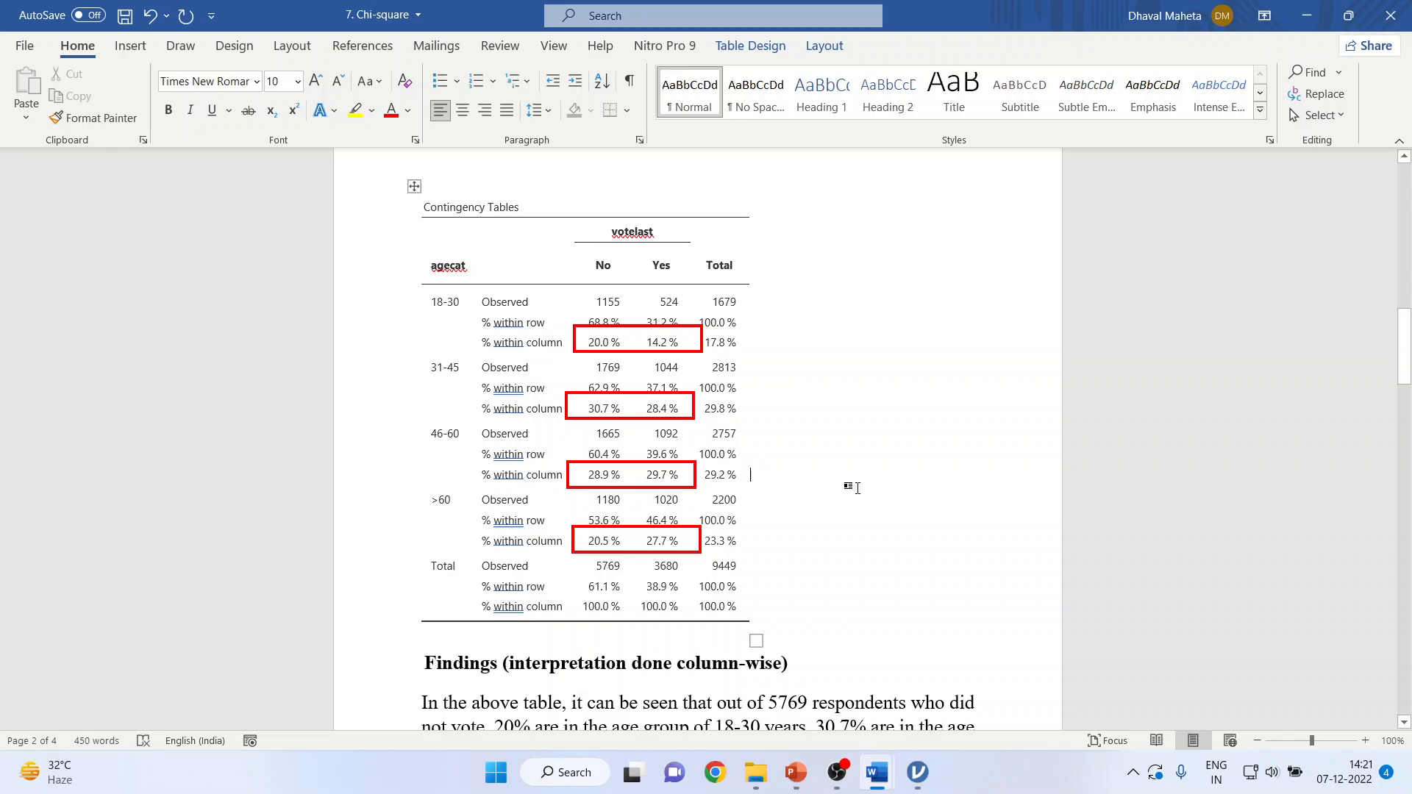
{"action": "mouse_move", "coordinate": [803, 451]}
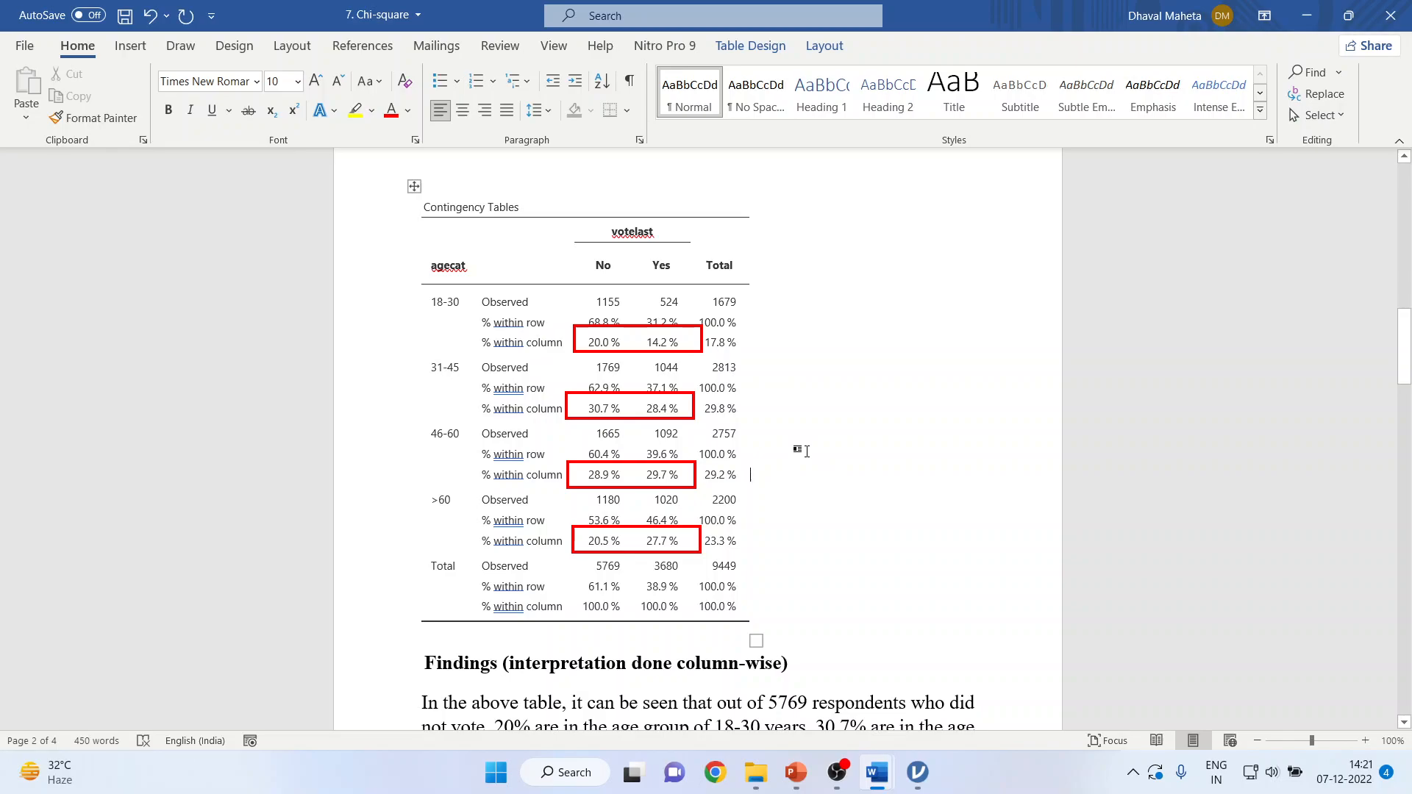
Highlight the No column values and the 20.5% share of non-voters over 60
{"action": "scroll", "scroll_direction": "down", "scroll_amount": 3}
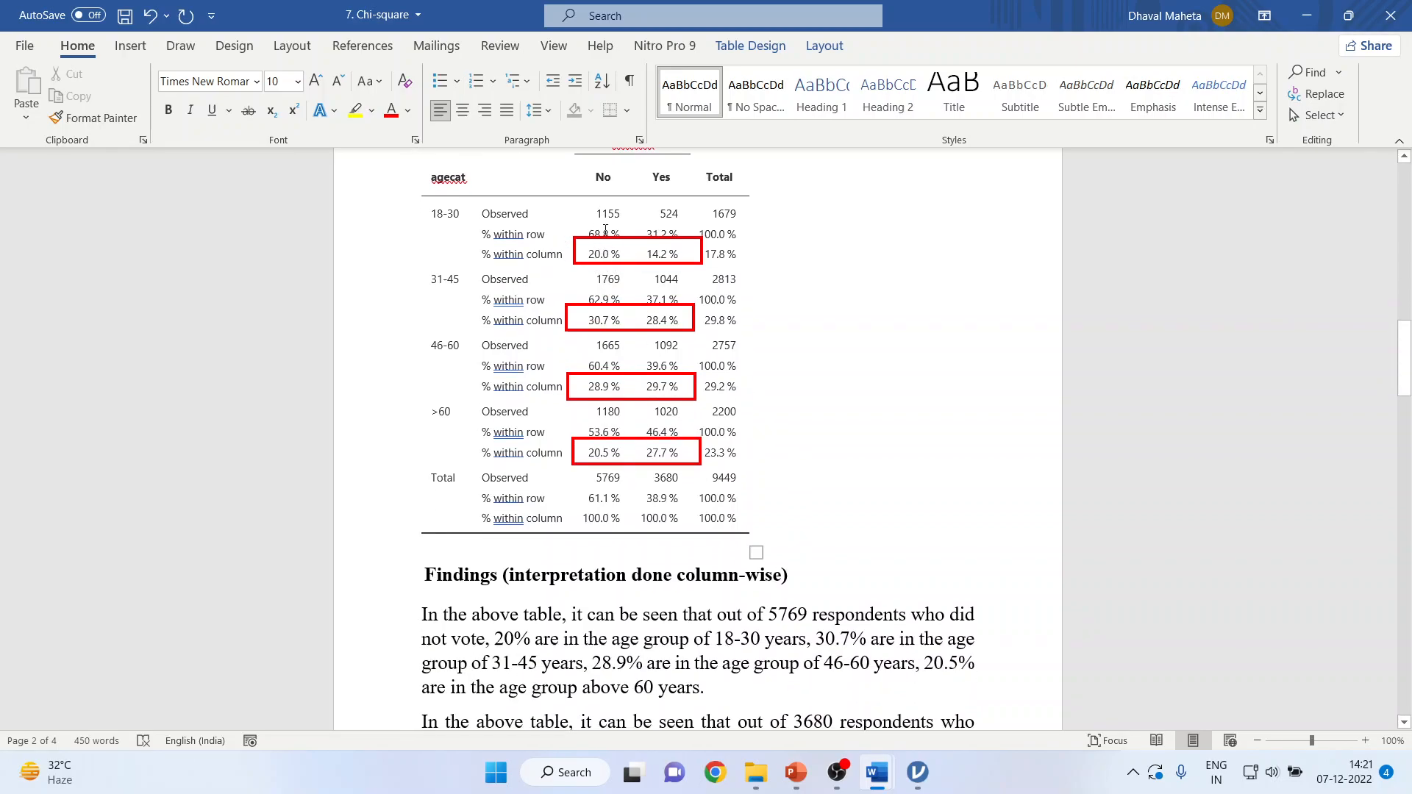
{"action": "scroll", "scroll_direction": "up", "scroll_amount": 3}
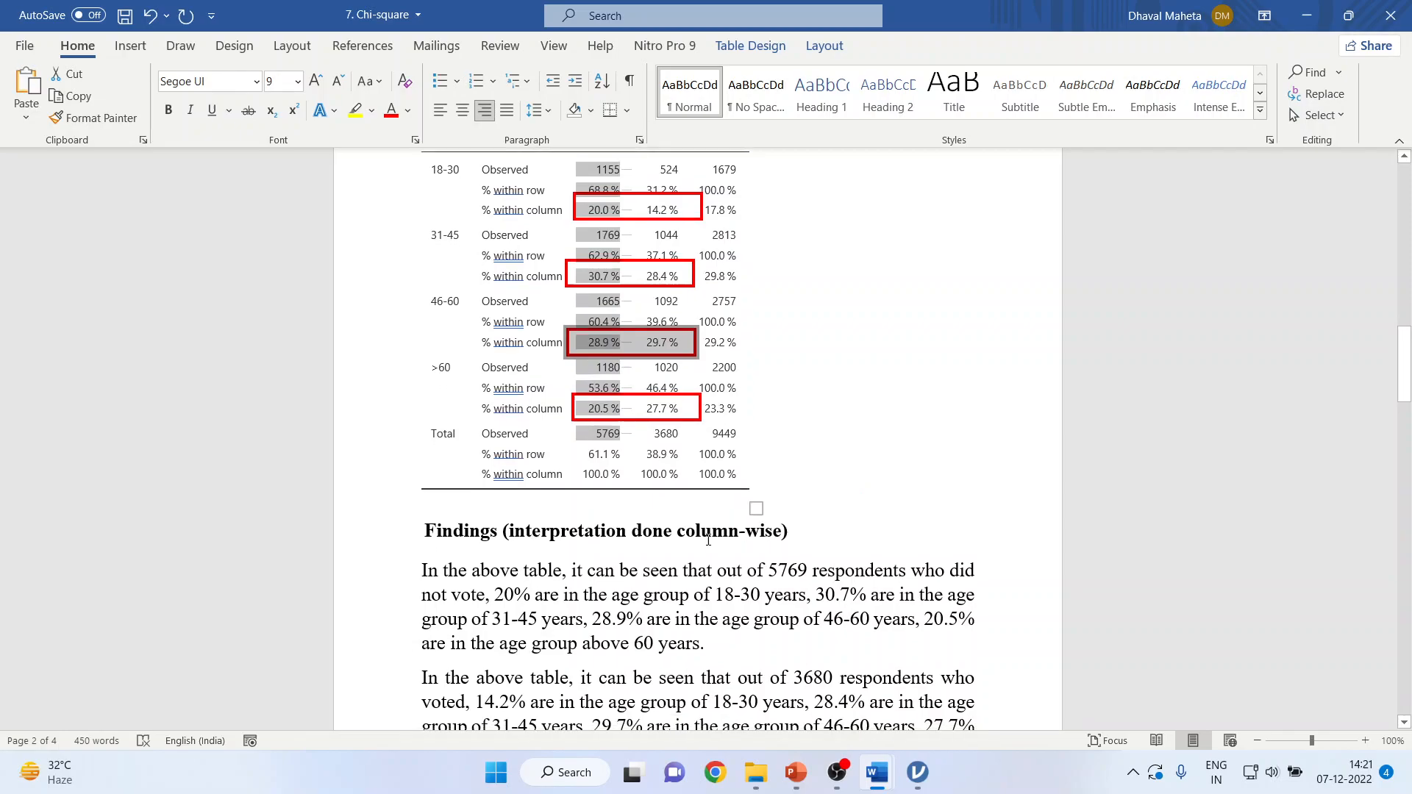
{"action": "double_click", "coordinate": [785, 570]}
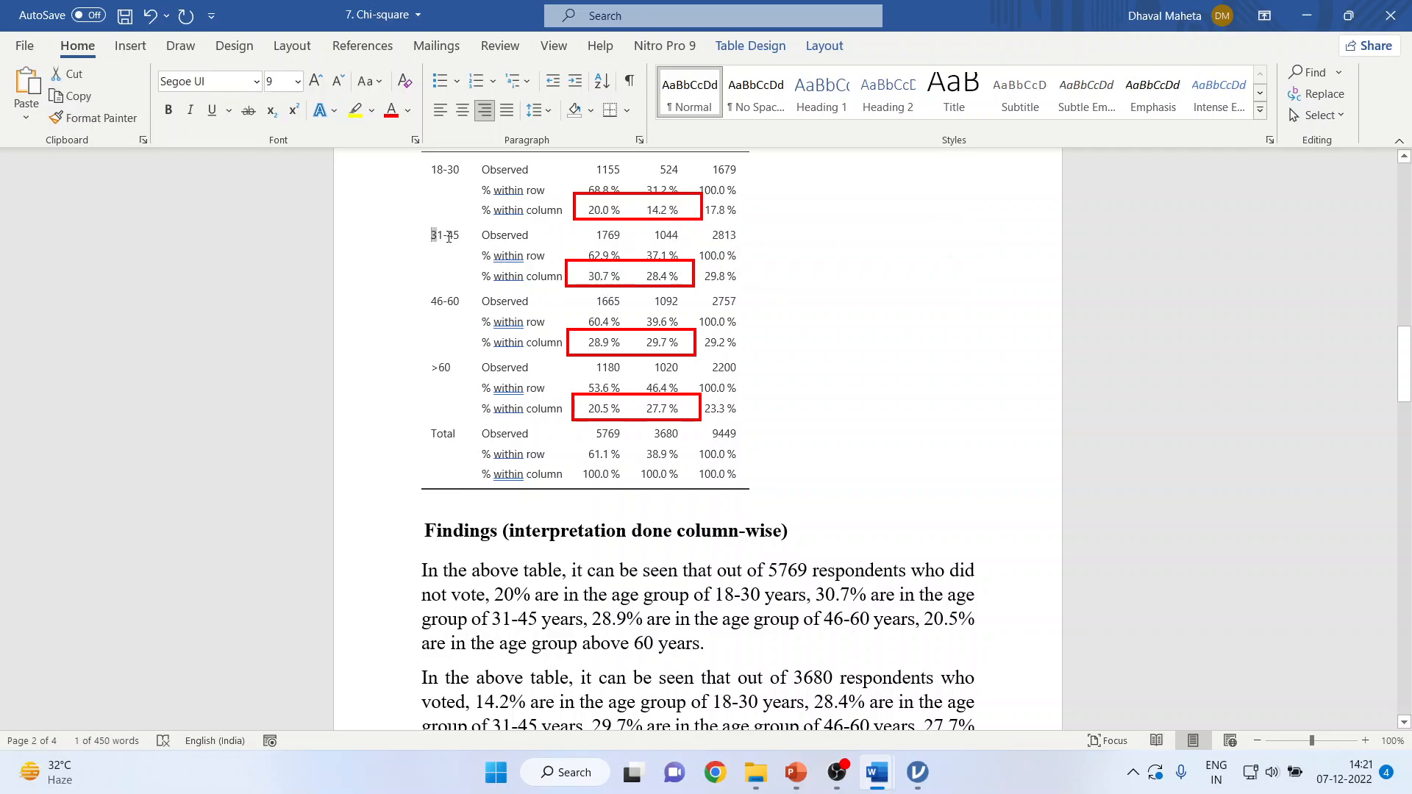
{"action": "double_click", "coordinate": [445, 236]}
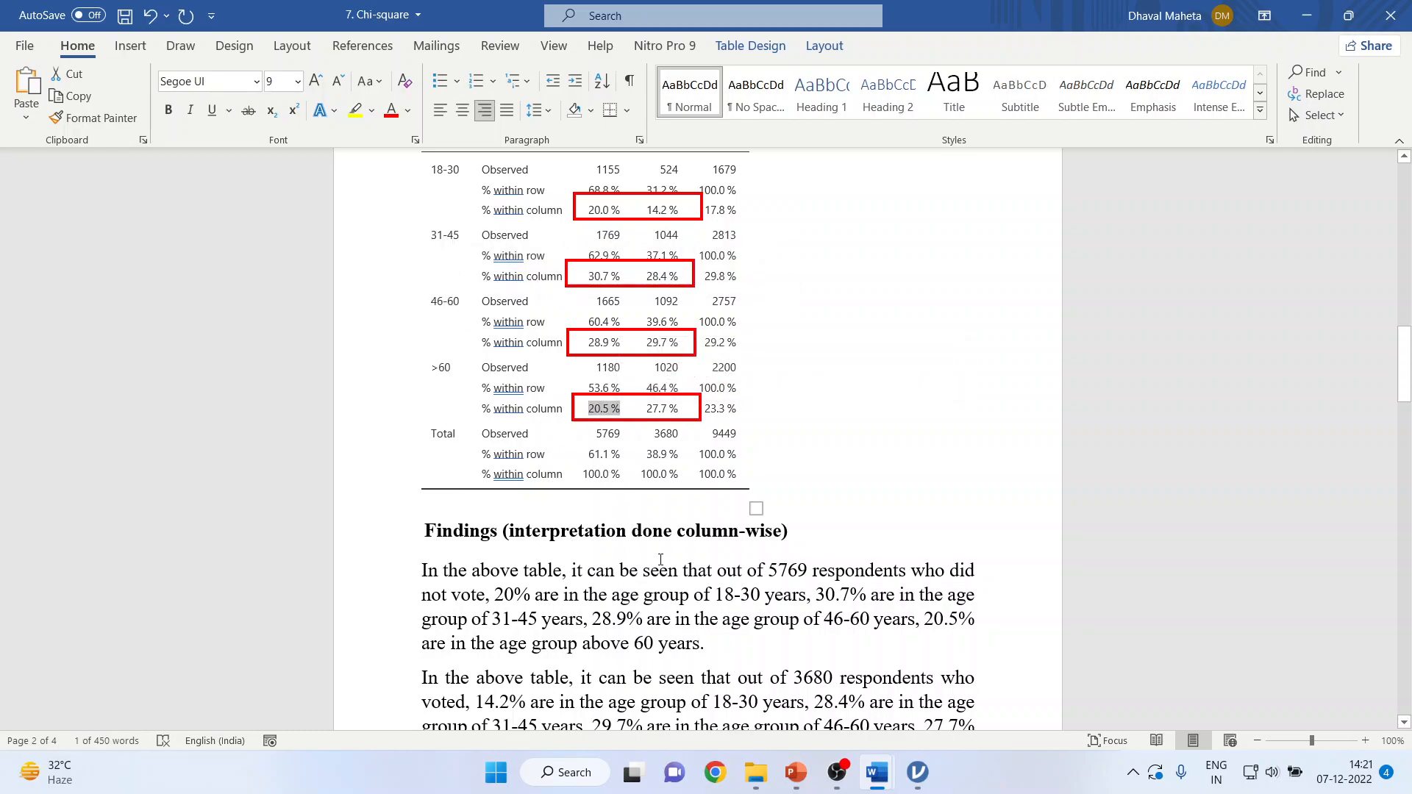
Highlight the 3680 voters, the 31-45 age group and the 29.7% share aged 46-60
{"action": "scroll", "scroll_direction": "down", "scroll_amount": 3}
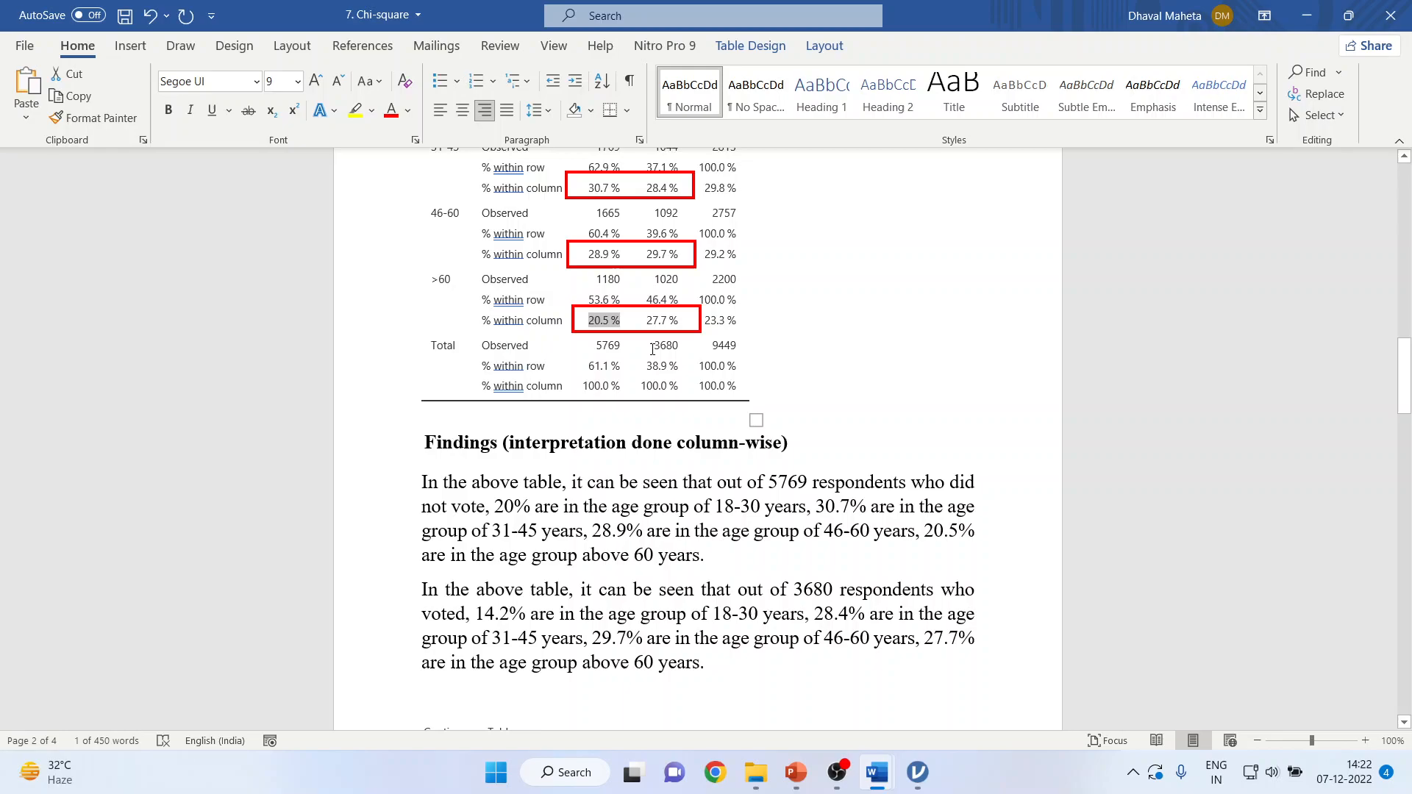
{"action": "double_click", "coordinate": [665, 344]}
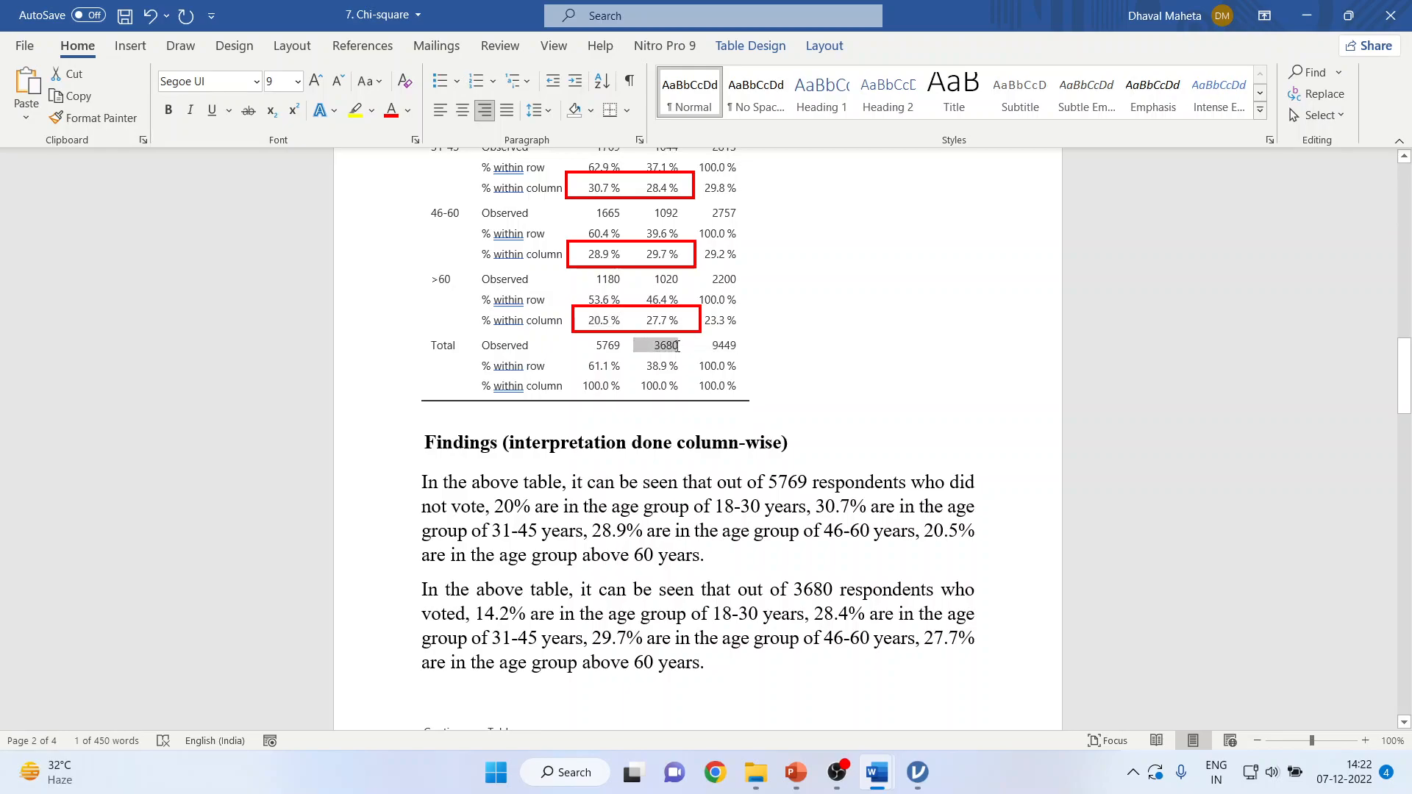
{"action": "scroll", "scroll_direction": "up", "scroll_amount": 3}
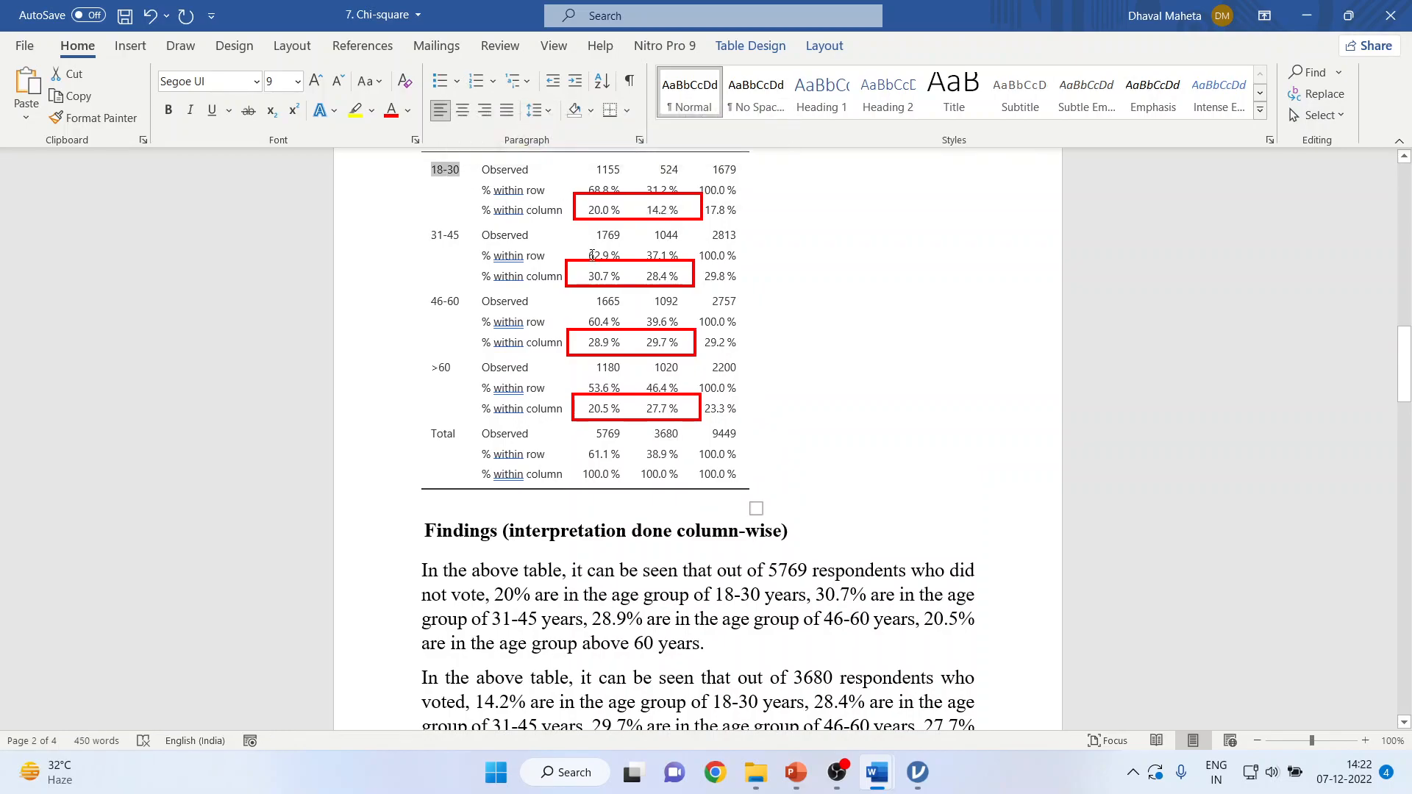
{"action": "left_click", "coordinate": [630, 276]}
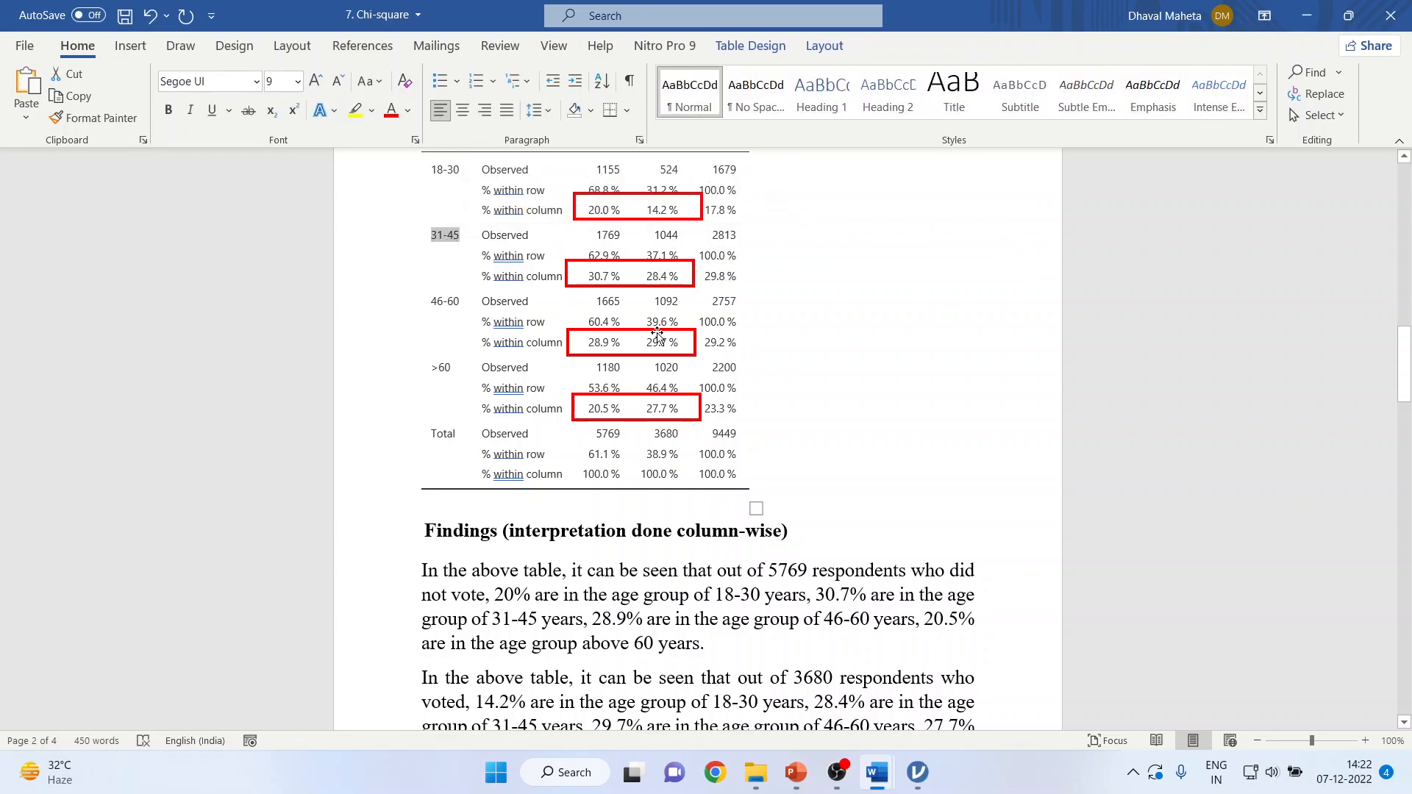
{"action": "double_click", "coordinate": [661, 342]}
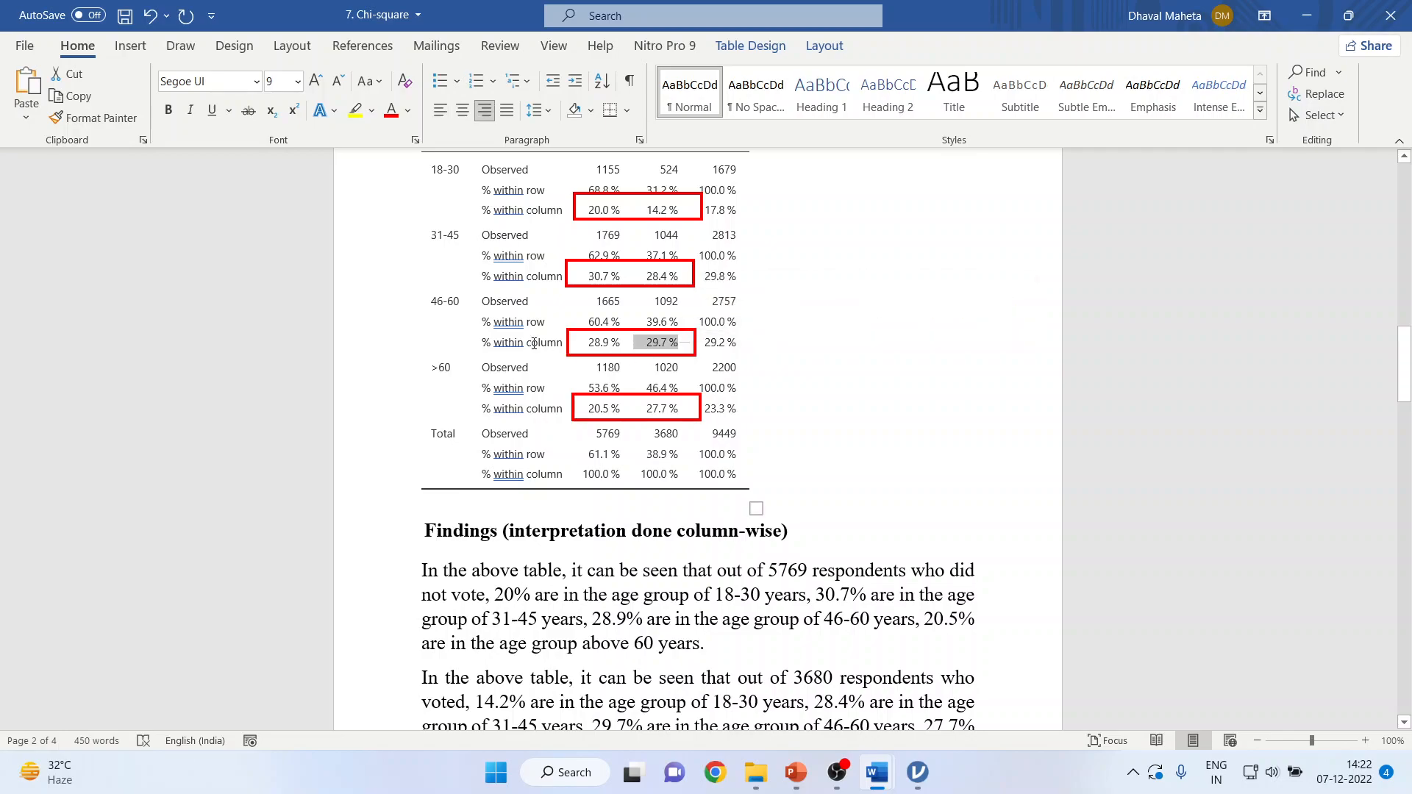
{"action": "mouse_move", "coordinate": [435, 301]}
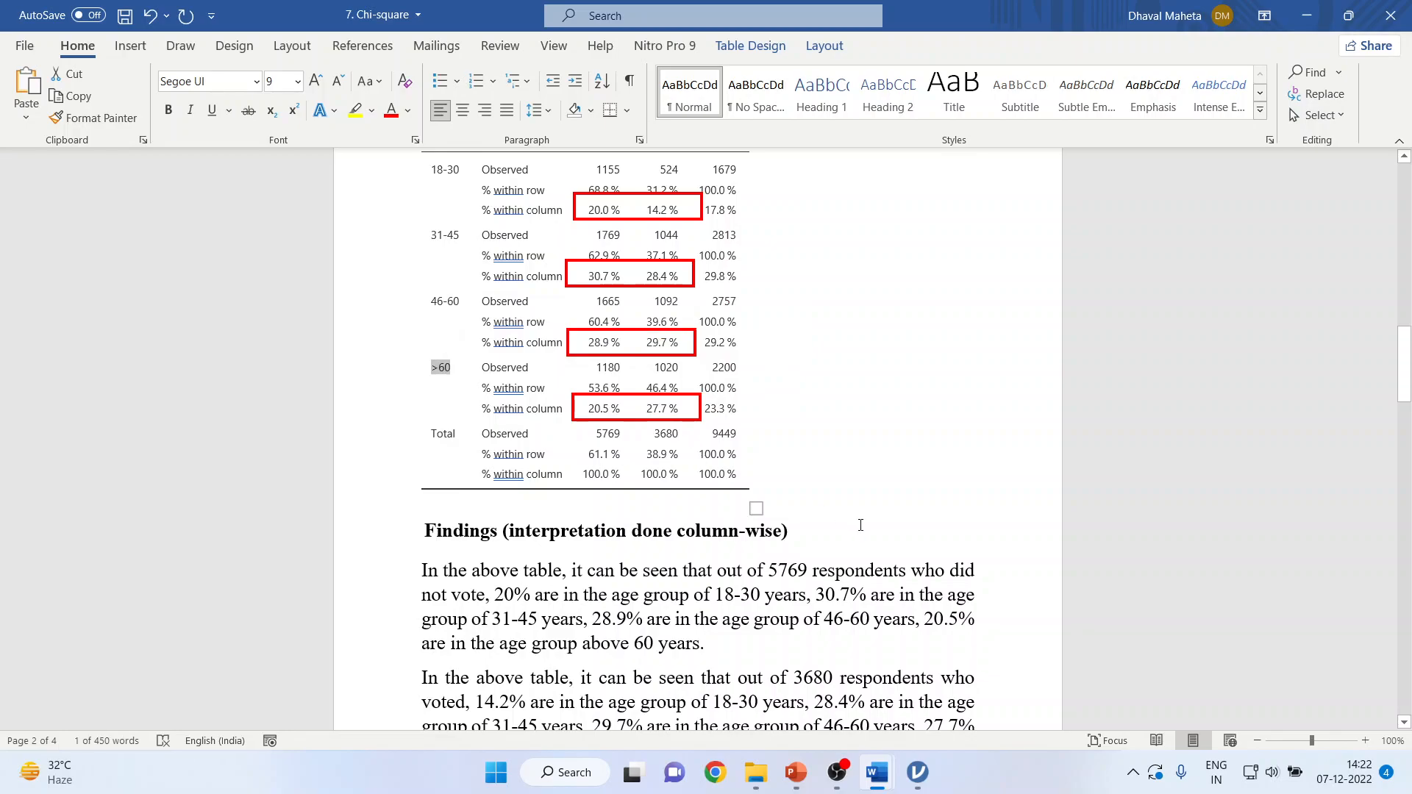
Scroll past the column-wise findings to the table with blue-boxed % within row
{"action": "scroll", "scroll_direction": "down", "scroll_amount": 3}
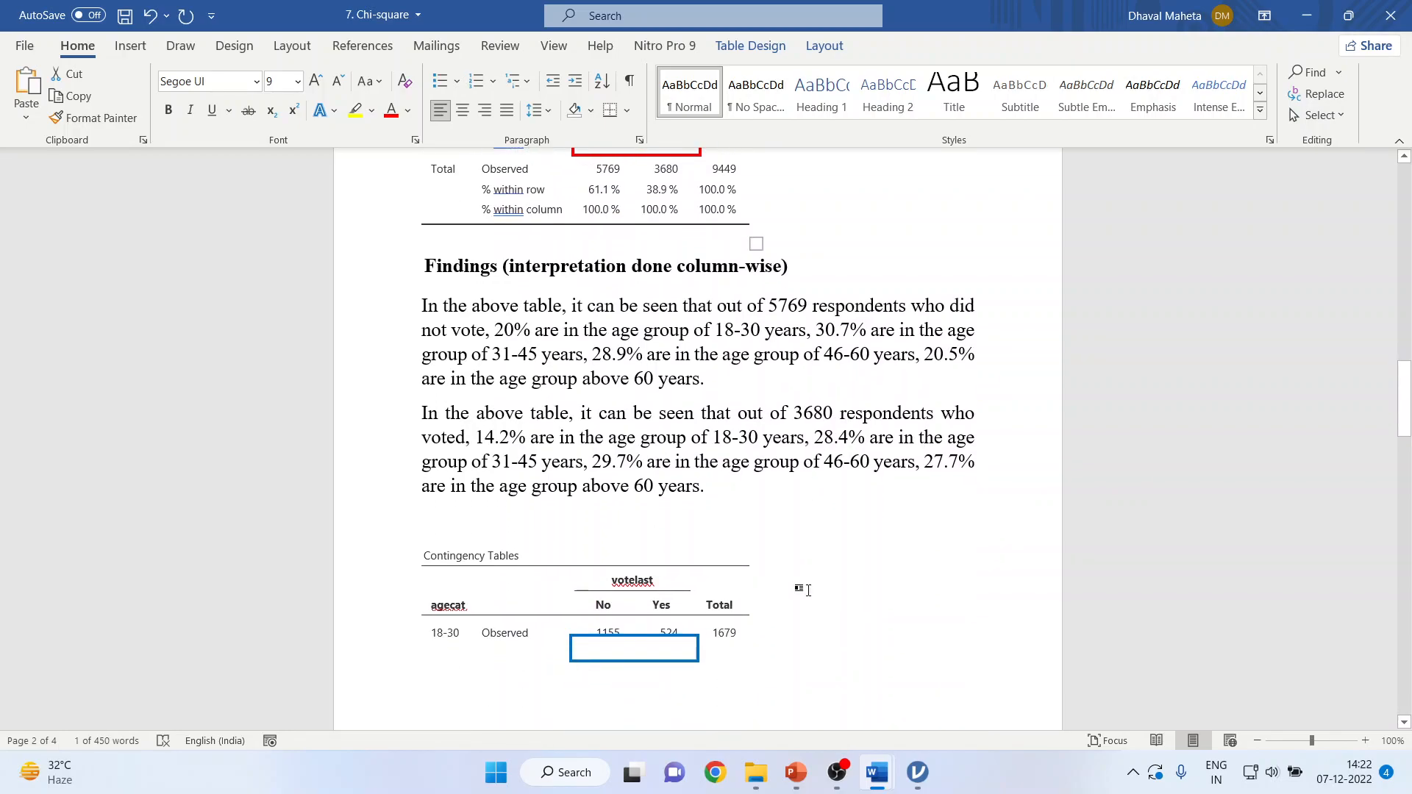
{"action": "left_click", "coordinate": [421, 520]}
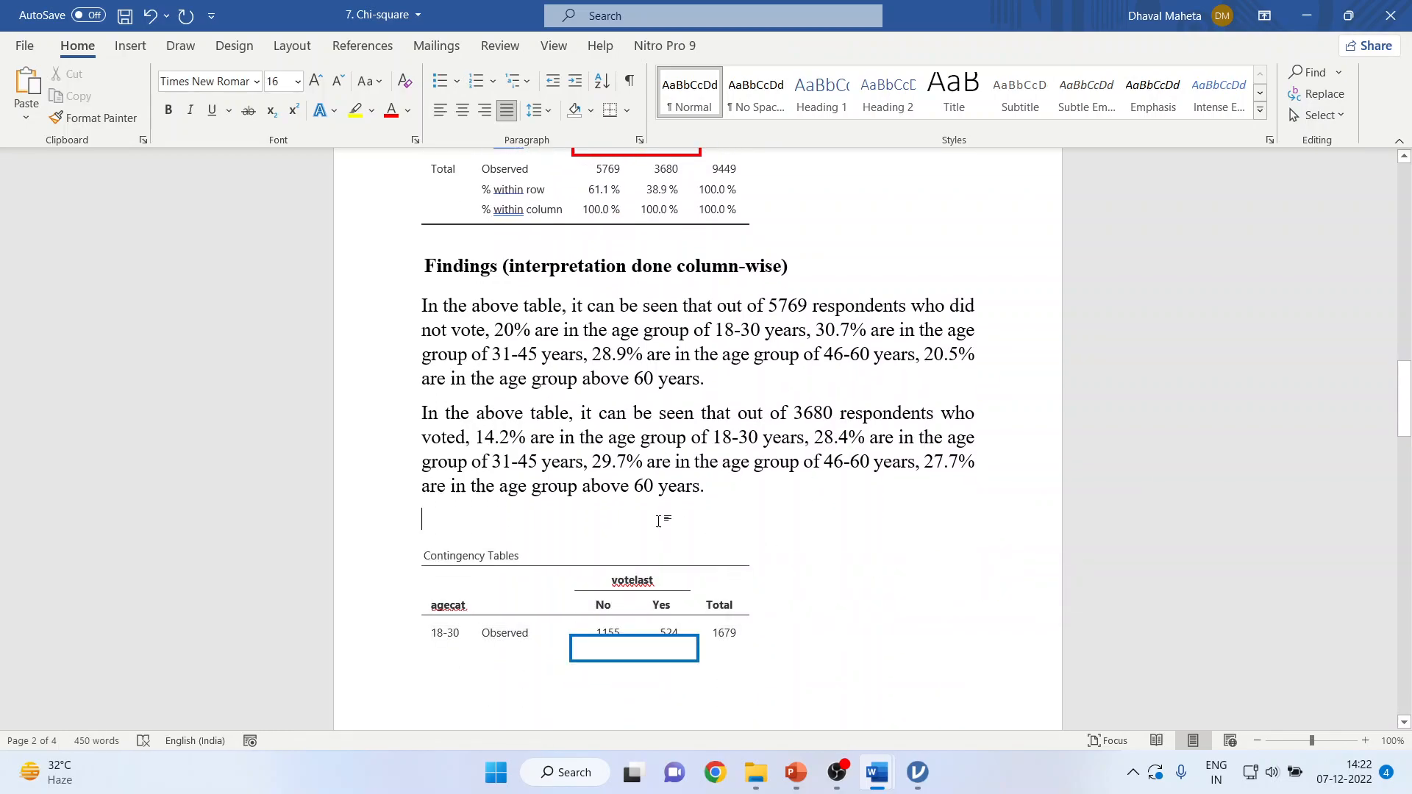
{"action": "scroll", "scroll_direction": "down", "scroll_amount": 3}
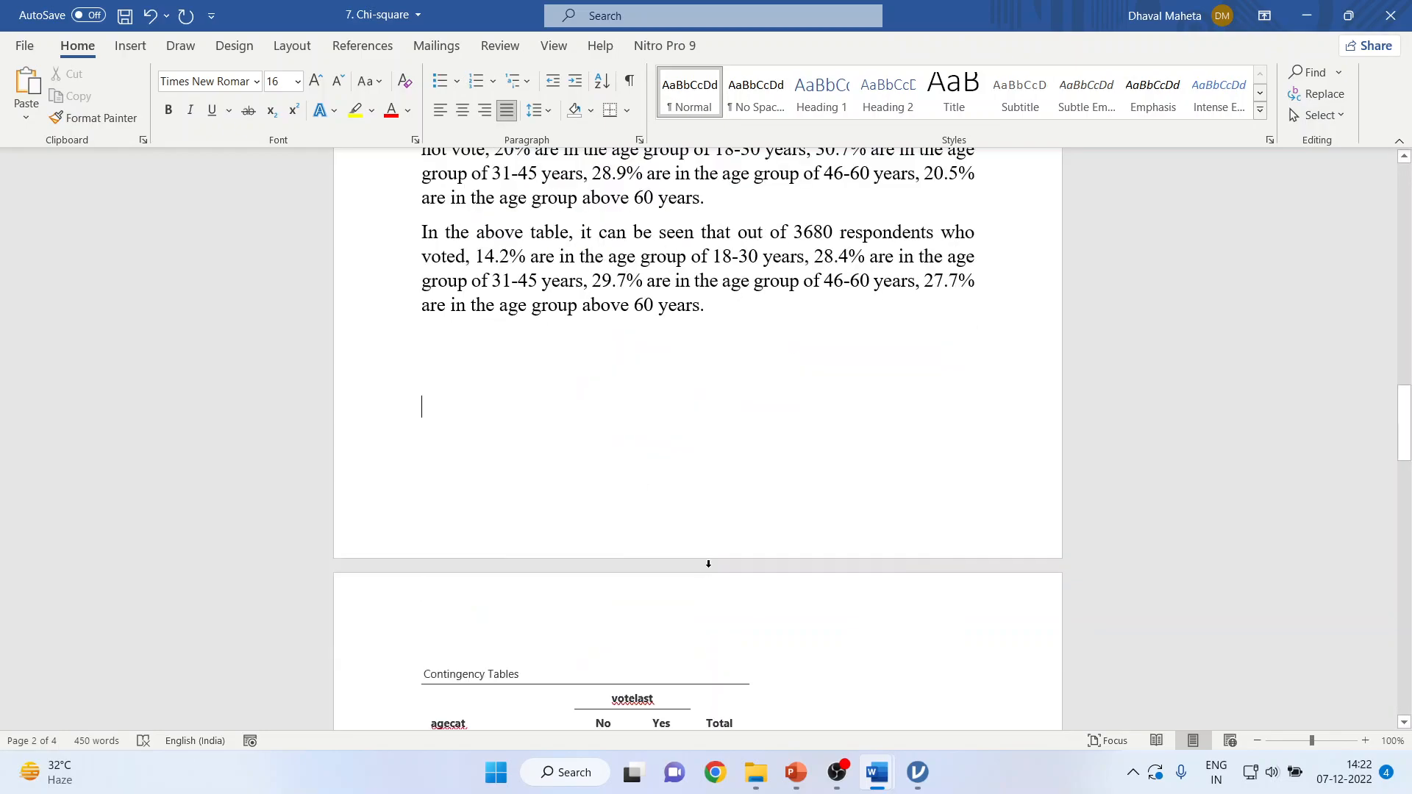
{"action": "scroll", "scroll_direction": "down", "scroll_amount": 3}
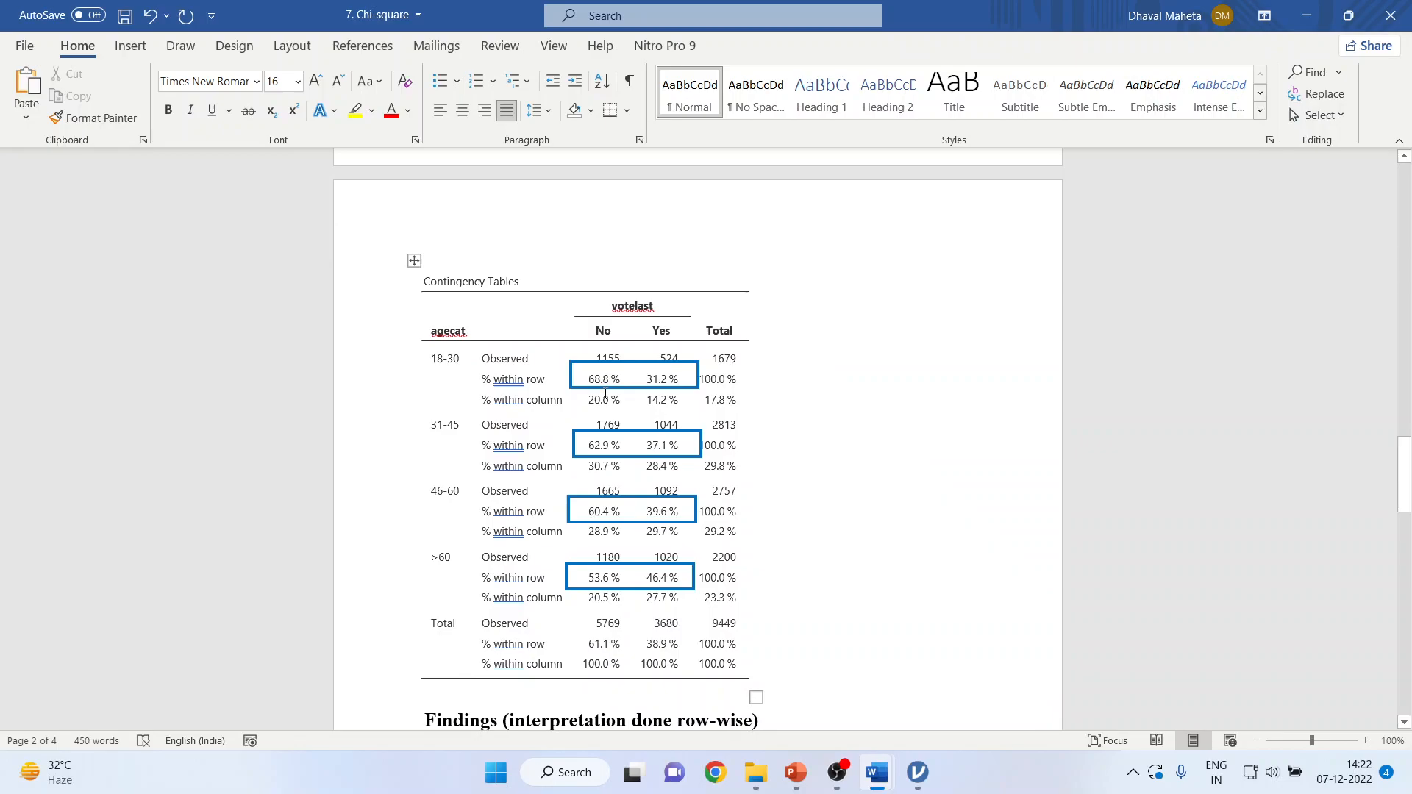
{"action": "scroll", "scroll_direction": "down", "scroll_amount": 3}
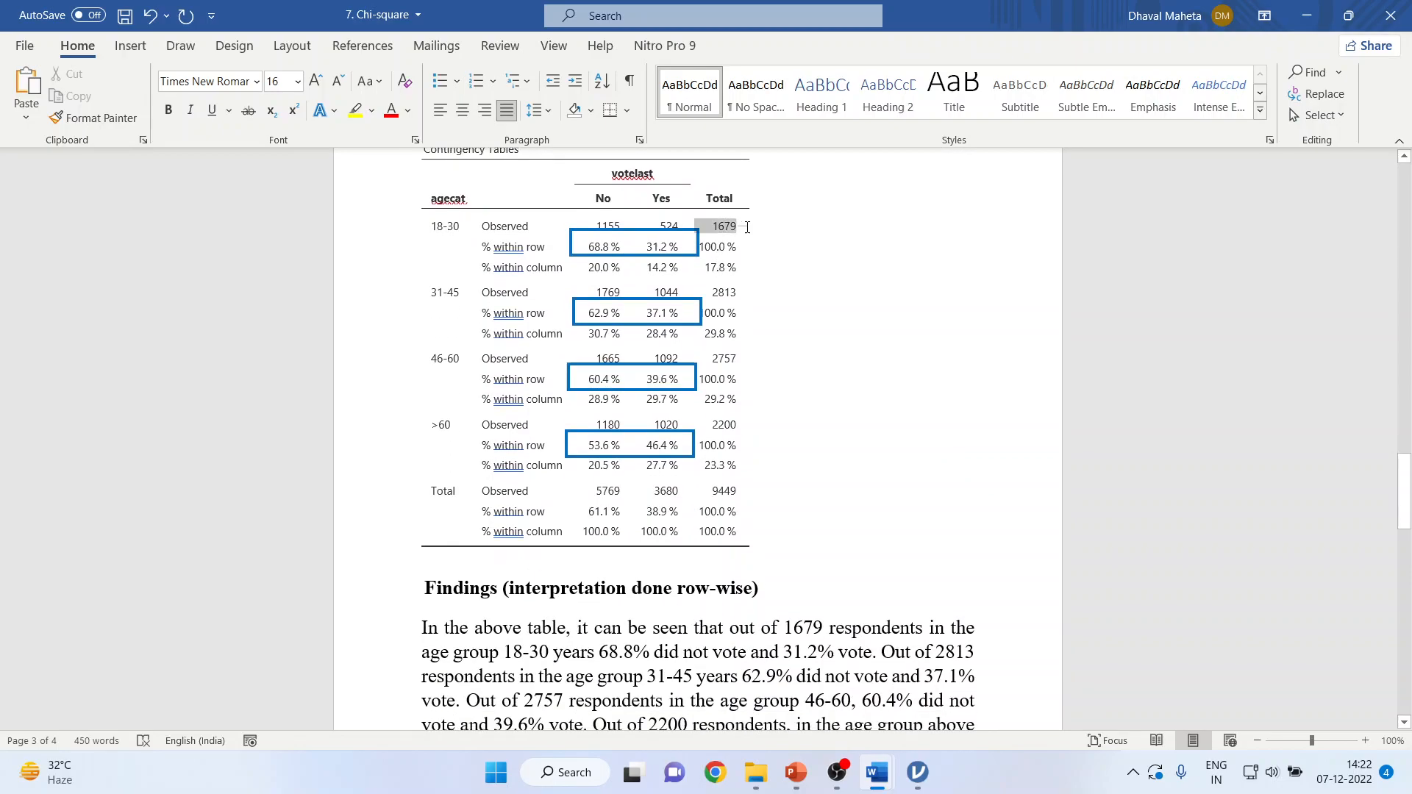
{"action": "left_click", "coordinate": [714, 292]}
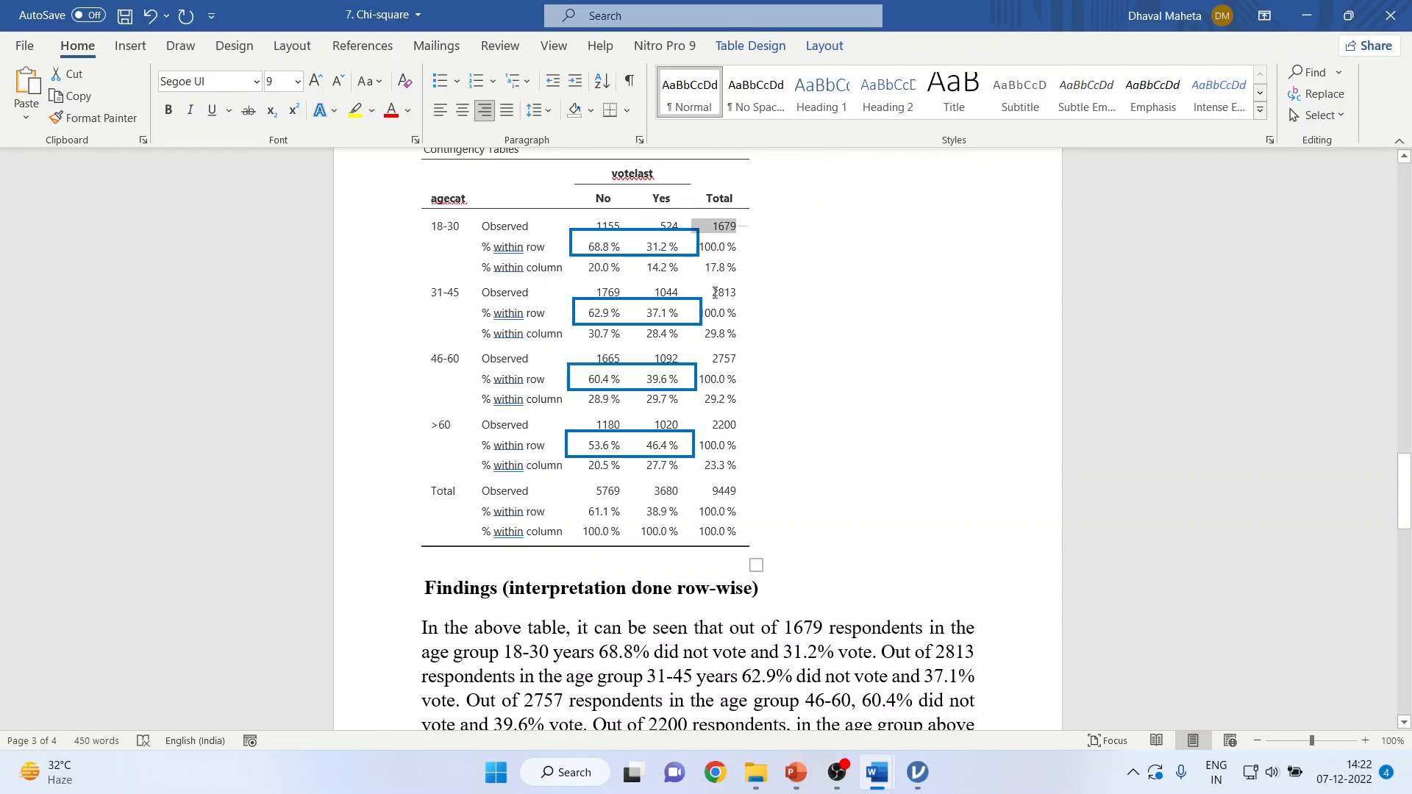
{"action": "left_click", "coordinate": [723, 358]}
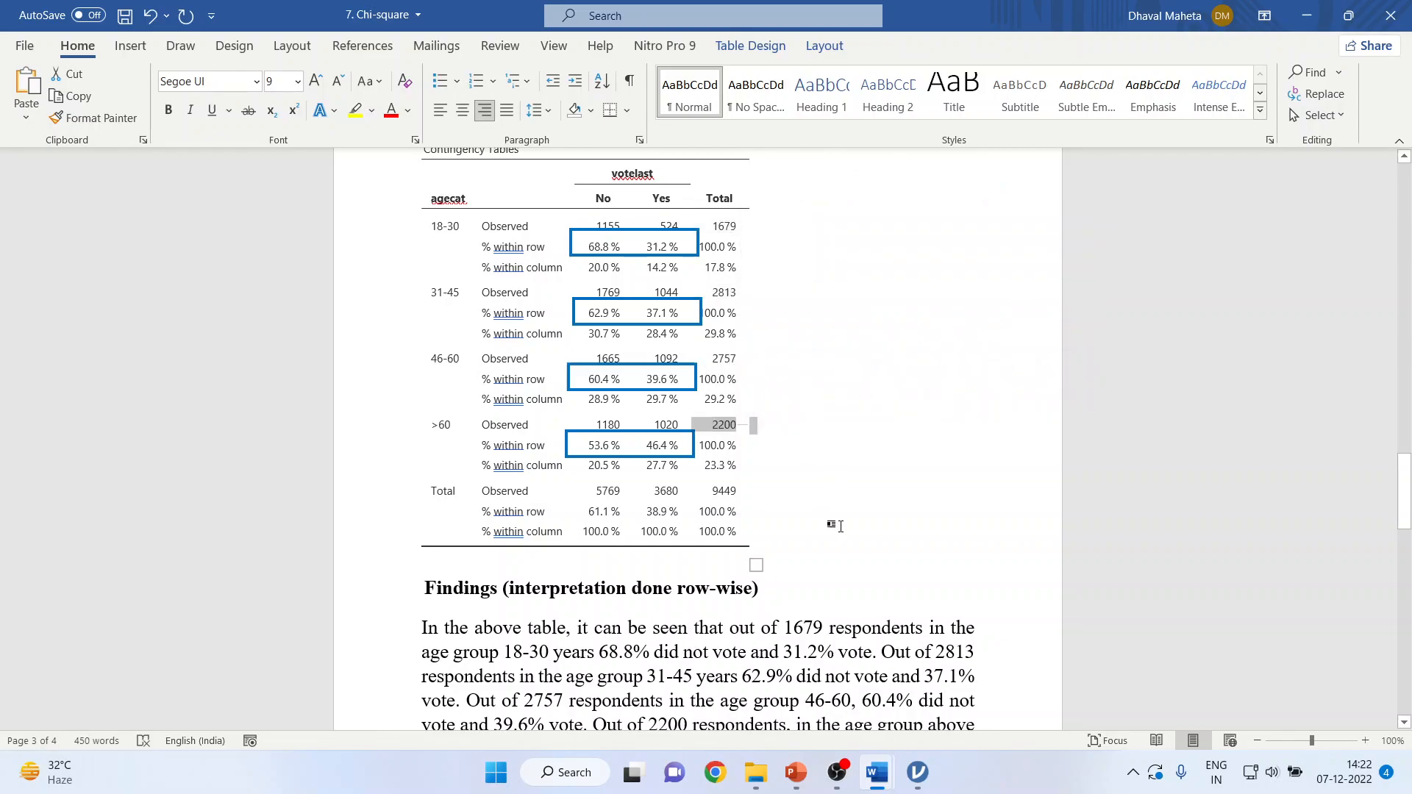
{"action": "scroll", "scroll_direction": "down", "scroll_amount": 3}
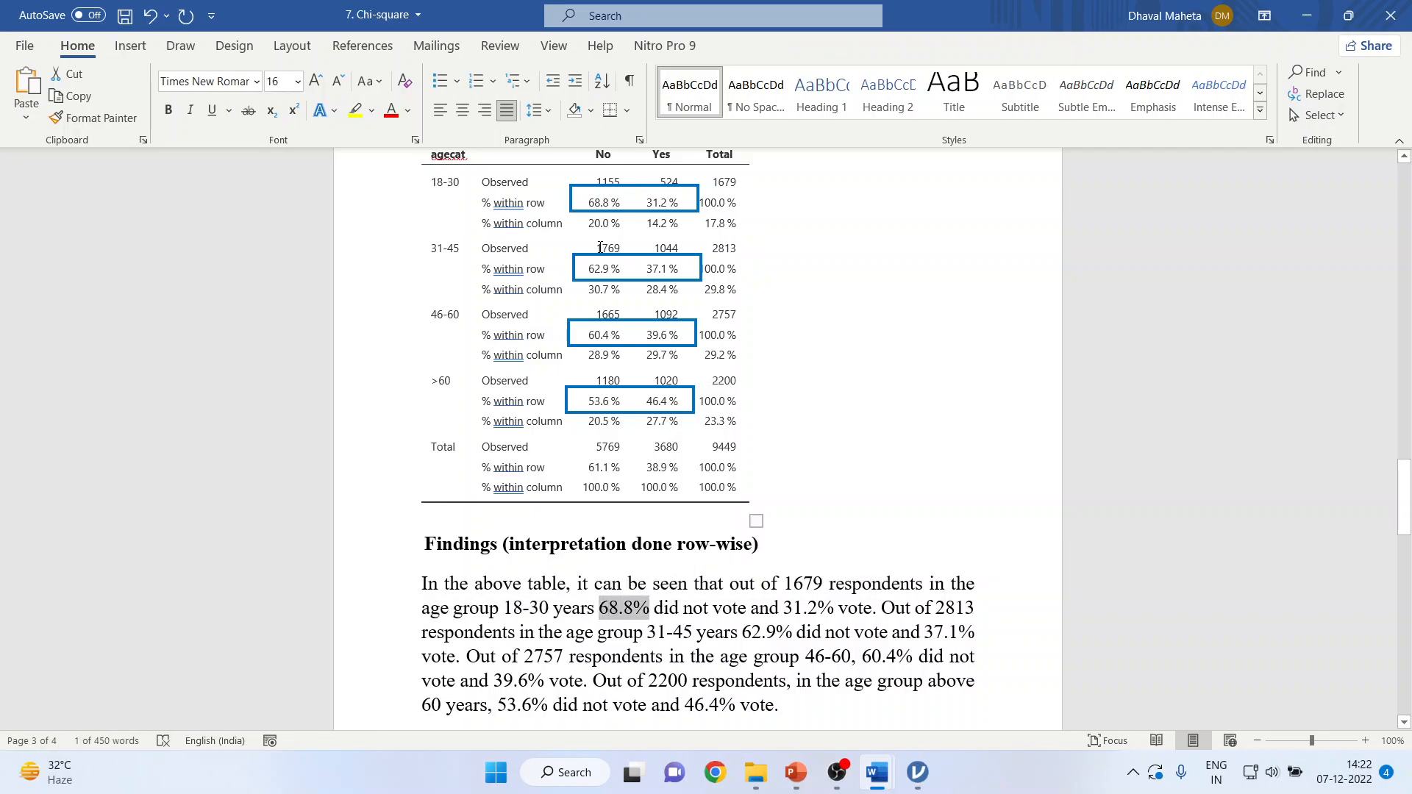
{"action": "left_click", "coordinate": [601, 201]}
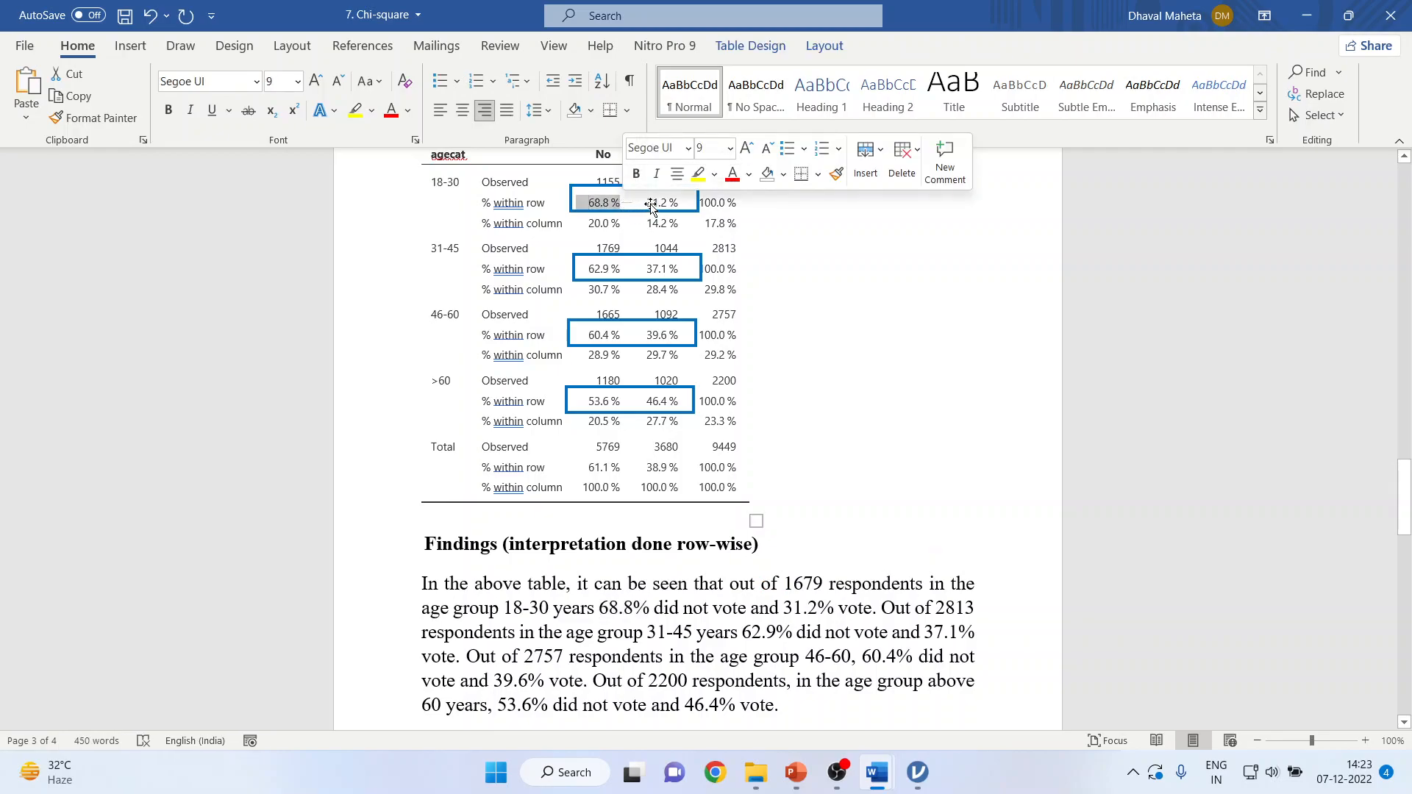
{"action": "left_click", "coordinate": [896, 344]}
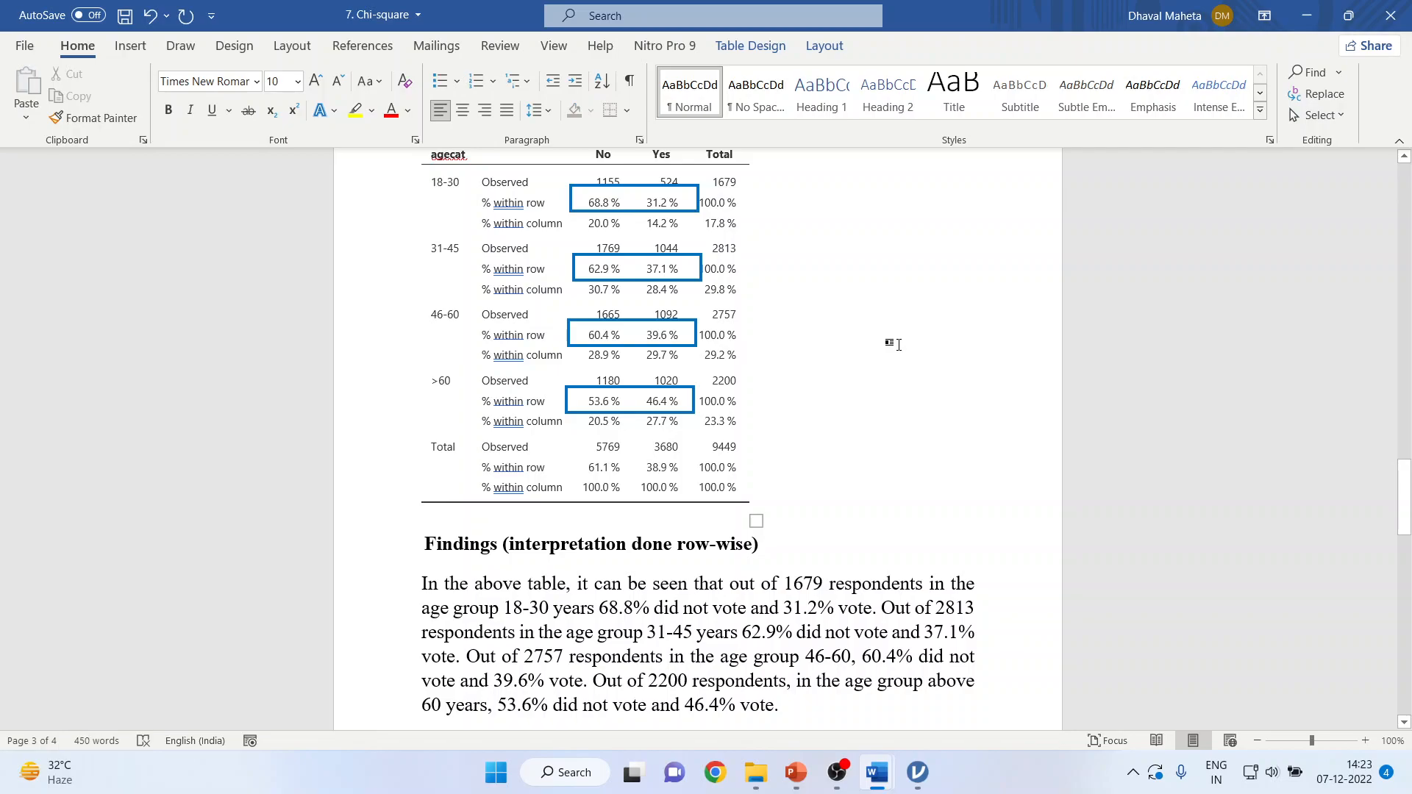
{"action": "left_click", "coordinate": [751, 354]}
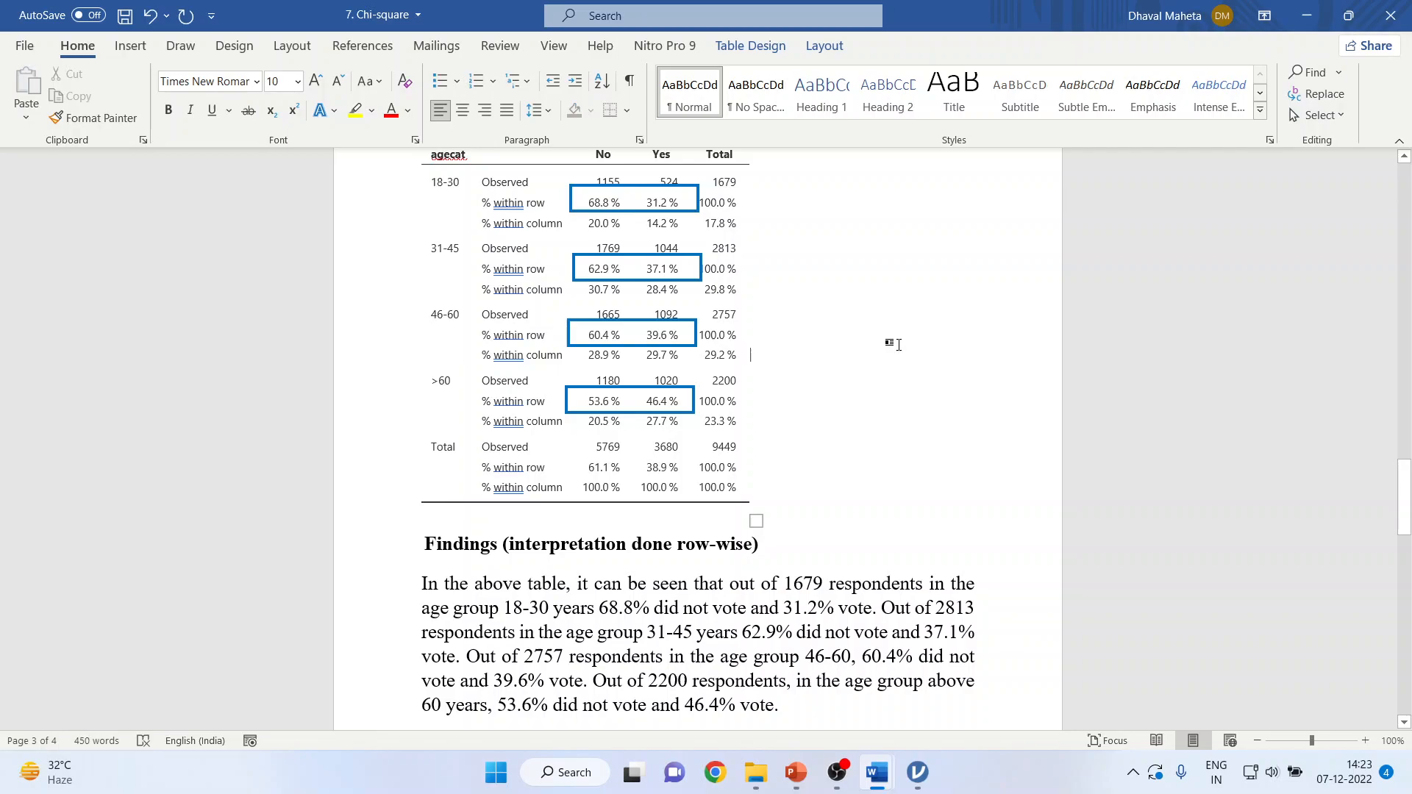
{"action": "scroll", "scroll_direction": "up", "scroll_amount": 3}
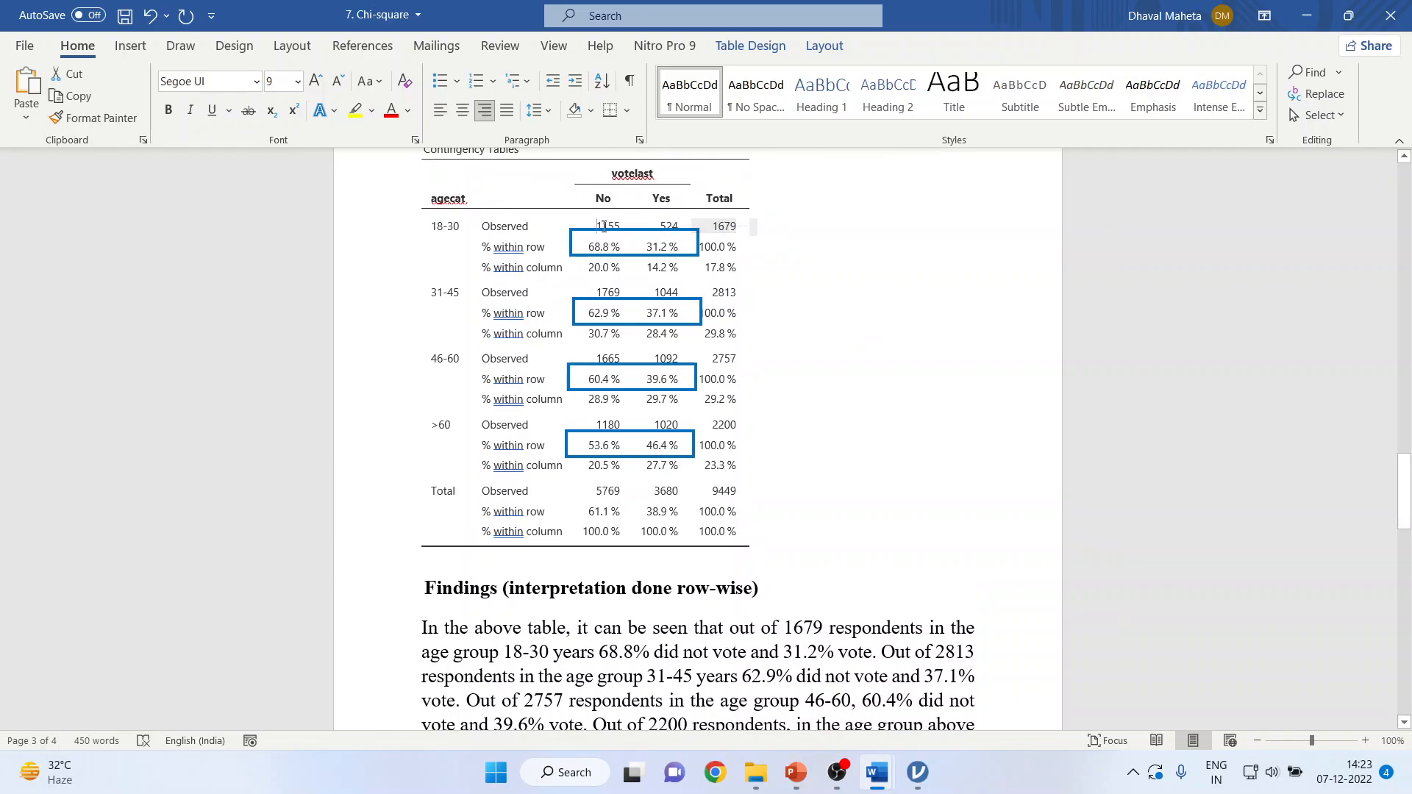
{"action": "left_click", "coordinate": [634, 246]}
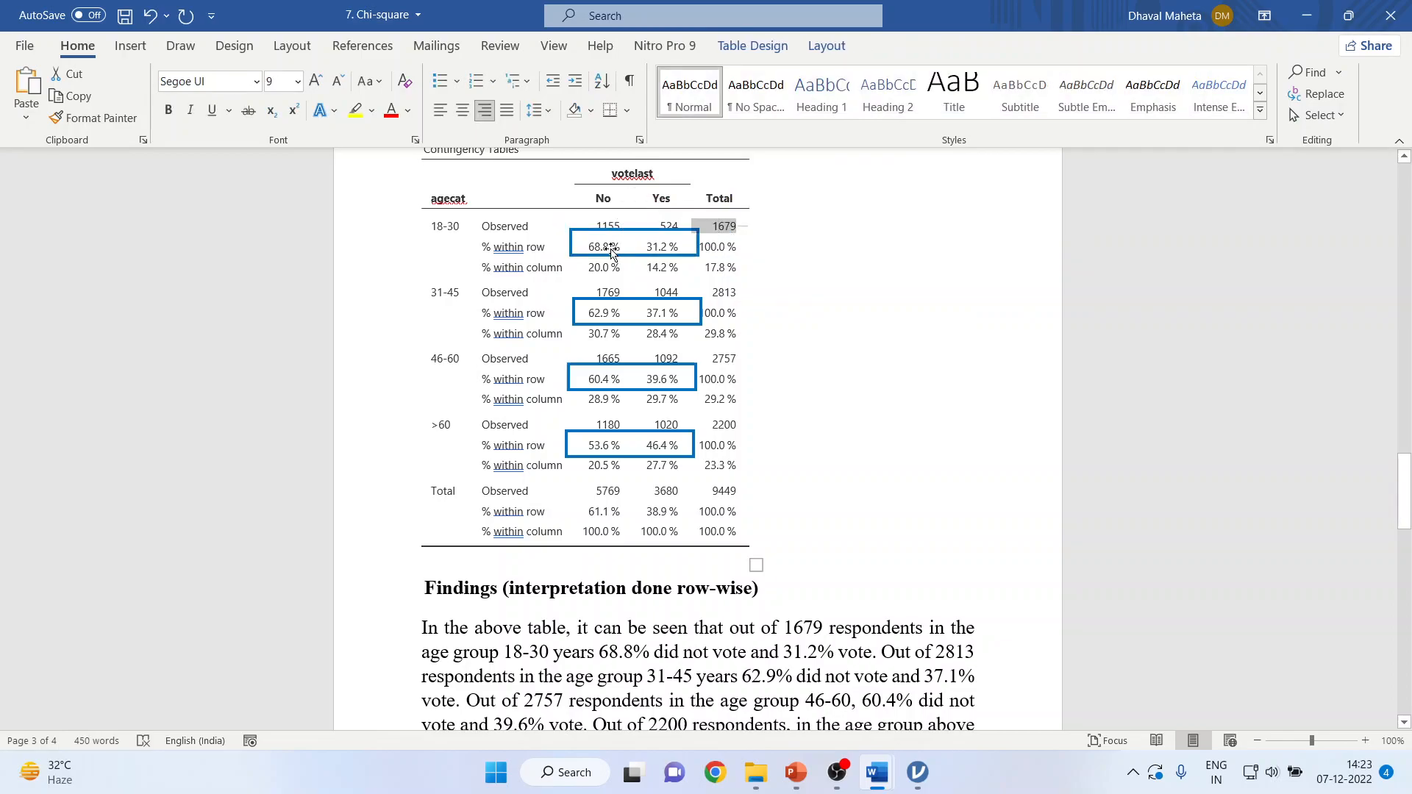
{"action": "left_click", "coordinate": [633, 246]}
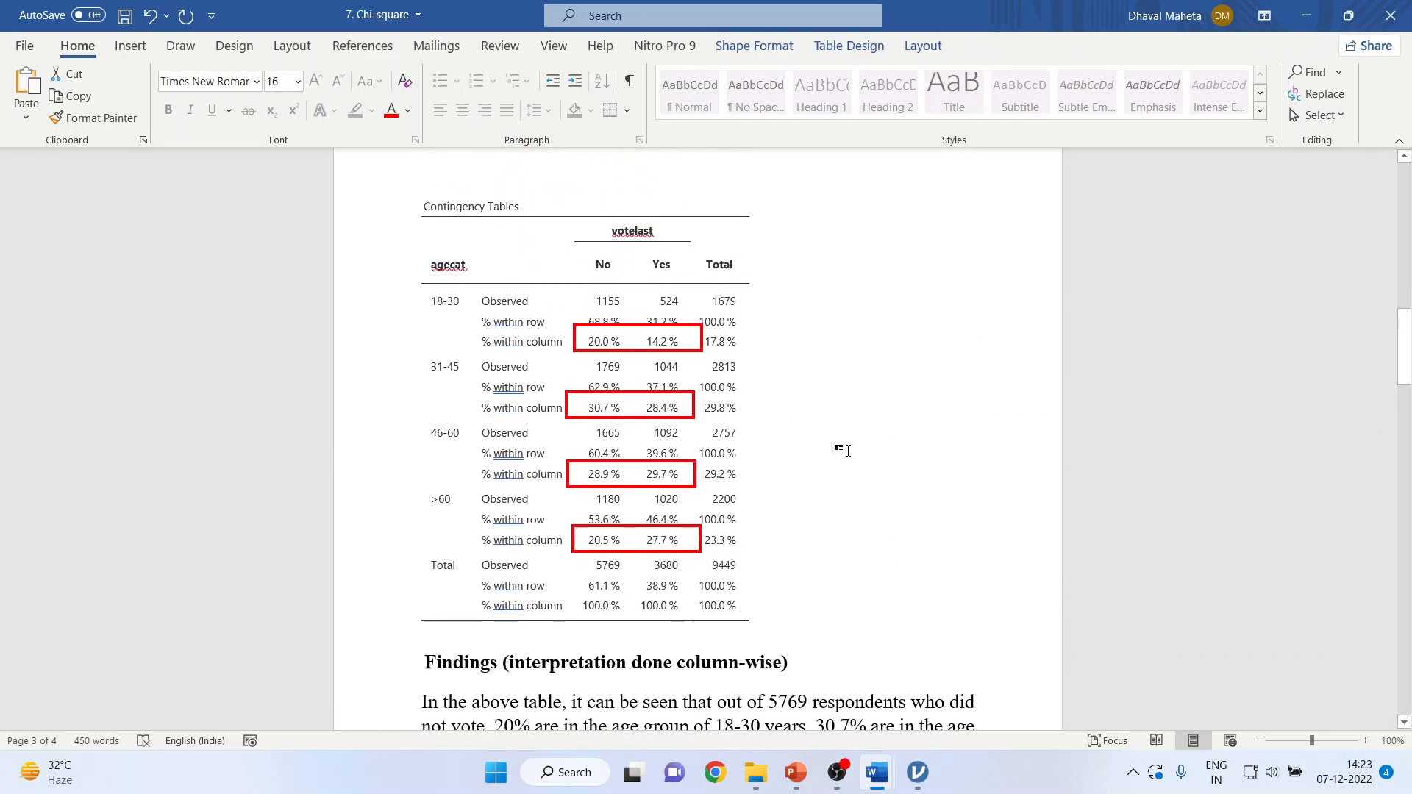
Point out the 18-30 and 31-45 non-voter counts (1155, 1769), then reach the row-wise findings
{"action": "left_click", "coordinate": [608, 566]}
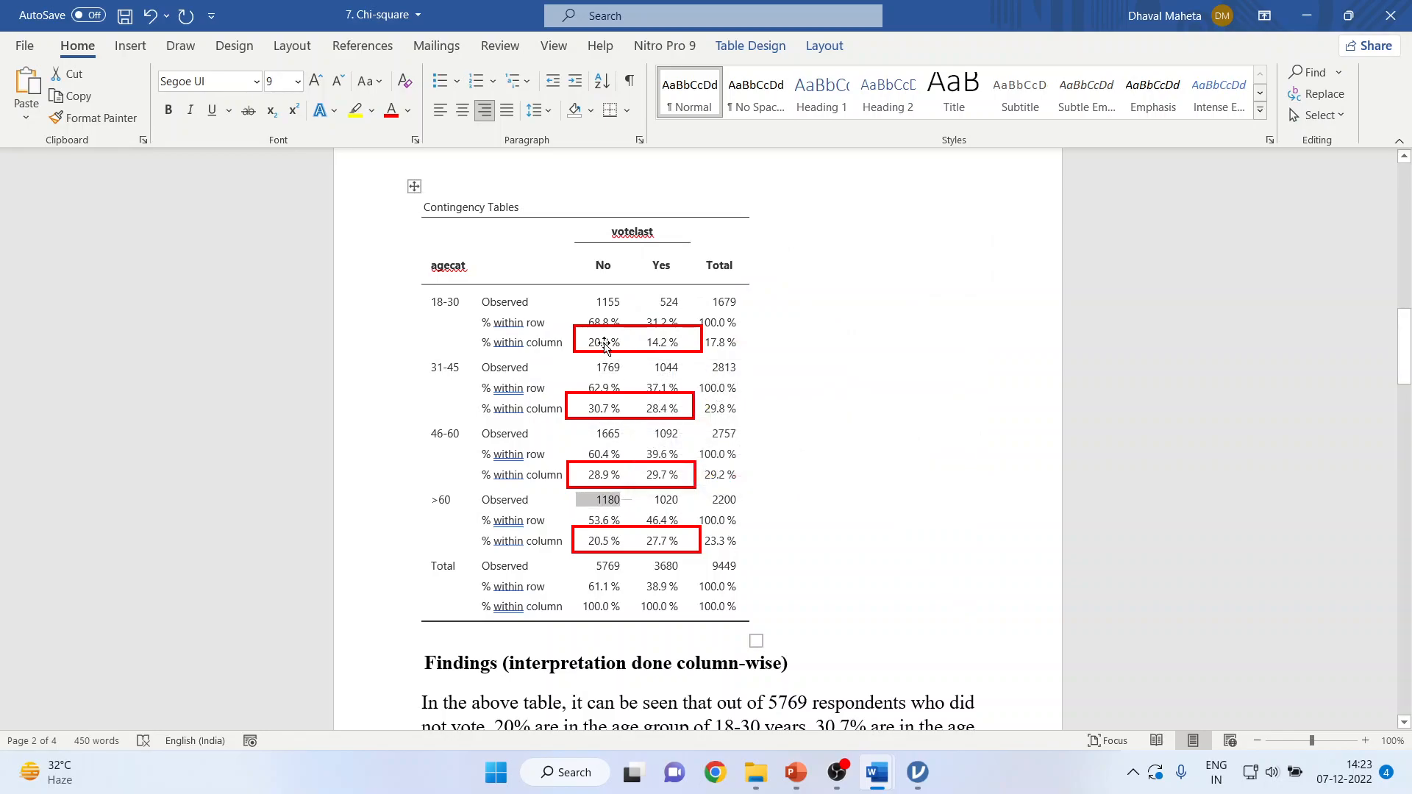
{"action": "left_click", "coordinate": [638, 342]}
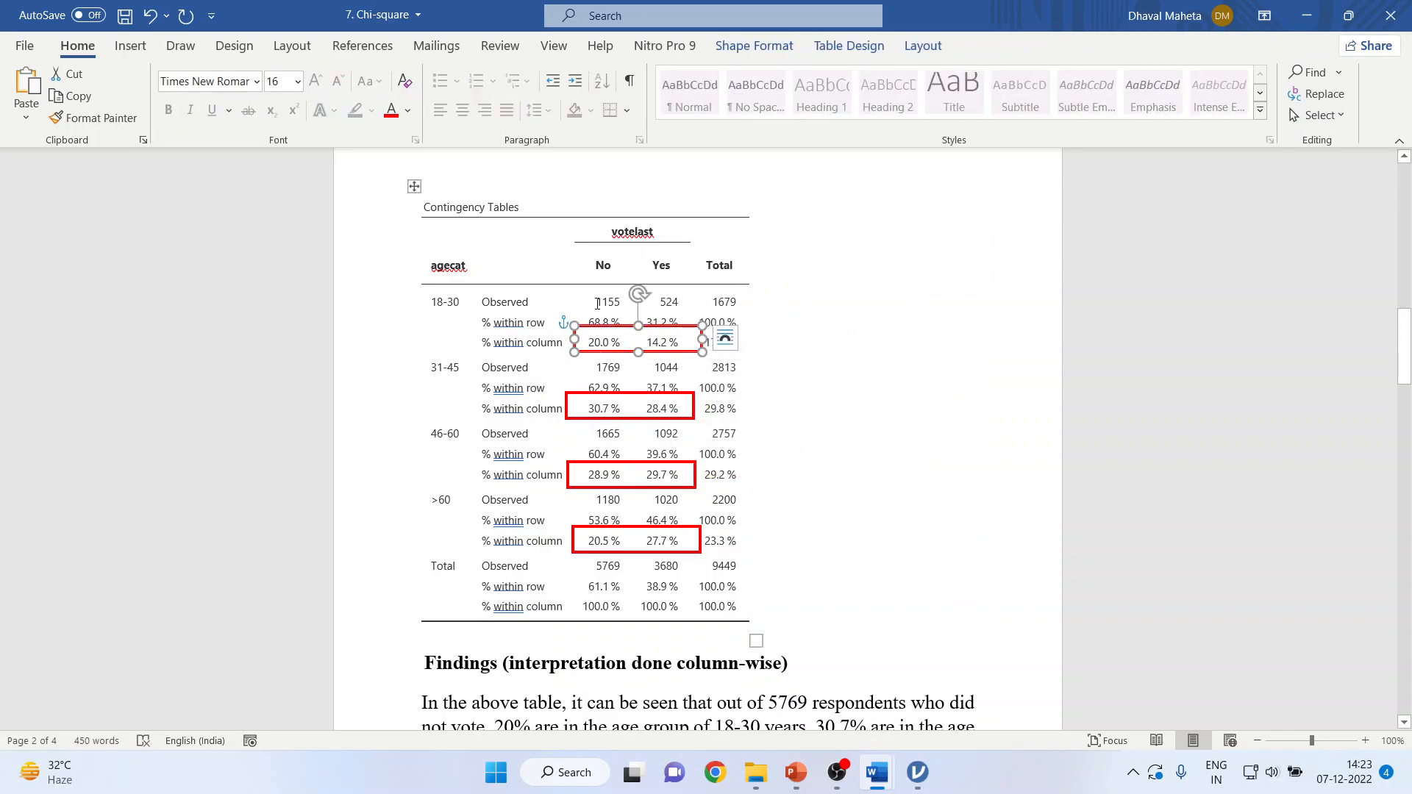
{"action": "left_click", "coordinate": [606, 302]}
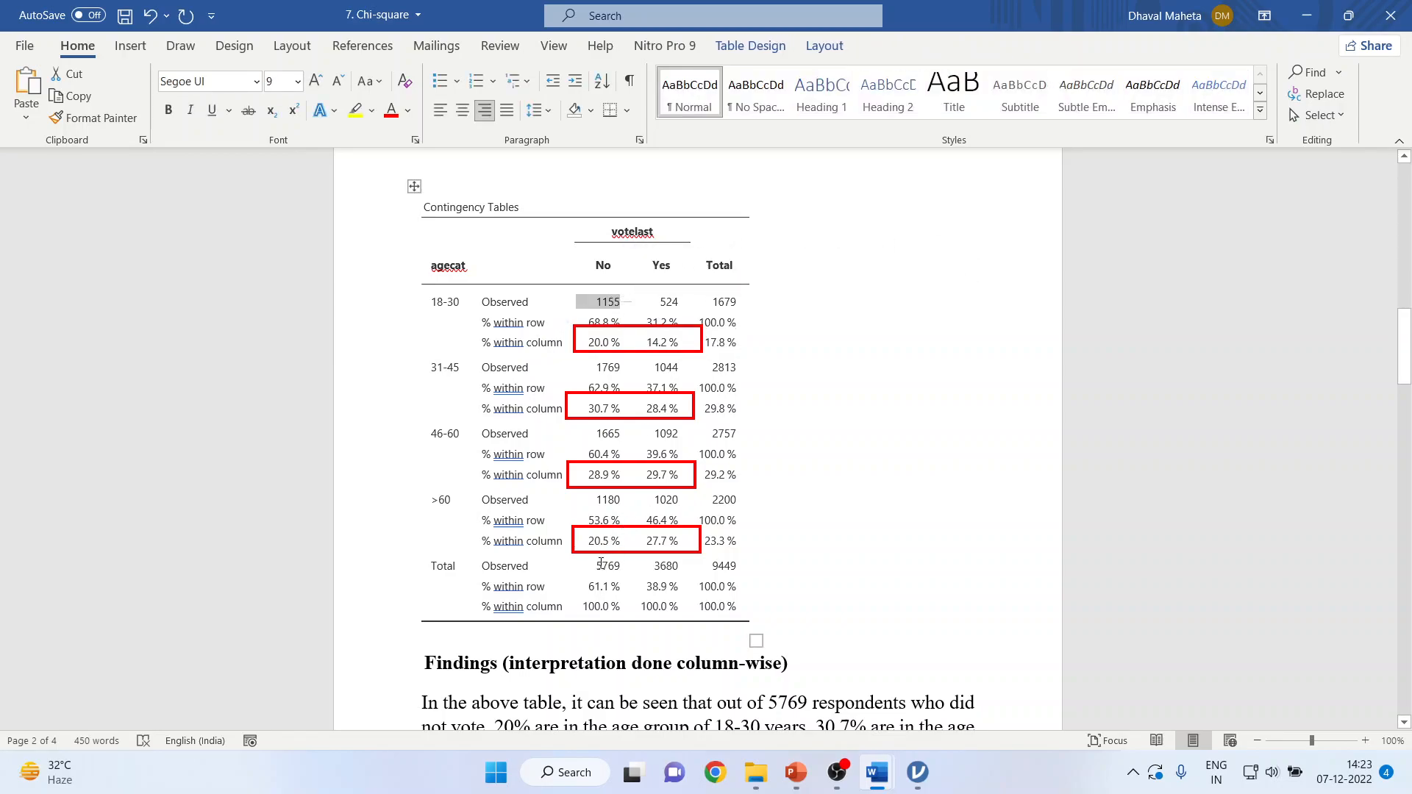
{"action": "left_click", "coordinate": [607, 565]}
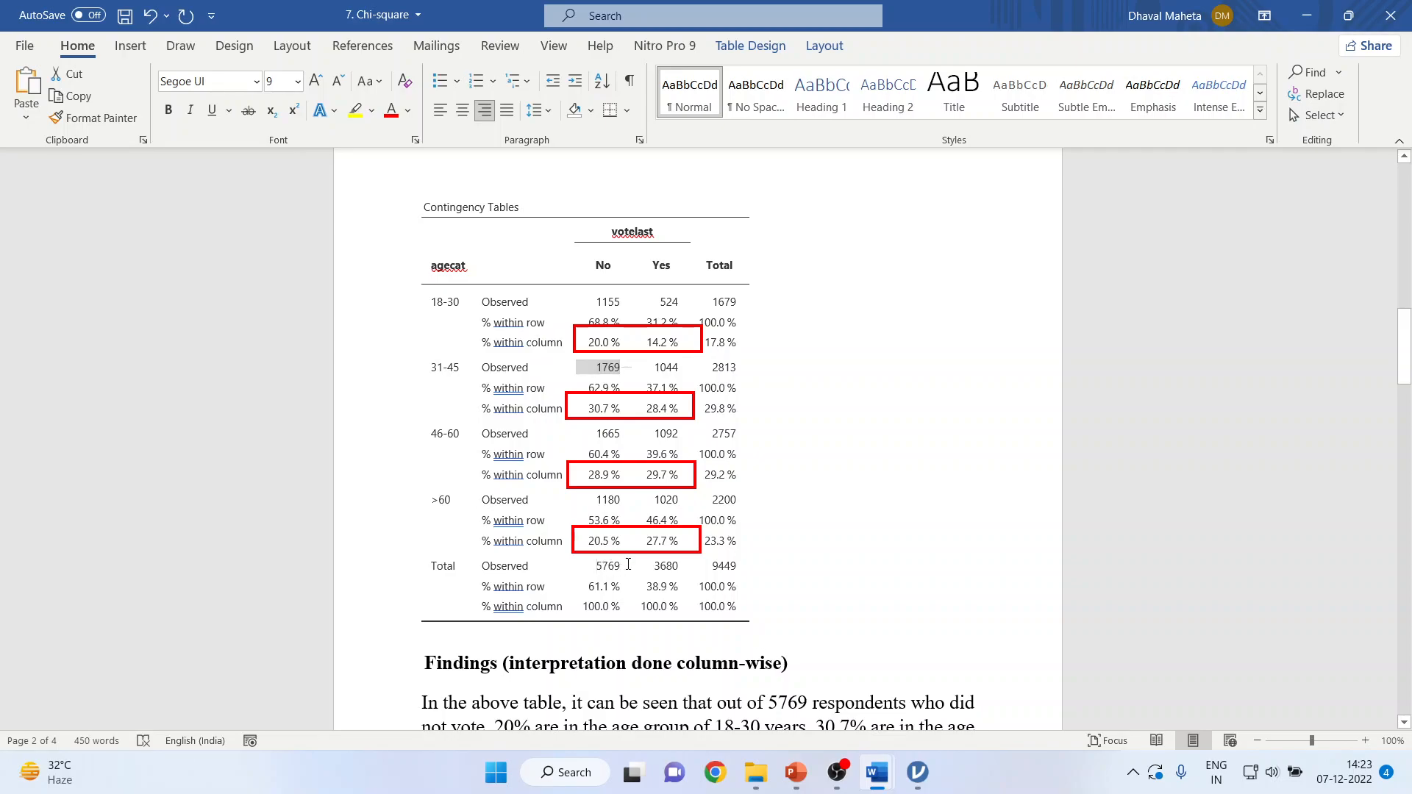
{"action": "scroll", "scroll_direction": "down", "scroll_amount": 3}
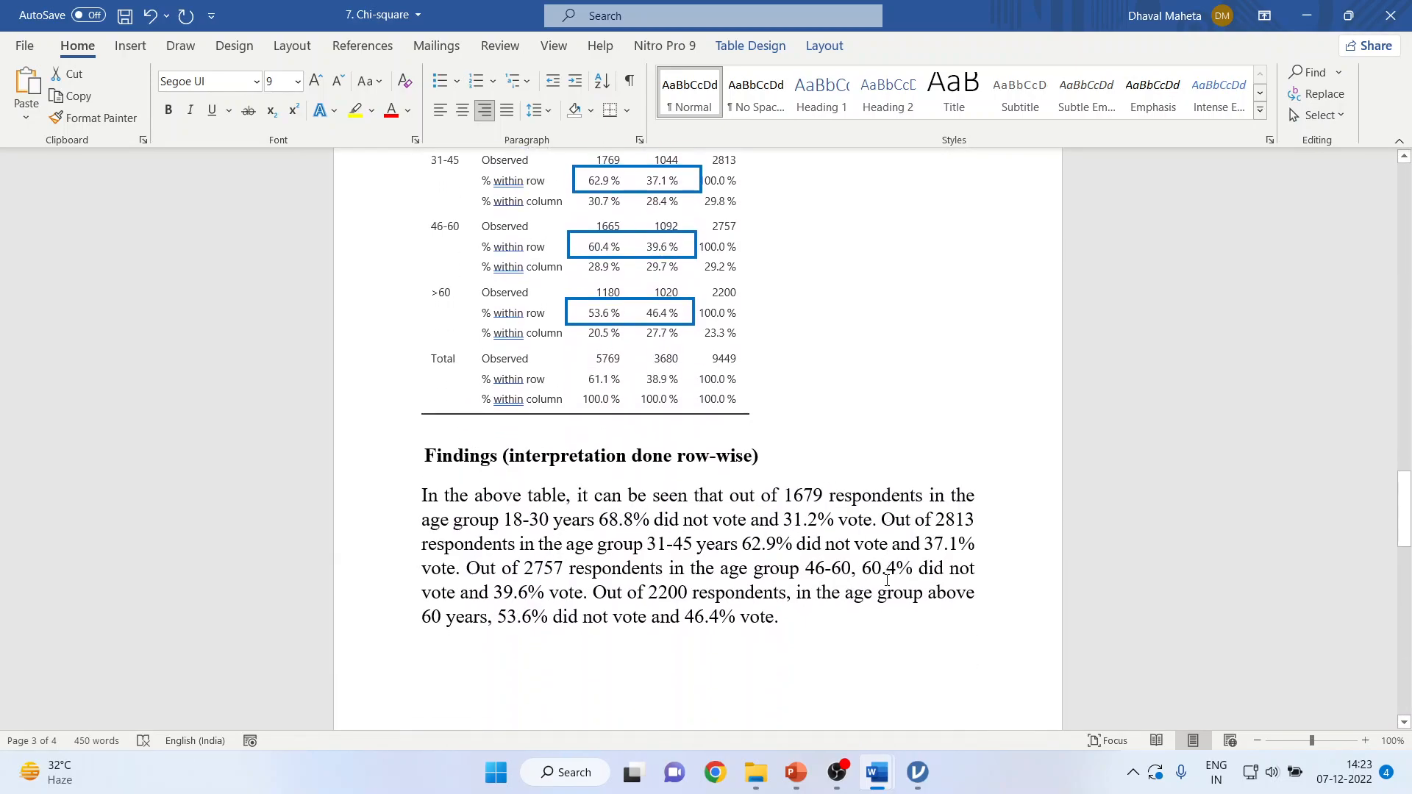
{"action": "scroll", "scroll_direction": "up", "scroll_amount": 3}
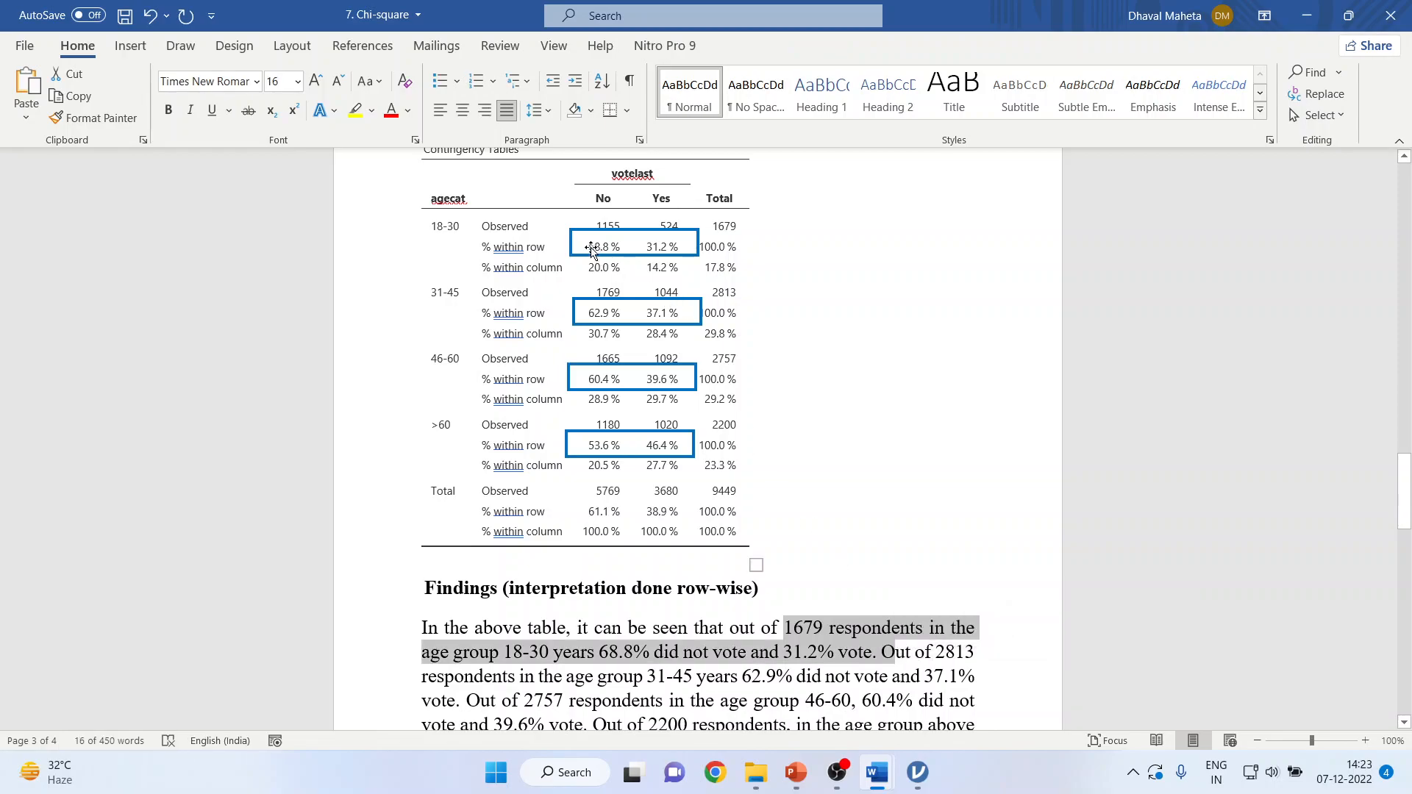
{"action": "left_click", "coordinate": [634, 246]}
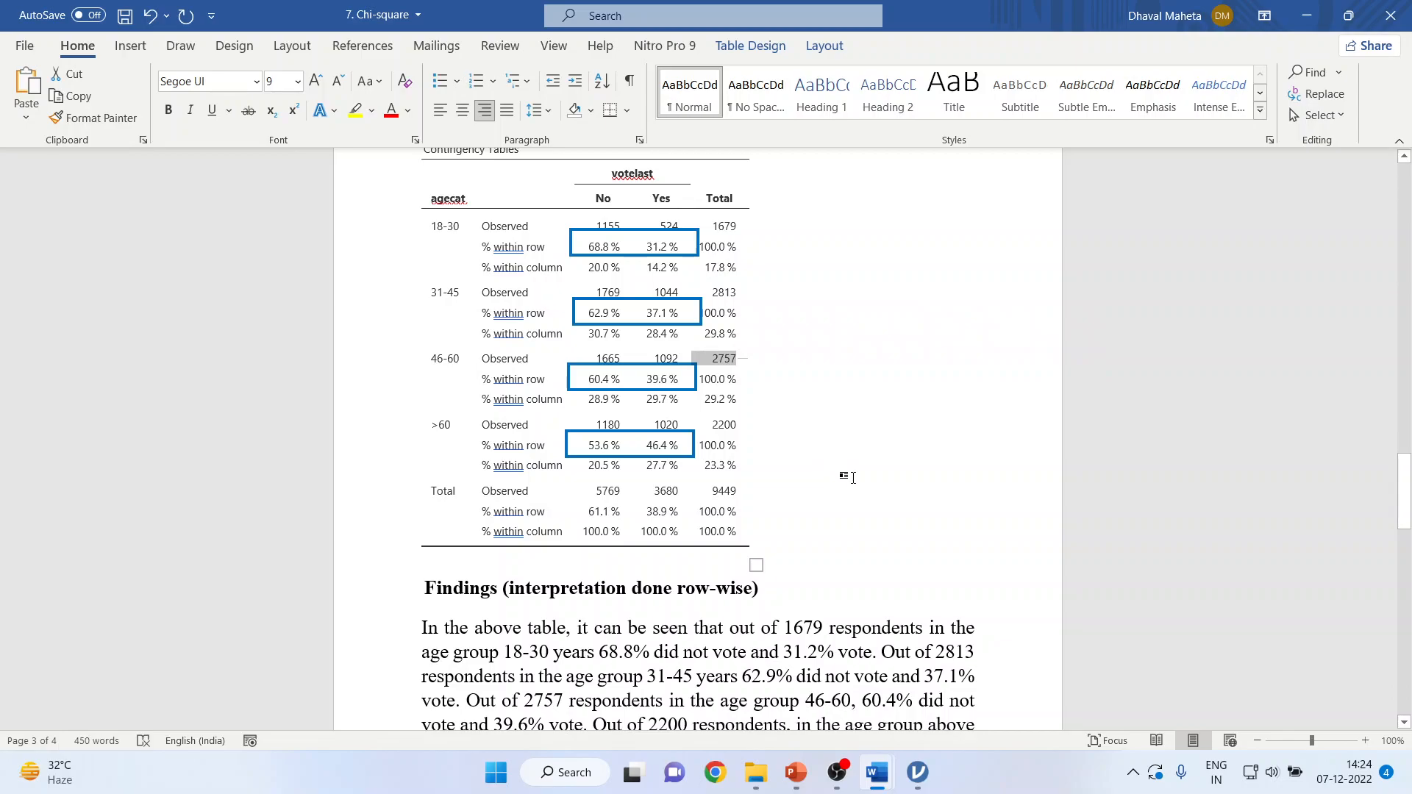
{"action": "scroll", "scroll_direction": "down", "scroll_amount": 3}
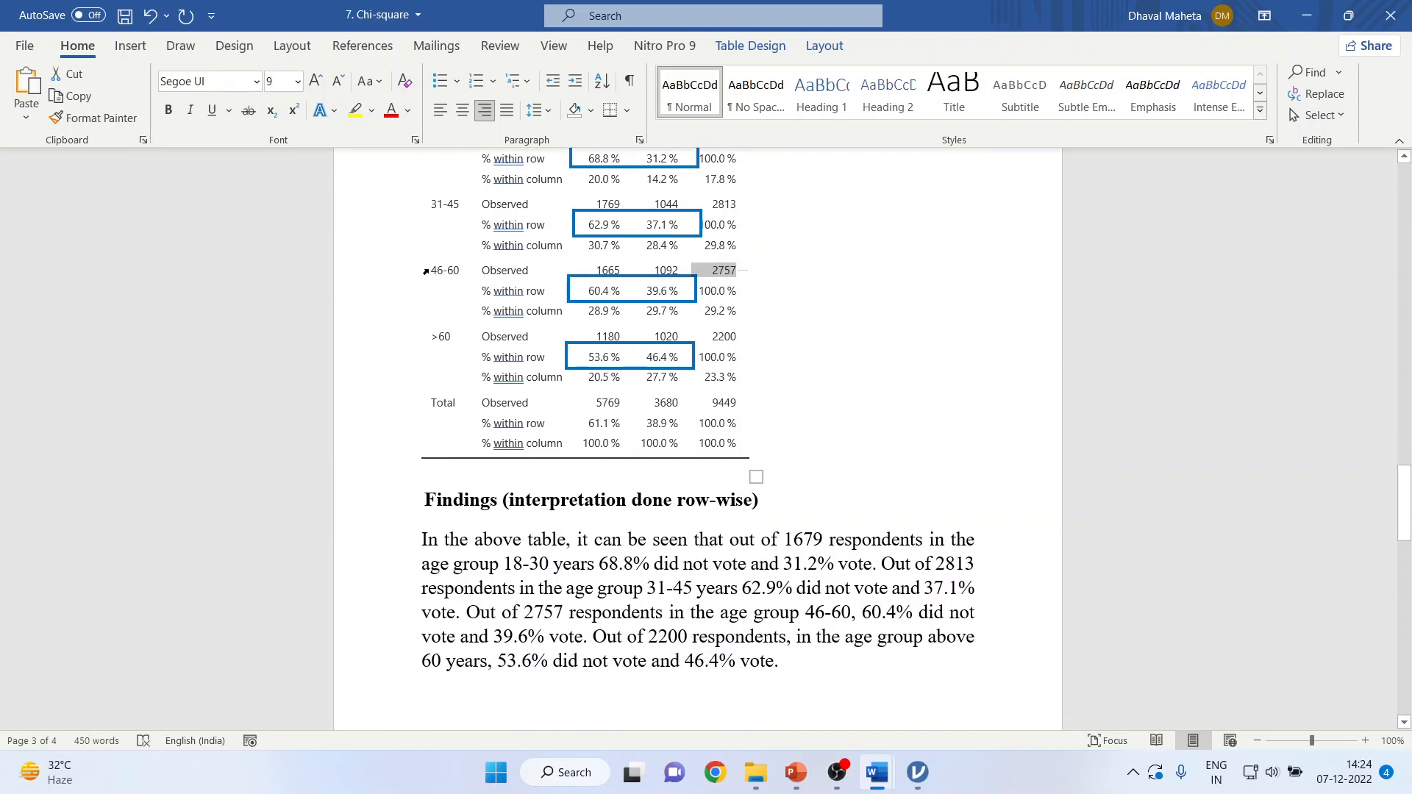
{"action": "left_click", "coordinate": [601, 289]}
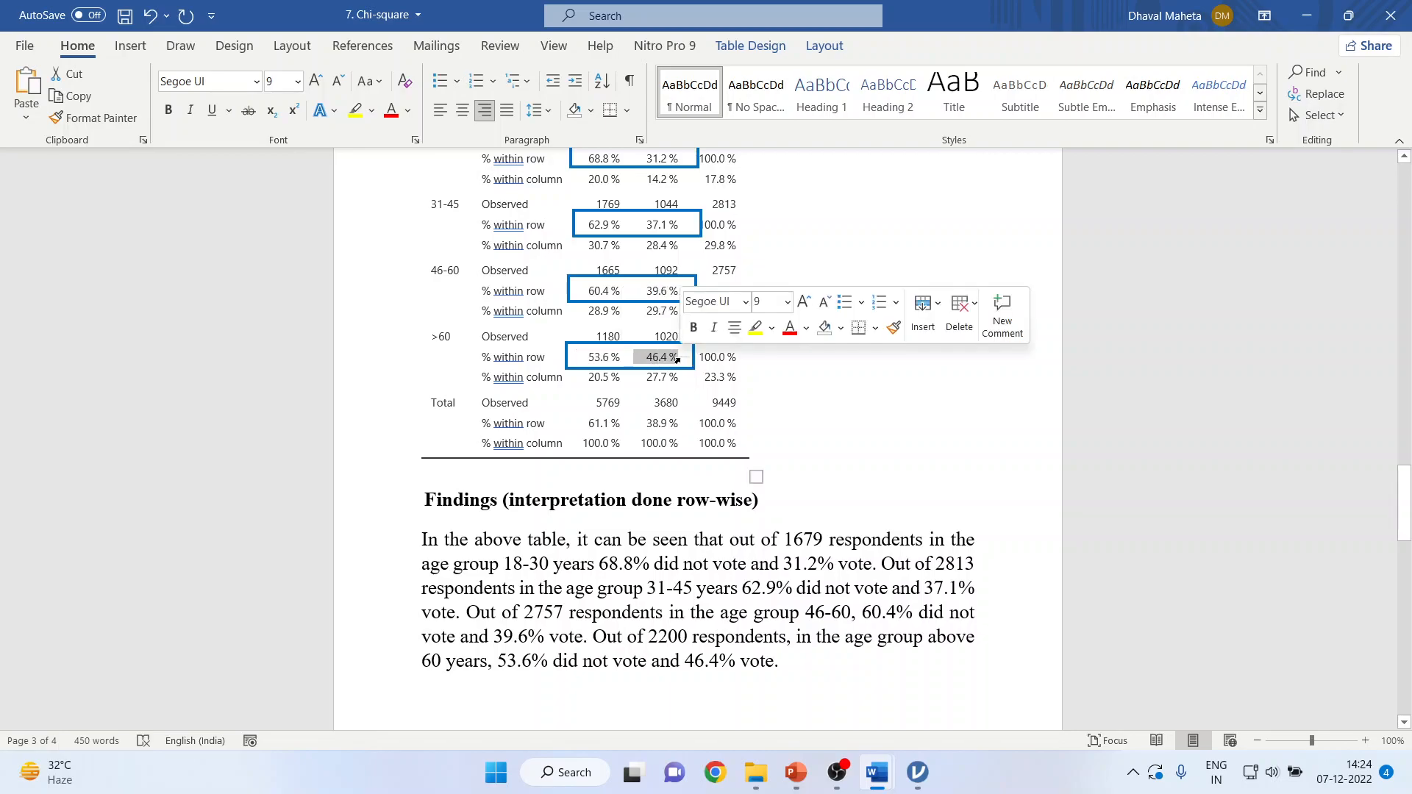
{"action": "mouse_move", "coordinate": [918, 771]}
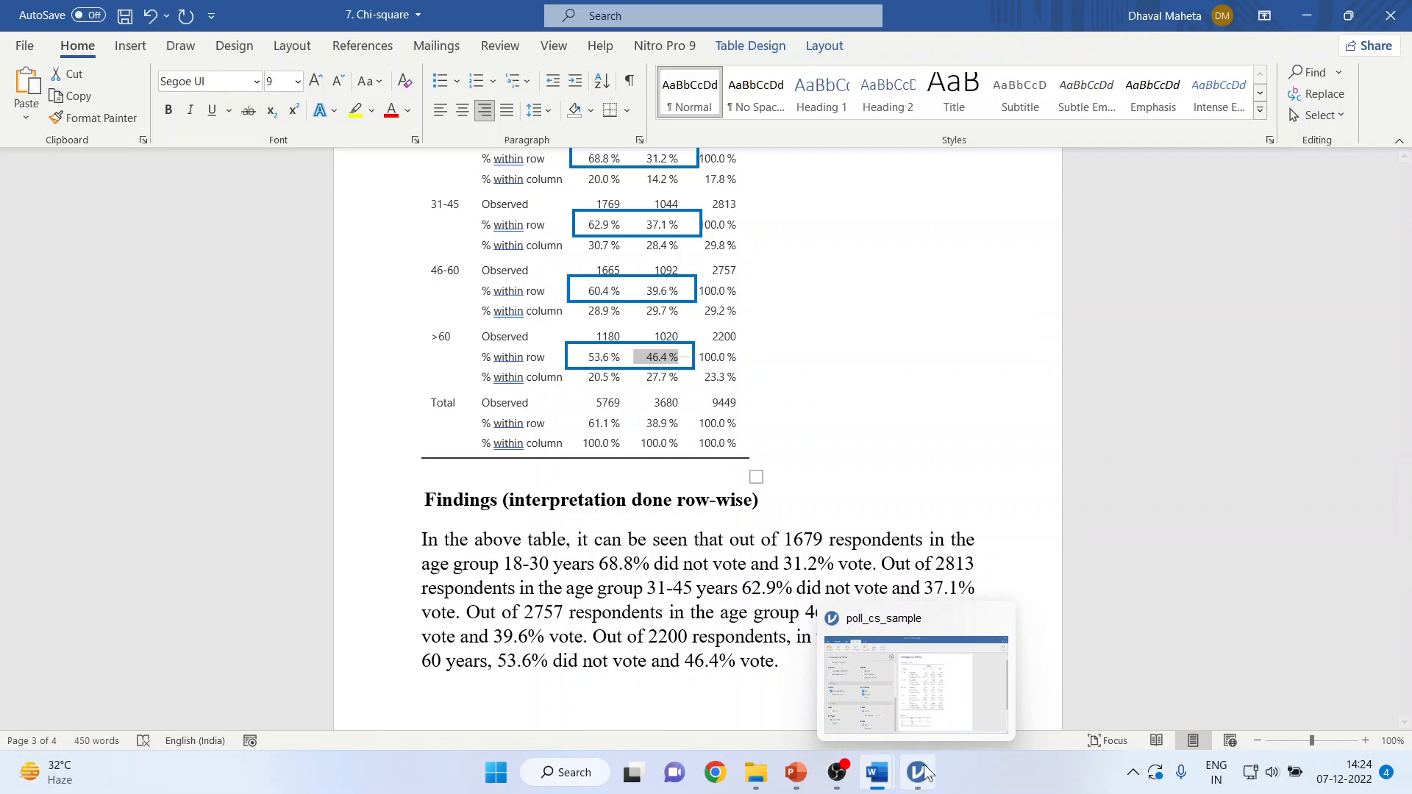
Add a stacked agecat-by-votelast bar plot with the Y-axis in percentages of total
{"action": "left_click", "coordinate": [917, 772]}
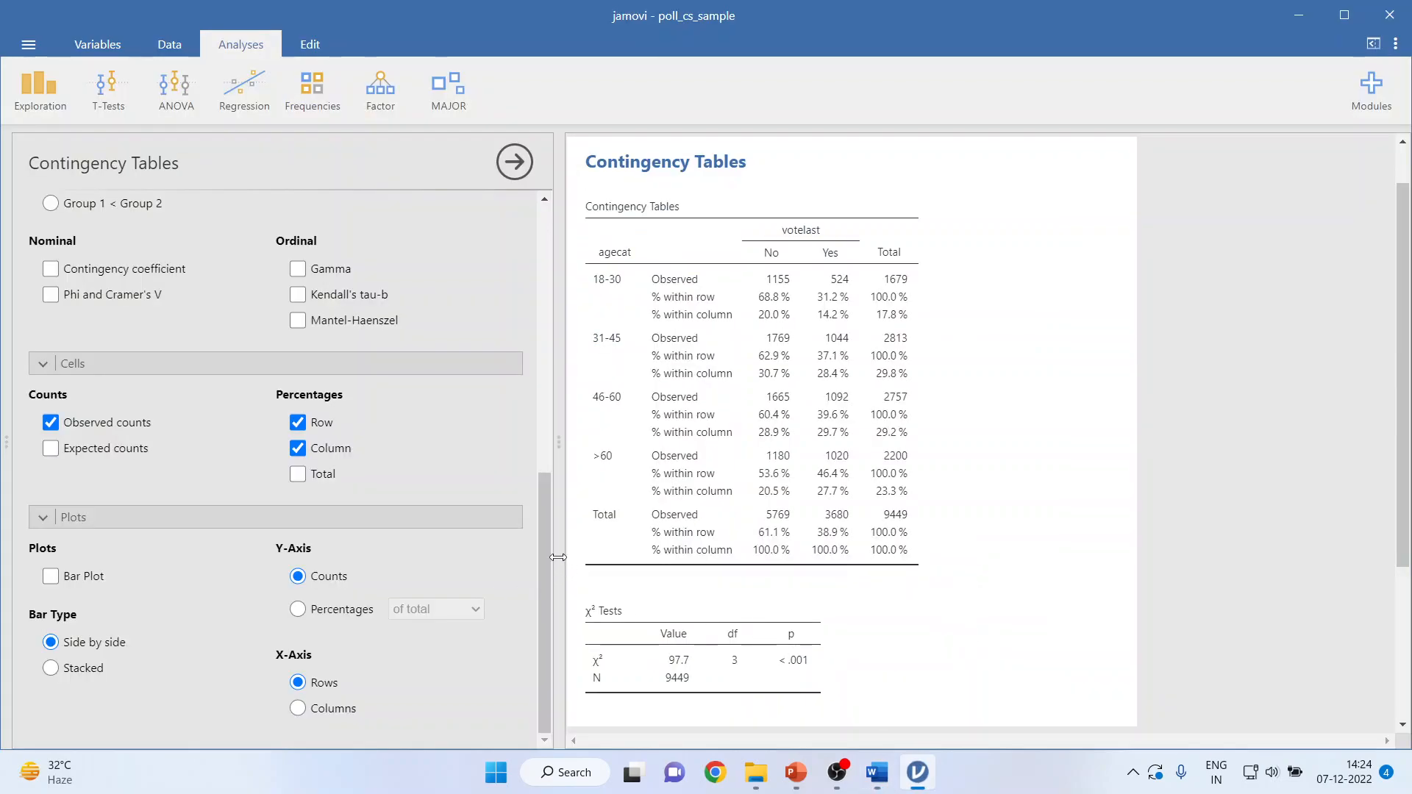
{"action": "left_click", "coordinate": [51, 575]}
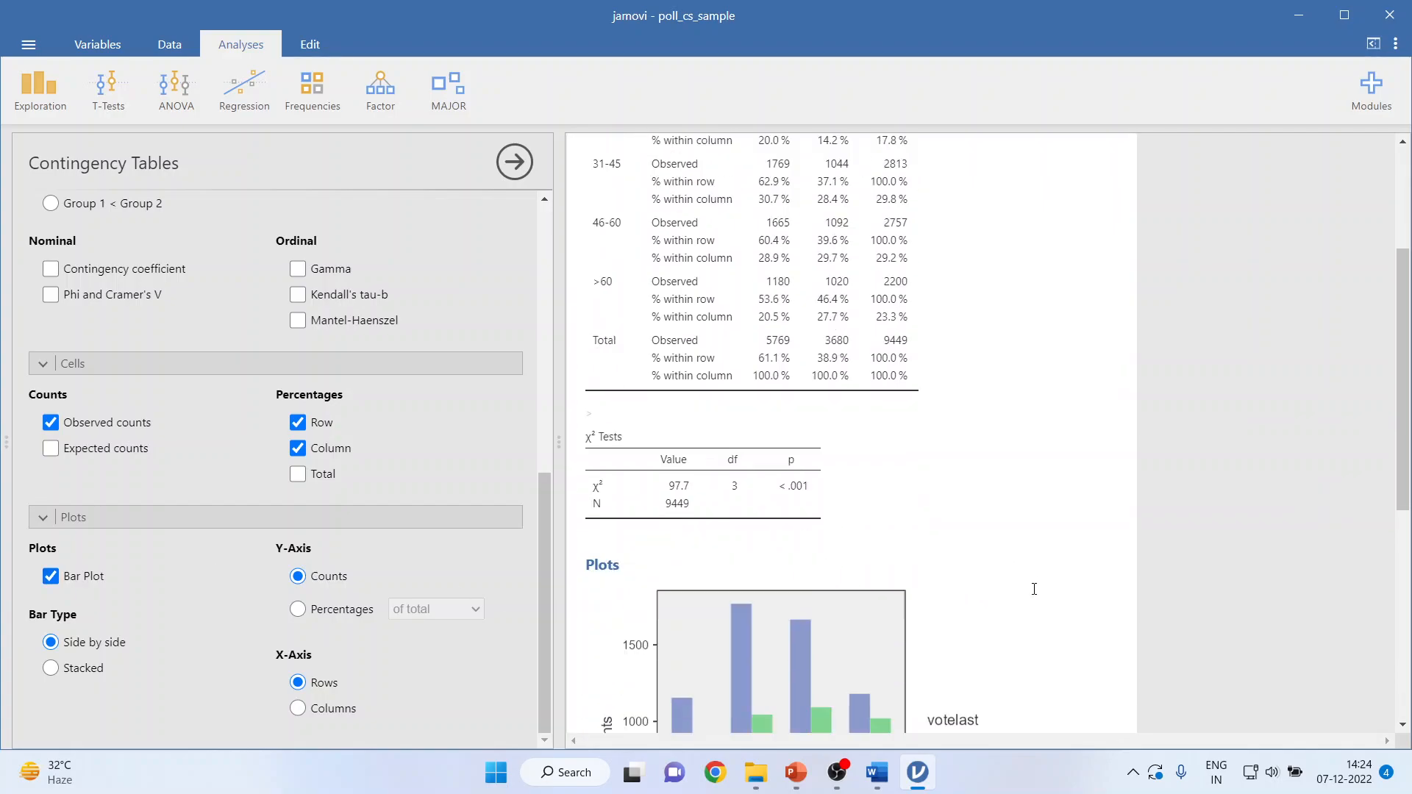
{"action": "scroll", "scroll_direction": "down", "scroll_amount": 3}
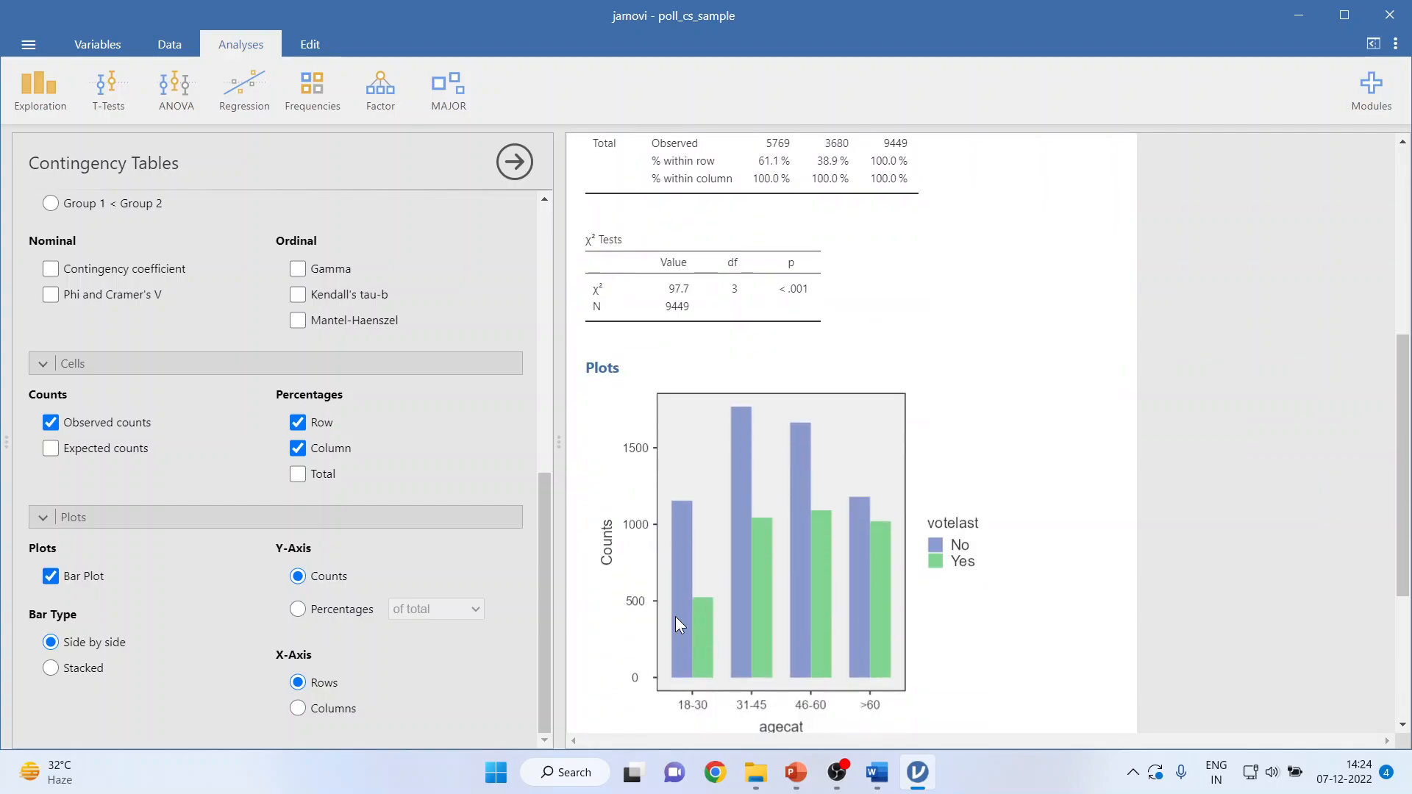
{"action": "mouse_move", "coordinate": [737, 567]}
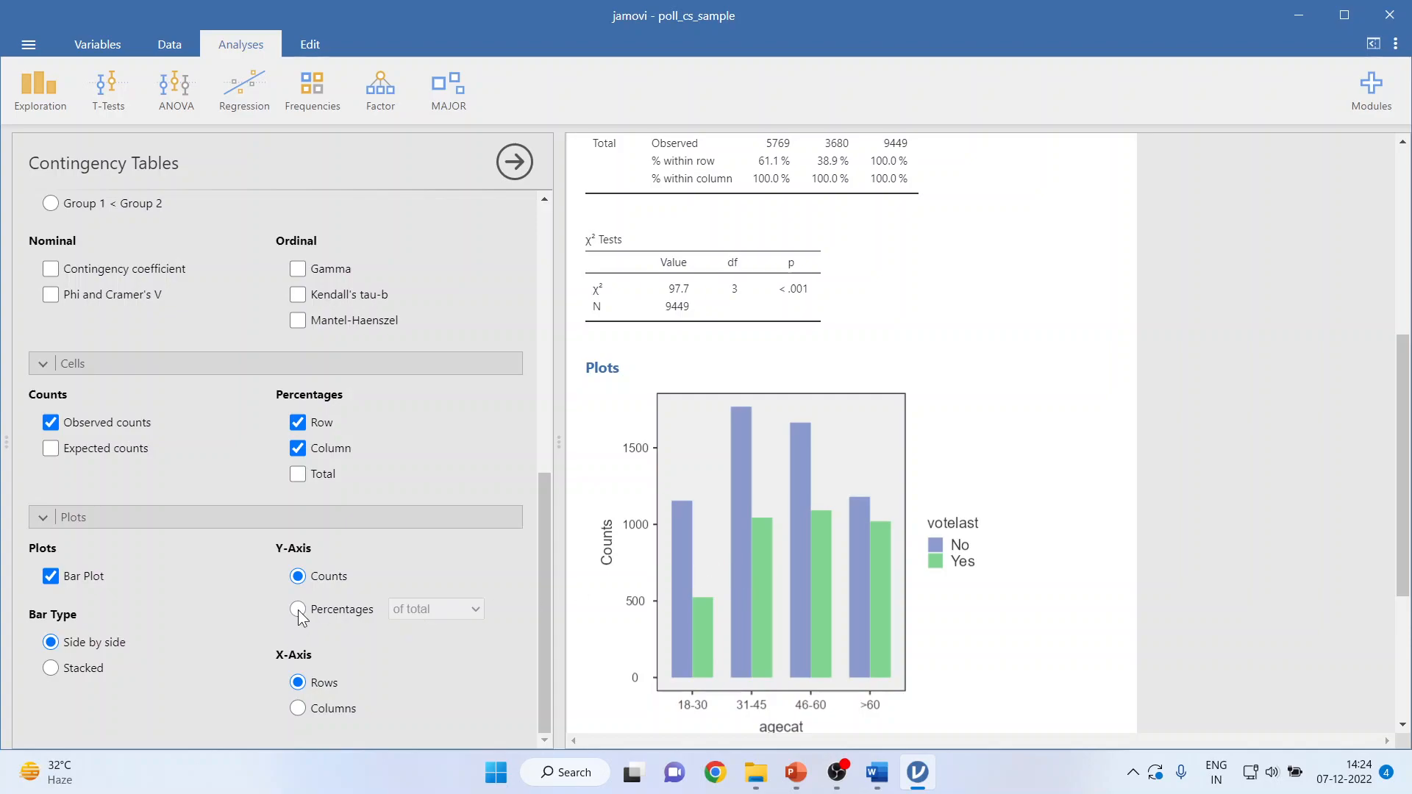
{"action": "left_click", "coordinate": [297, 609]}
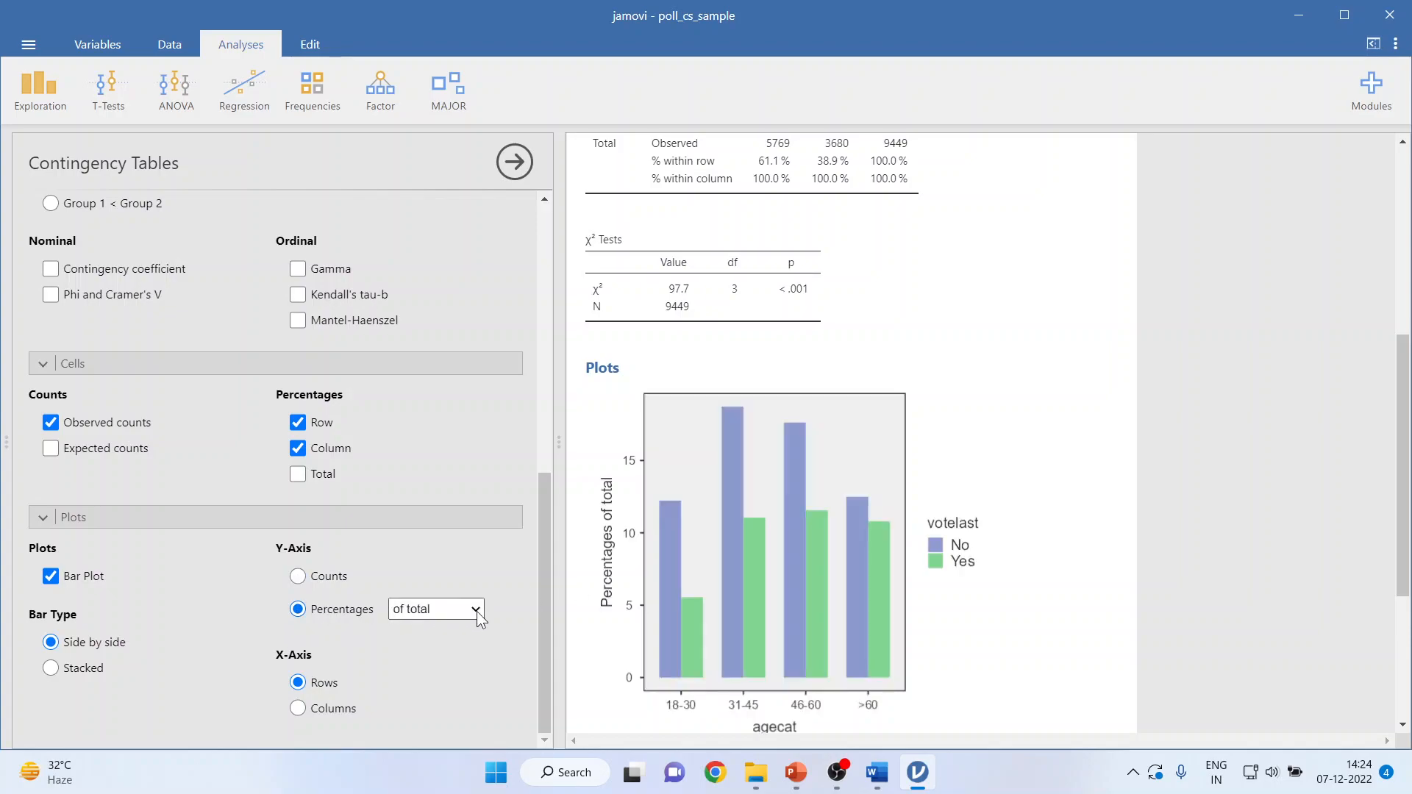
{"action": "left_click", "coordinate": [477, 609]}
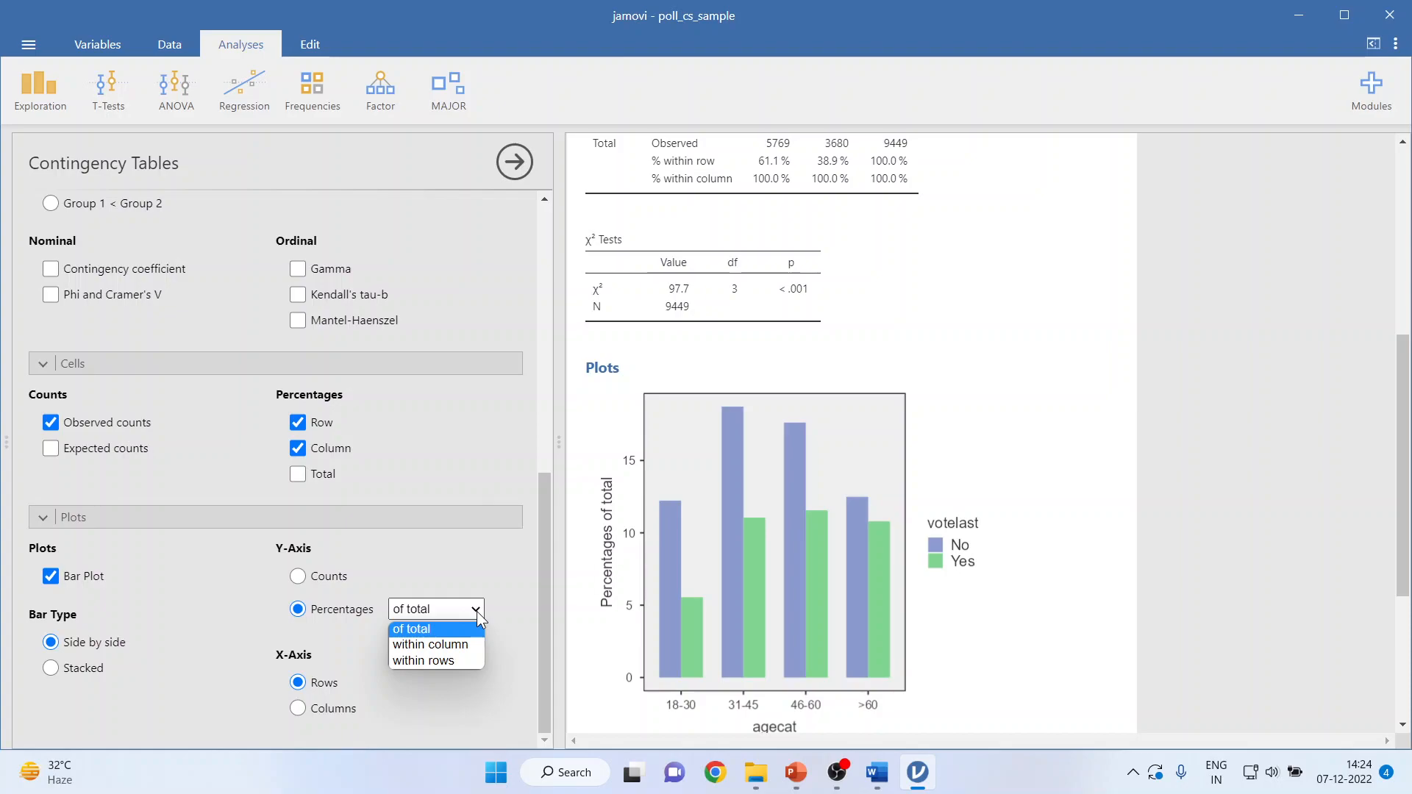
{"action": "mouse_move", "coordinate": [436, 660]}
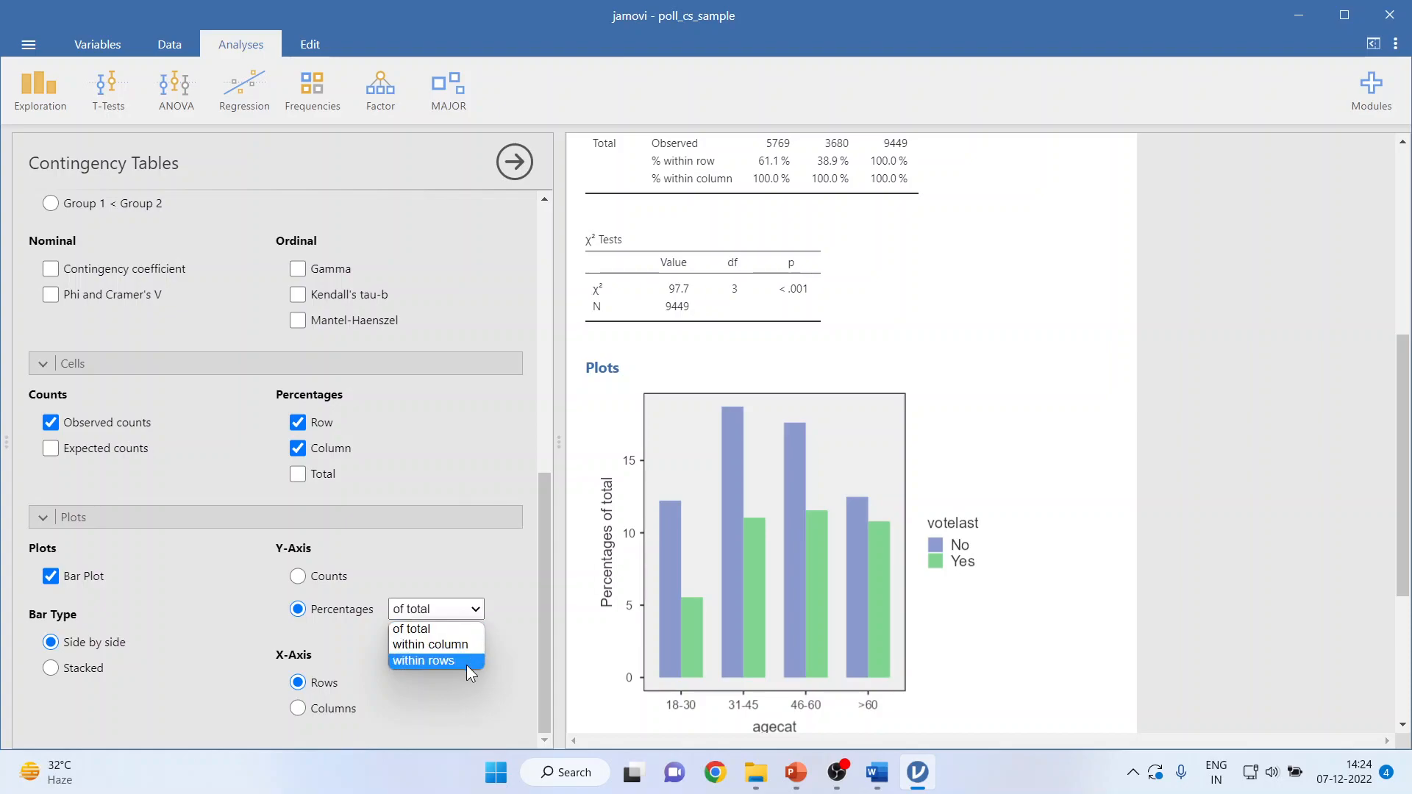
{"action": "left_click", "coordinate": [434, 609]}
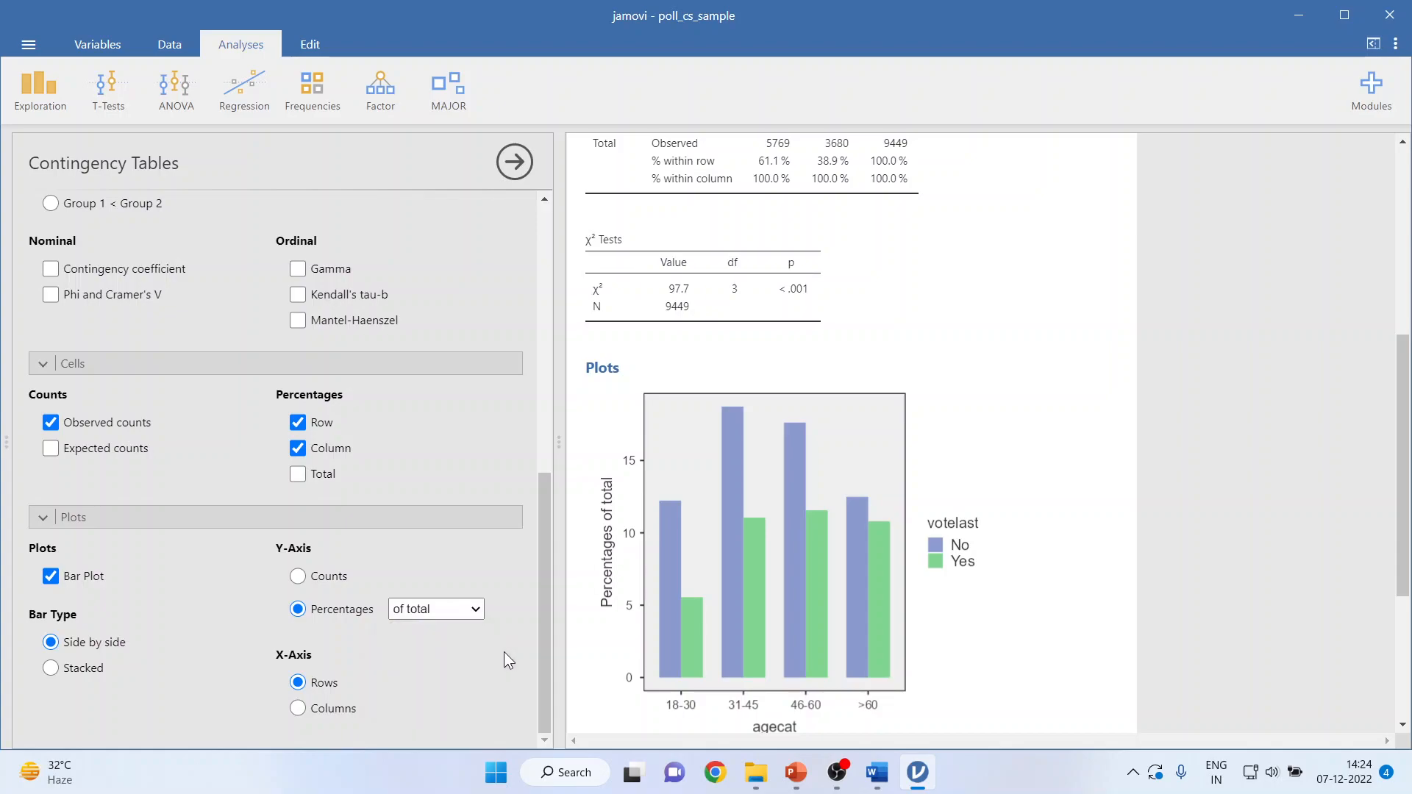
{"action": "mouse_move", "coordinate": [701, 630]}
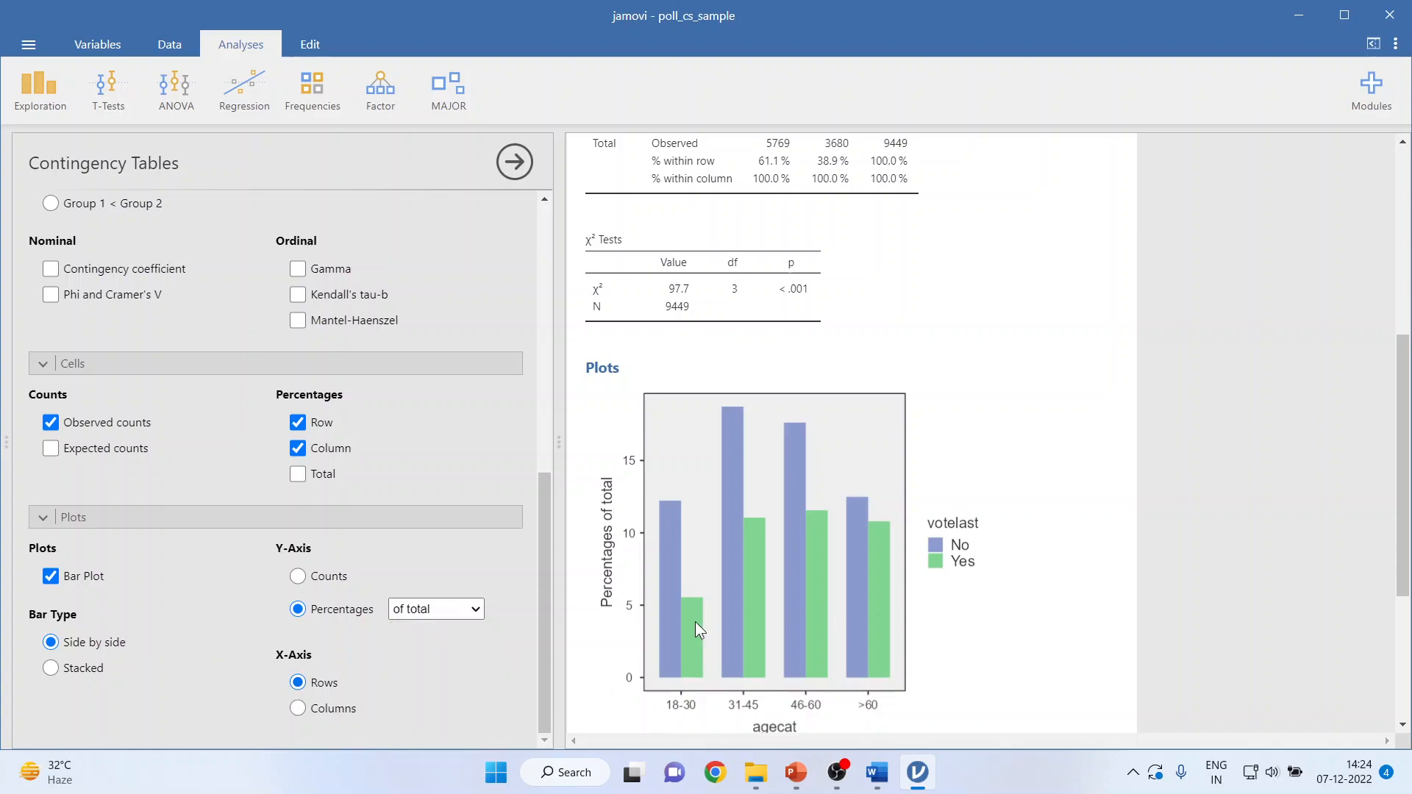
{"action": "mouse_move", "coordinate": [65, 703]}
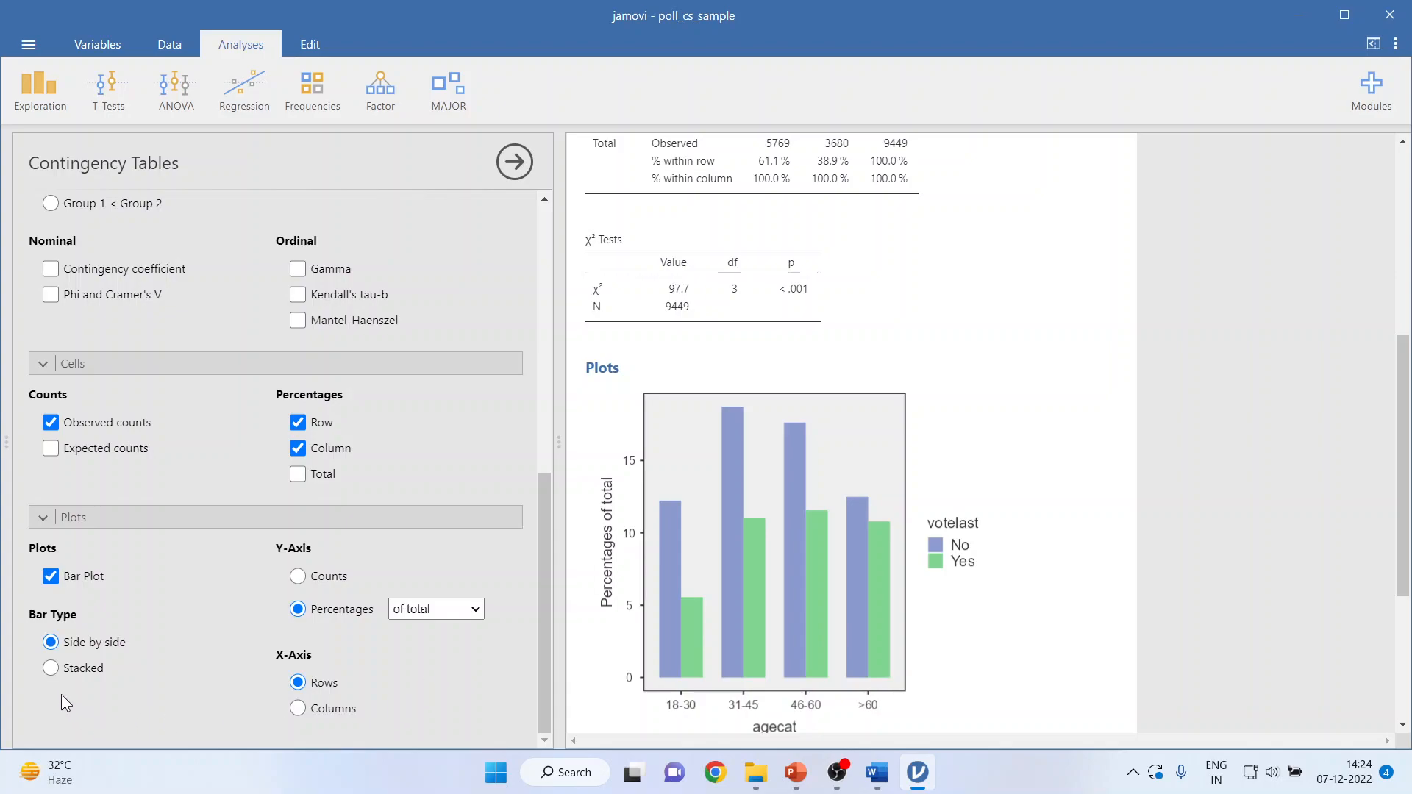
{"action": "left_click", "coordinate": [50, 667]}
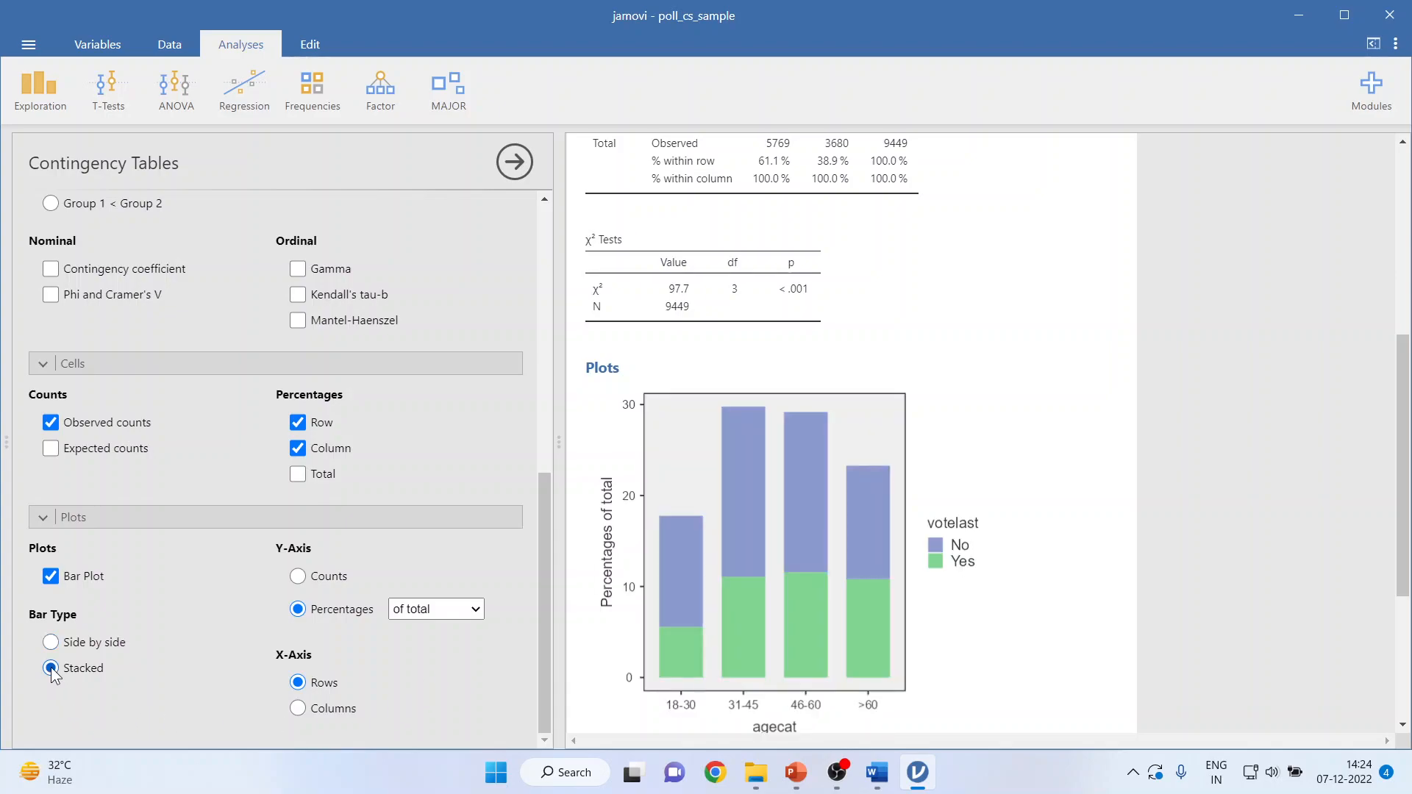
{"action": "mouse_move", "coordinate": [796, 773]}
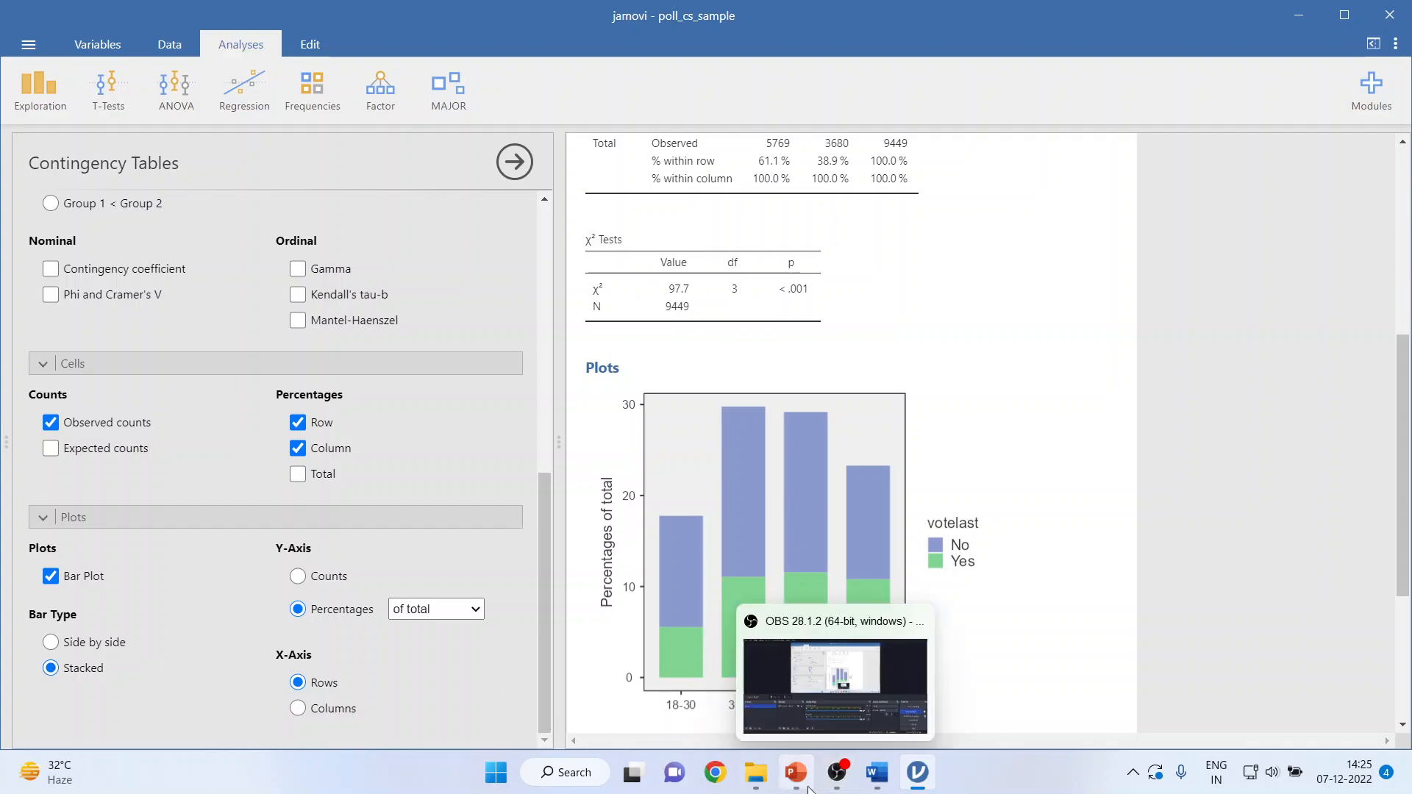
Switch to PowerPoint and display slide 2, the Thank You slide
{"action": "left_click", "coordinate": [795, 771]}
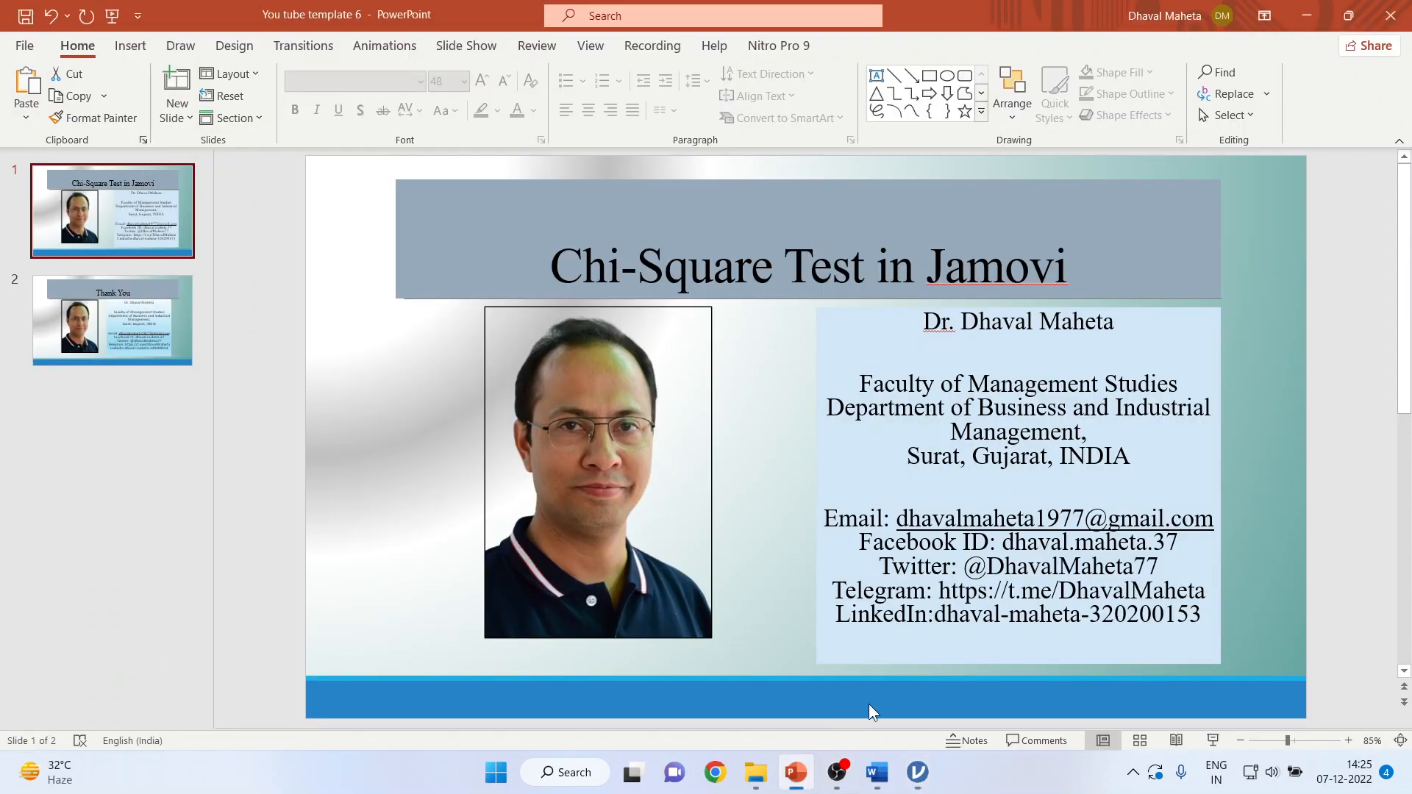
{"action": "left_click", "coordinate": [112, 321]}
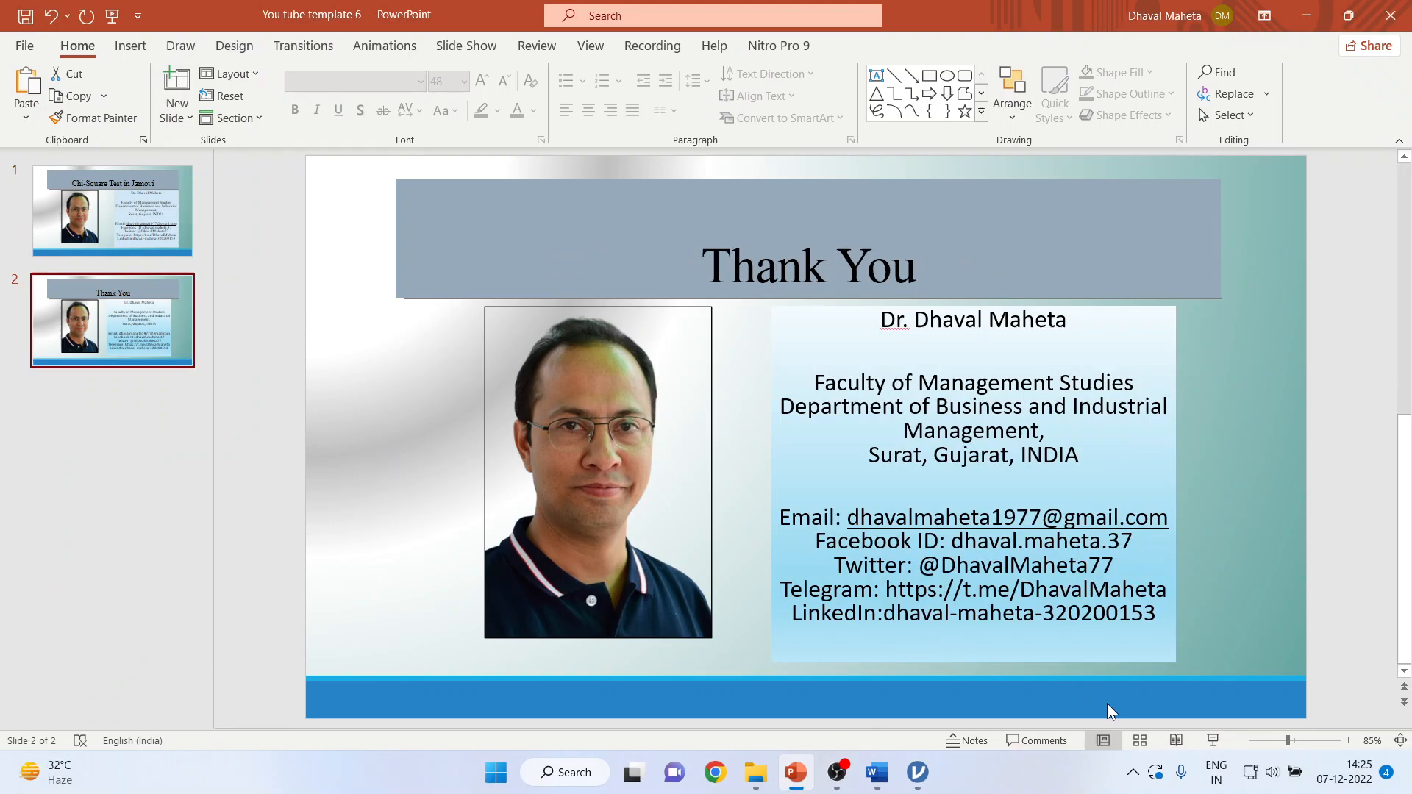